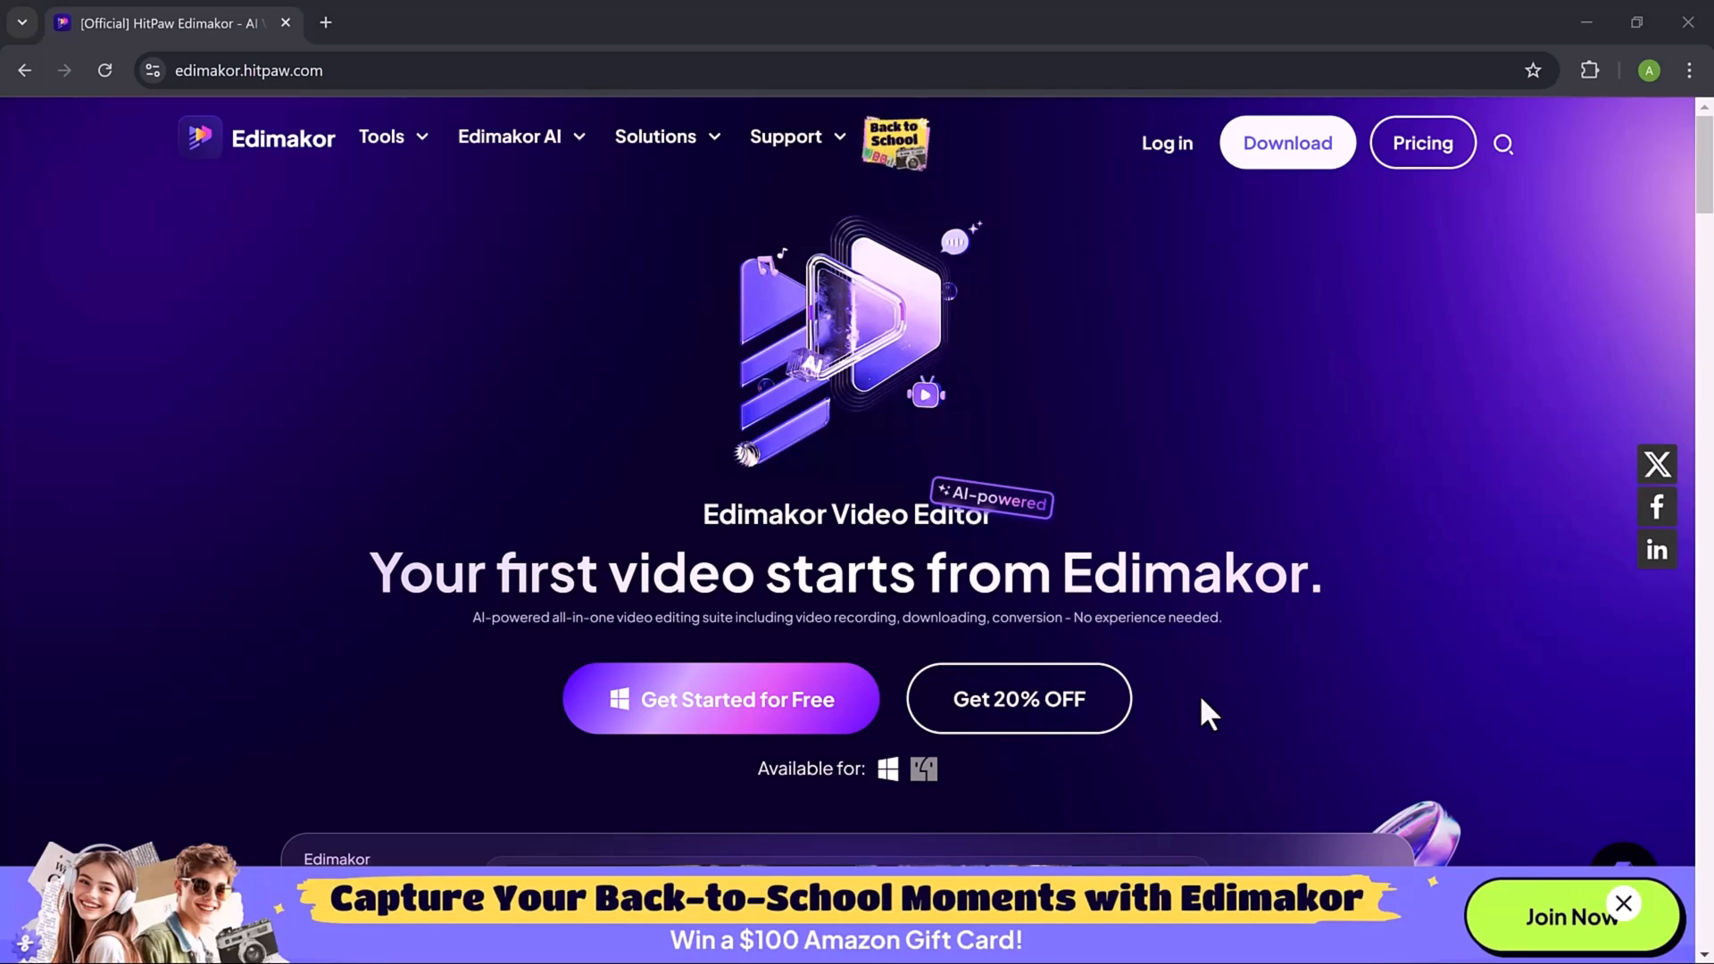
Look over the start screen's creation tools, then start a new video project
scroll(down, 3)
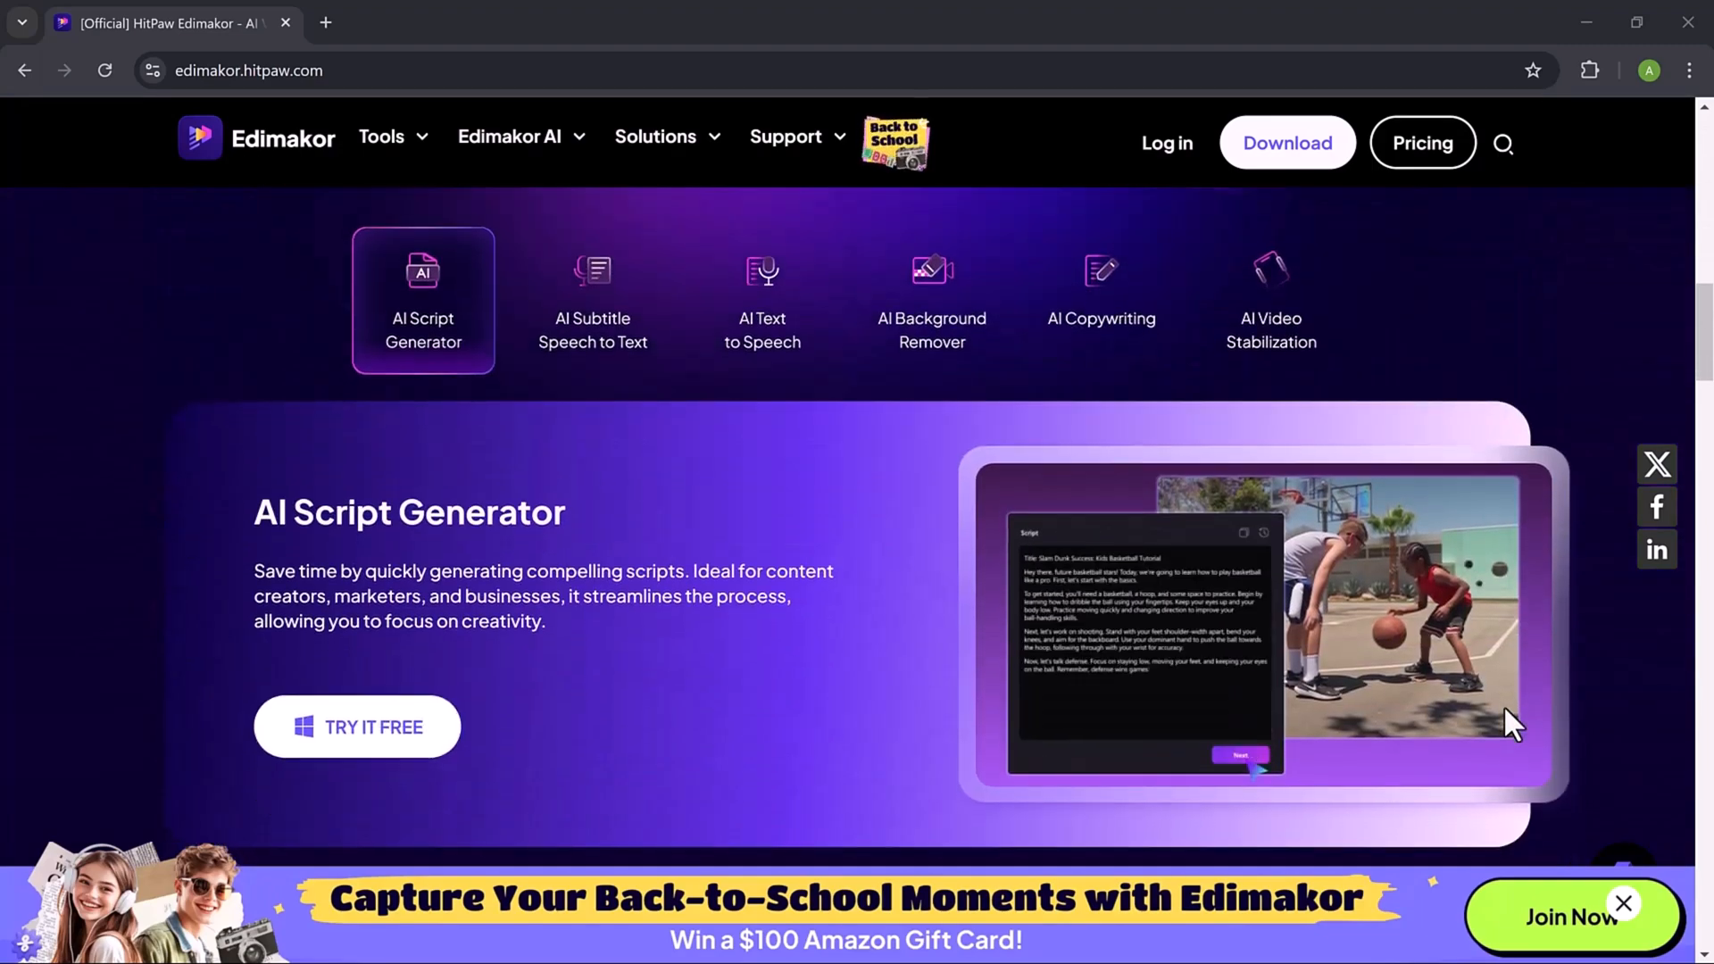
scroll(up, 3)
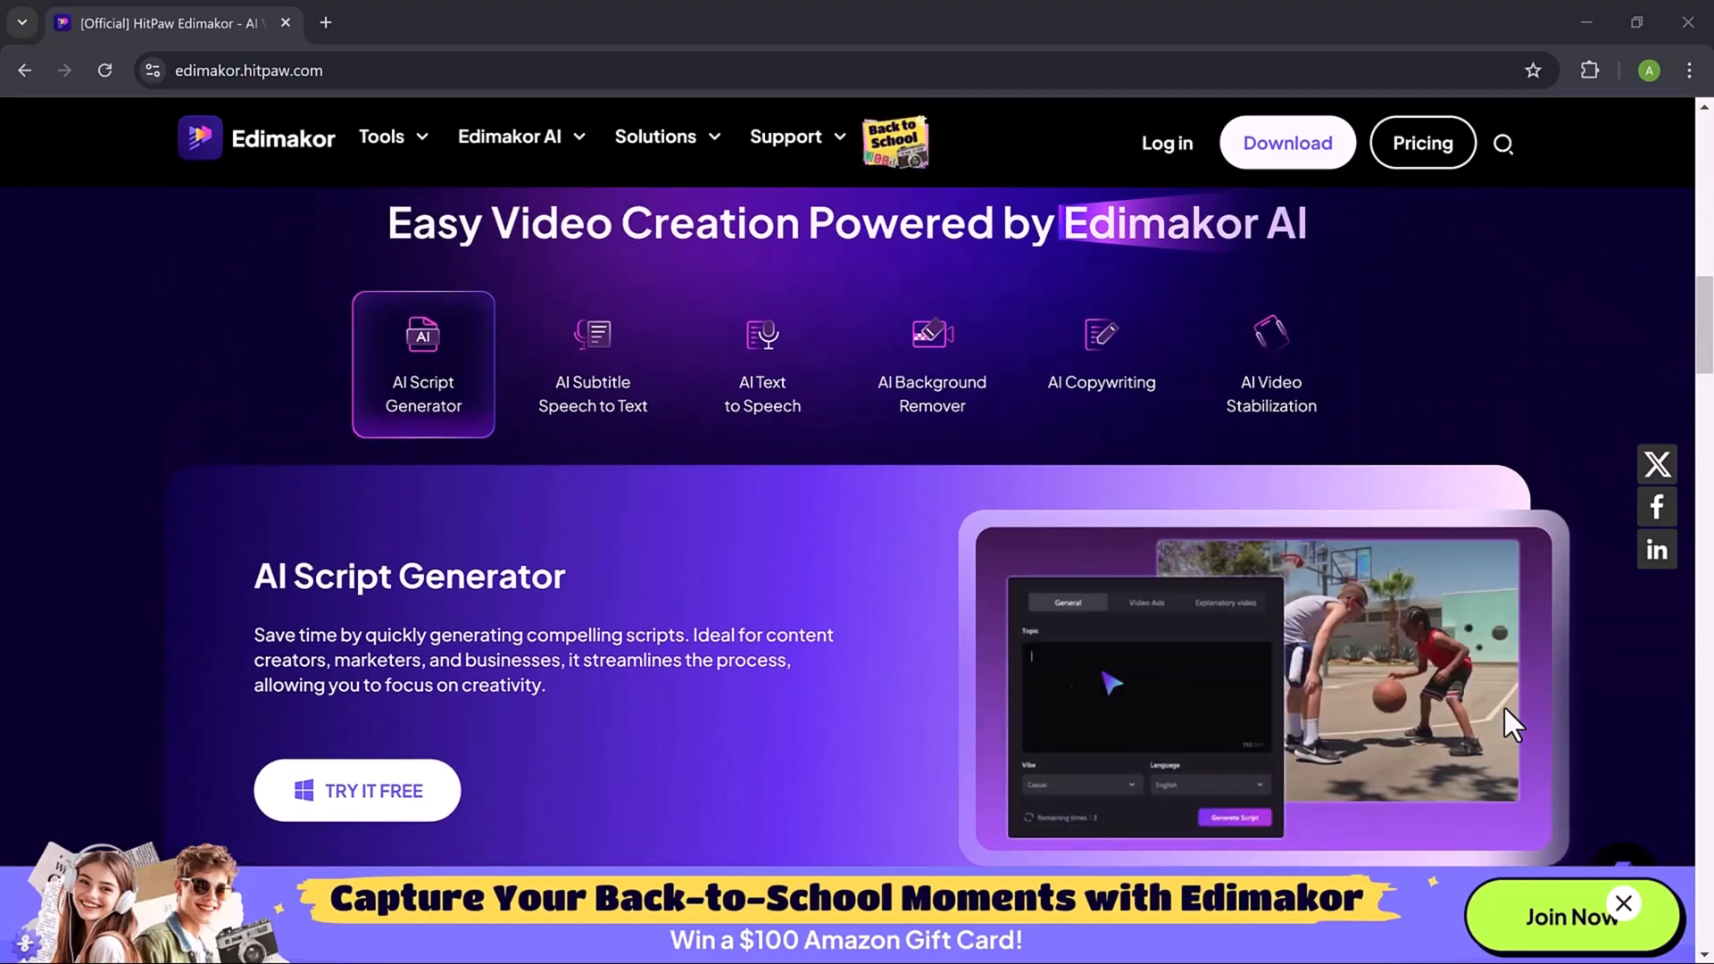
scroll(down, 3)
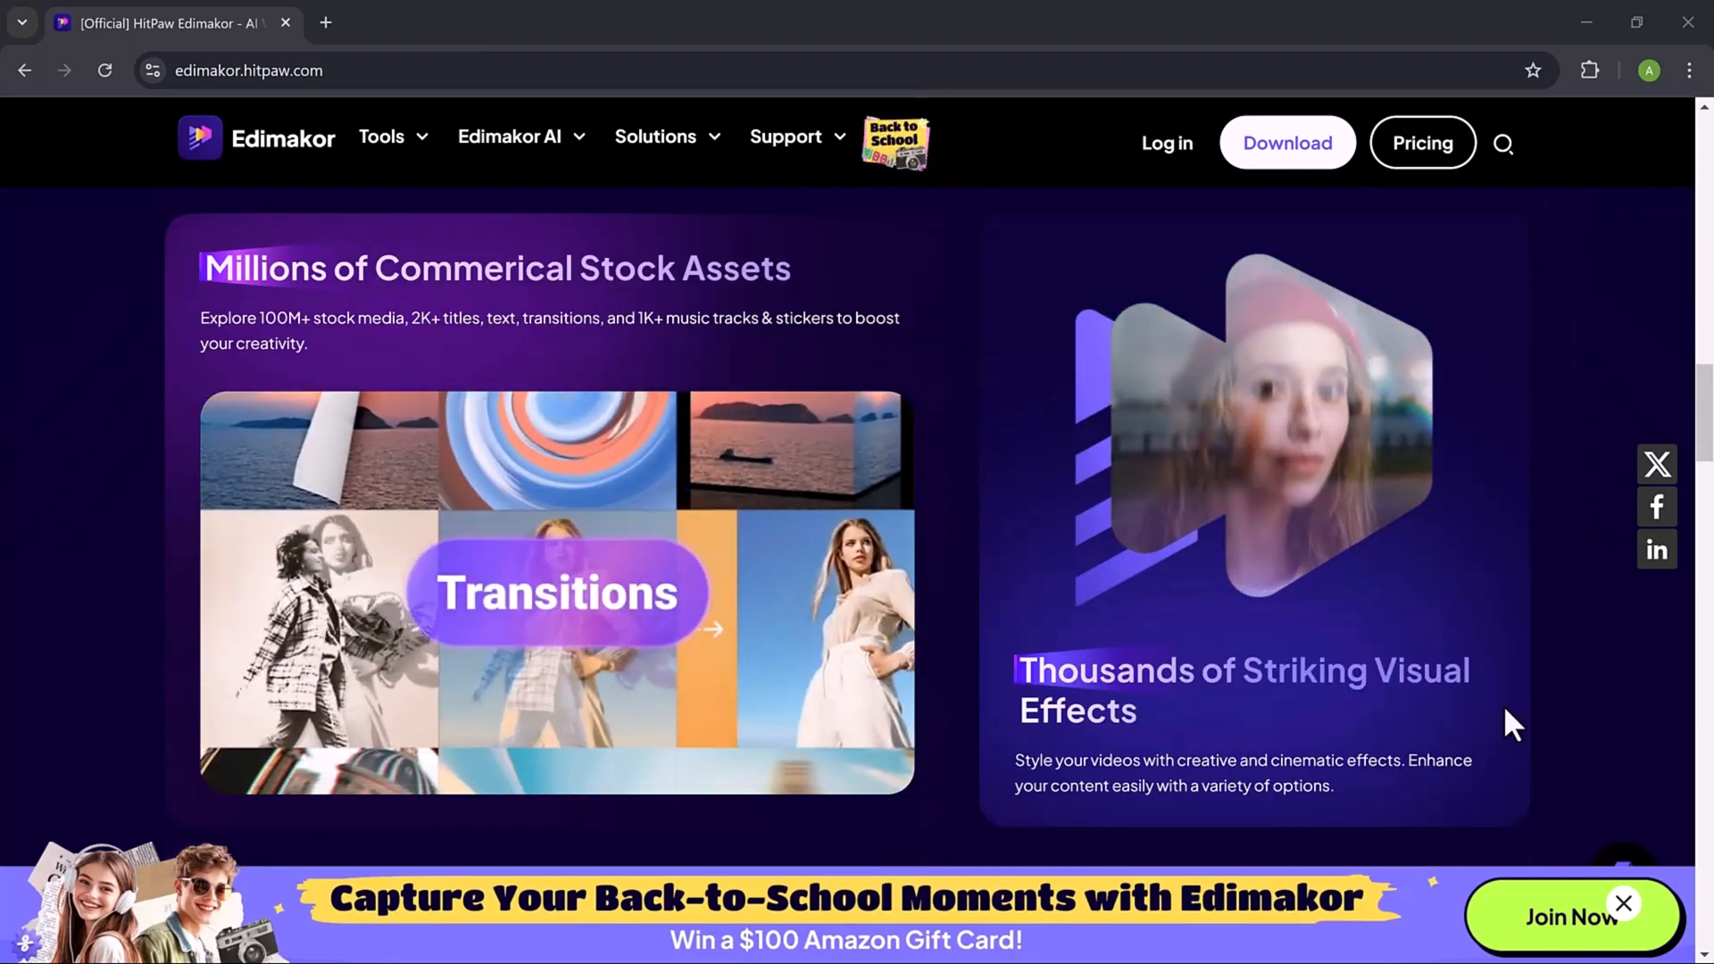
scroll(down, 3)
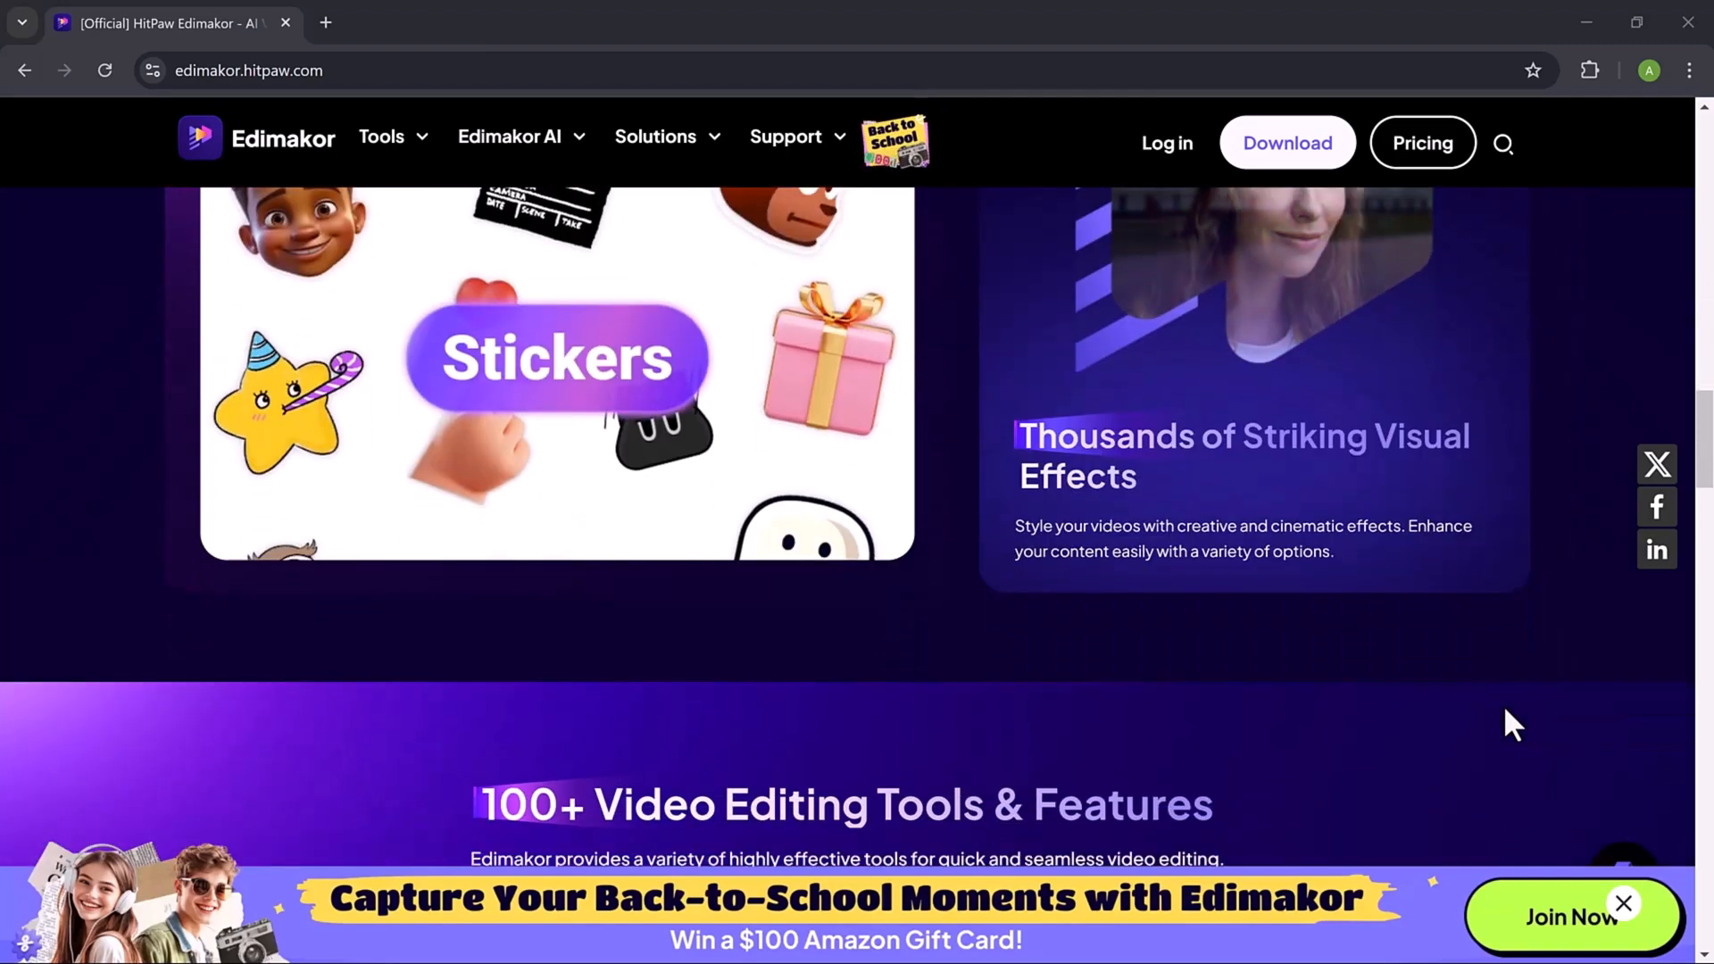
scroll(down, 3)
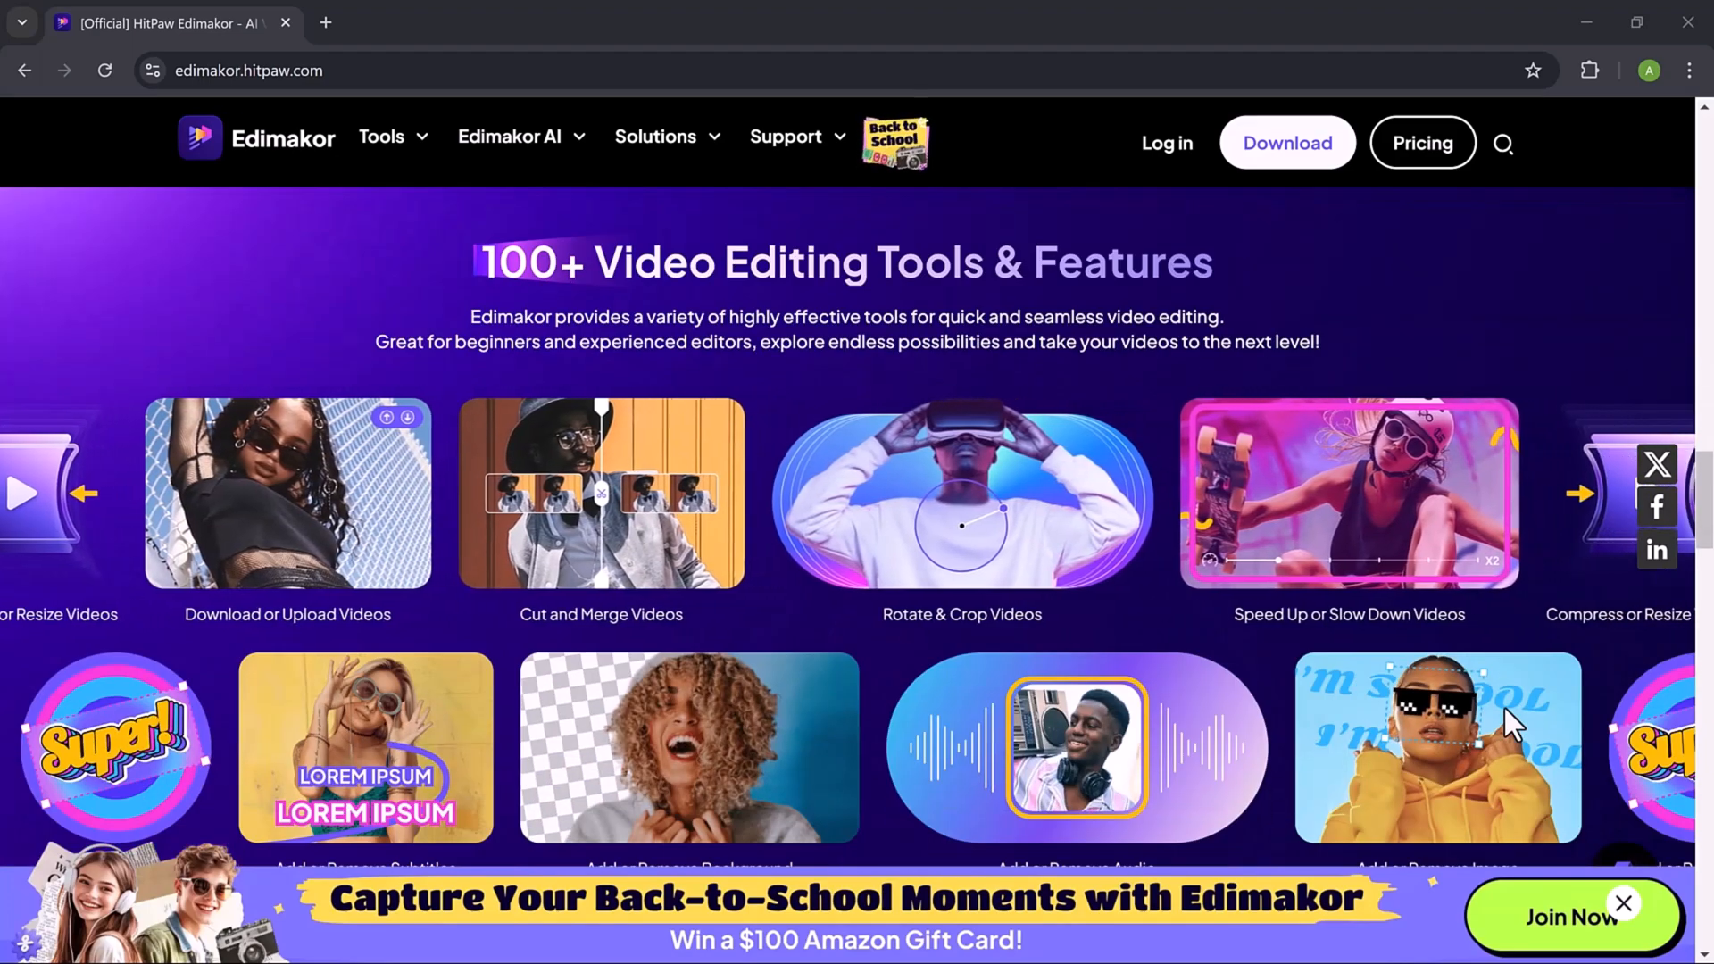
click(1582, 494)
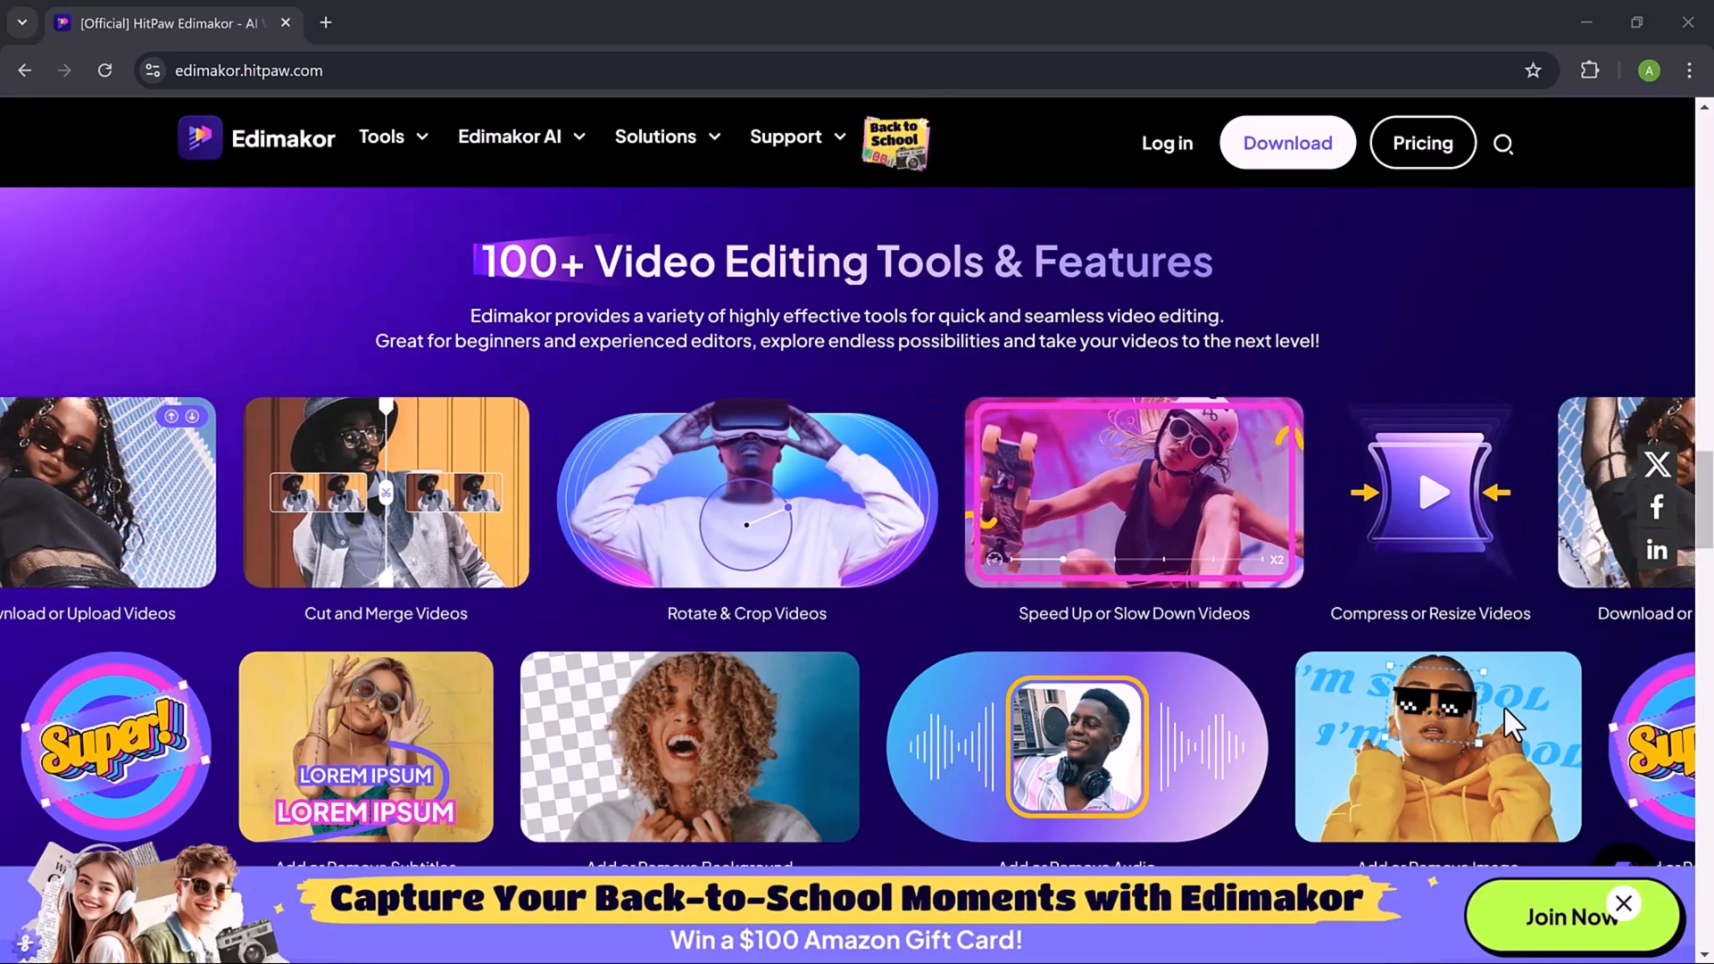
scroll(down, 3)
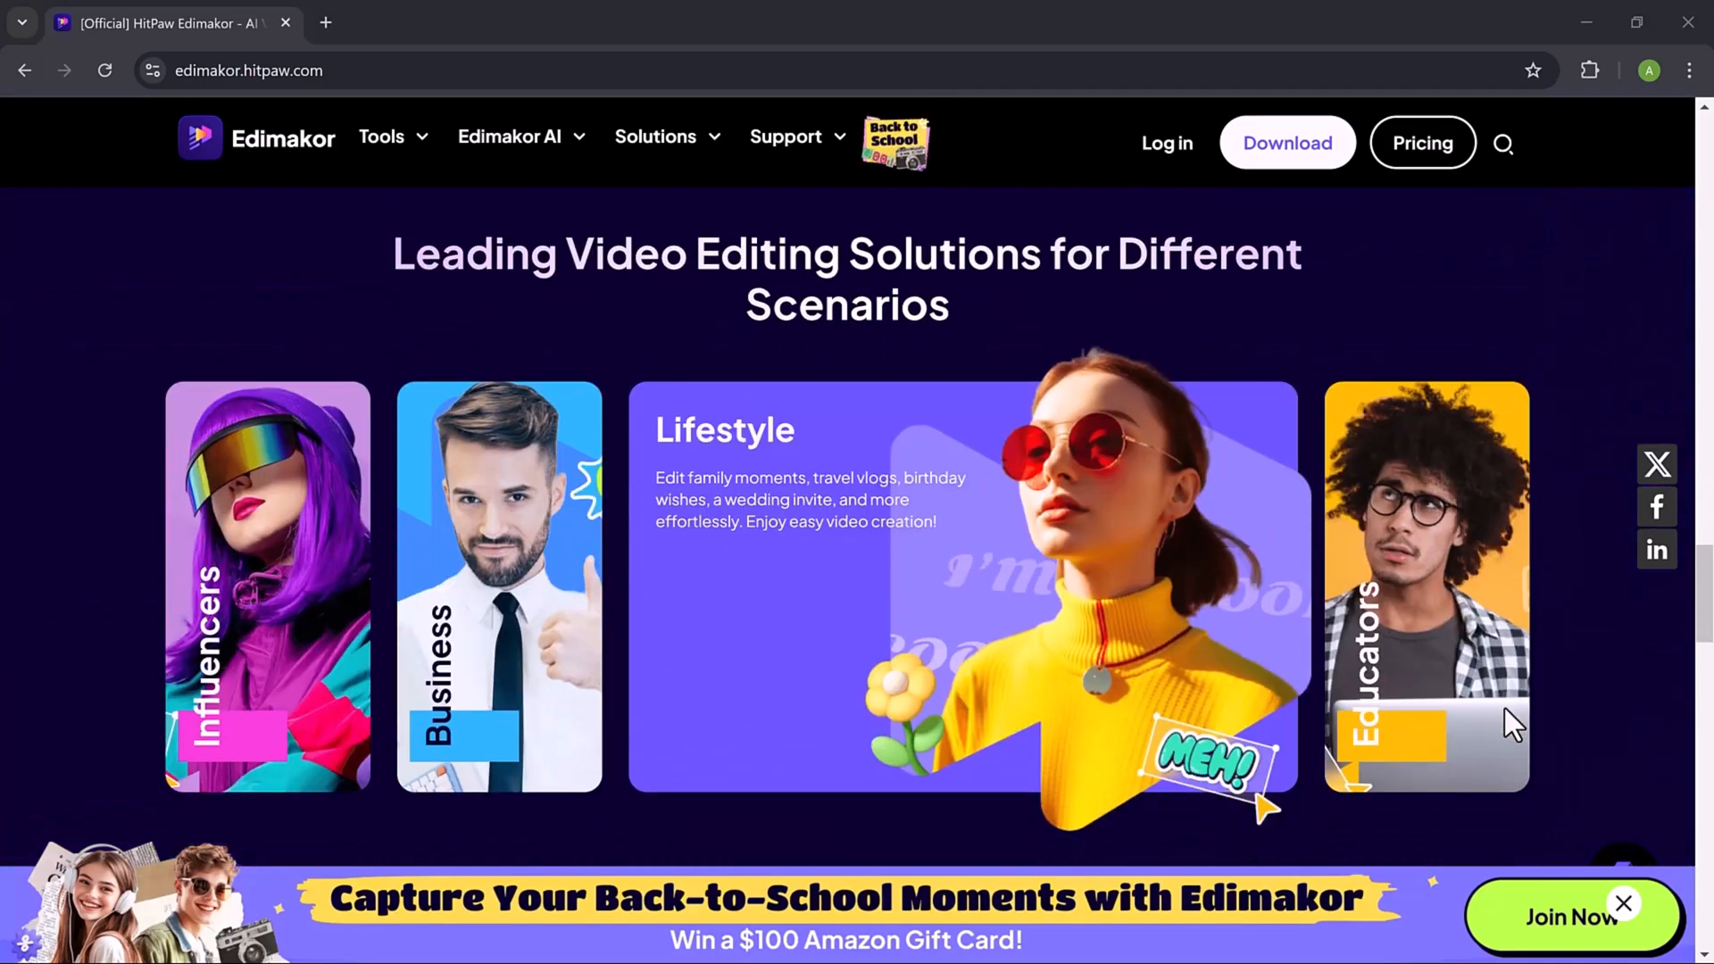
scroll(down, 3)
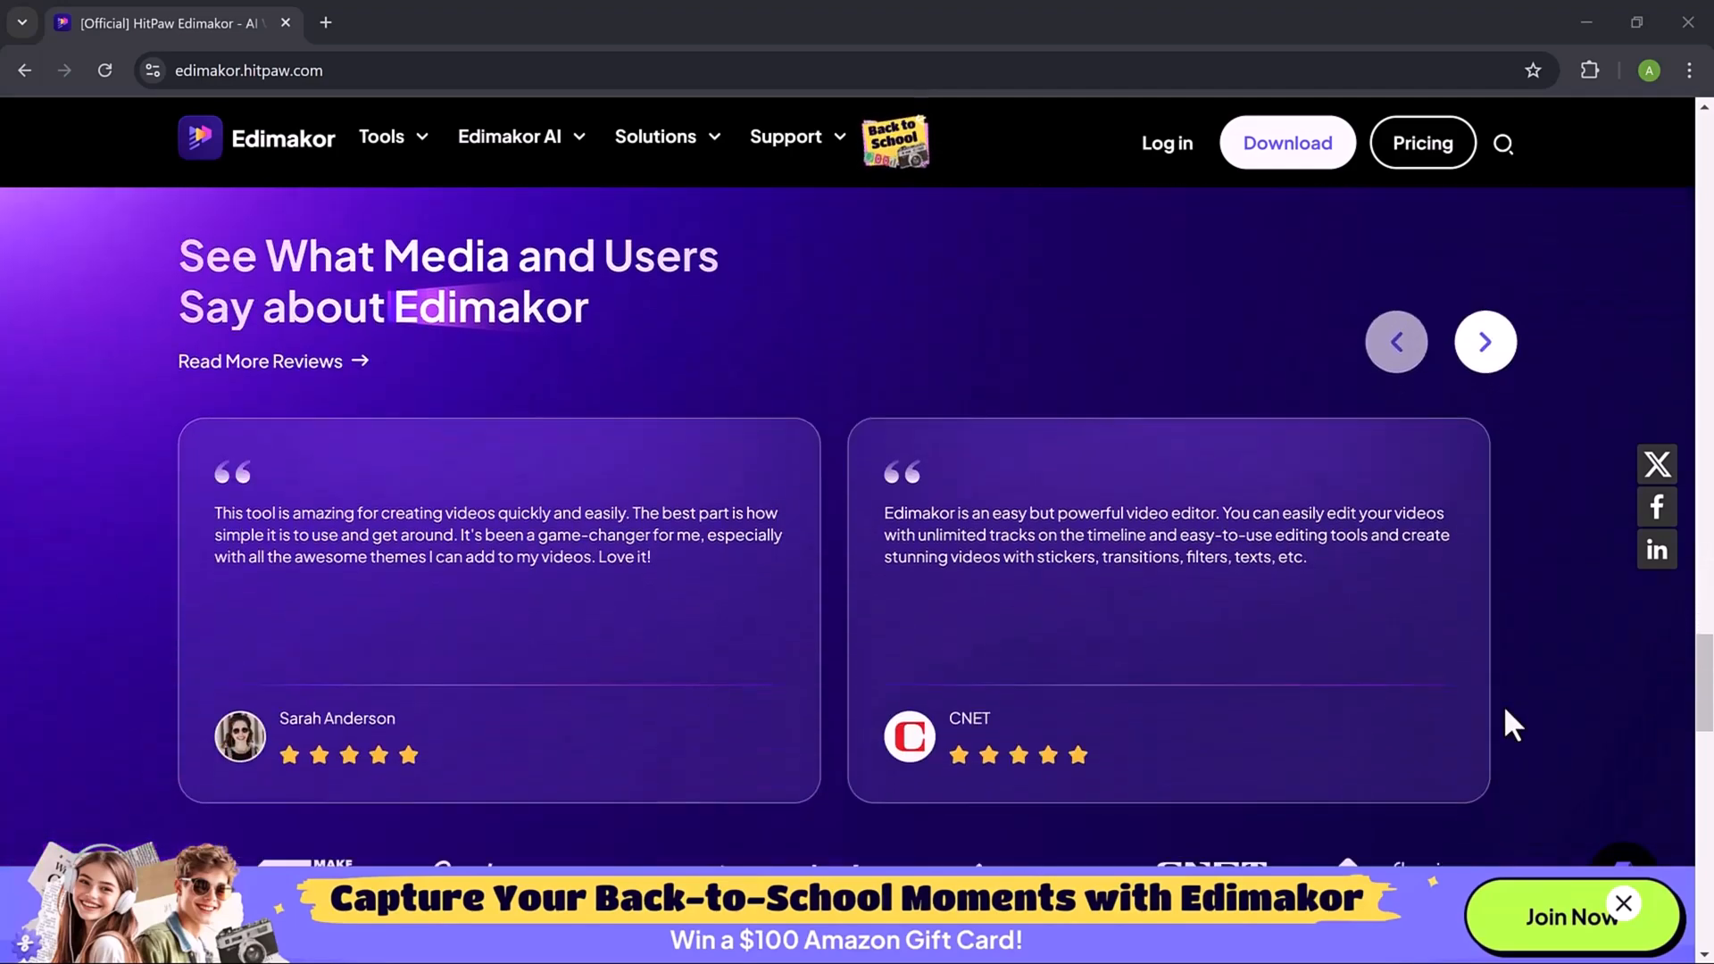
scroll(down, 3)
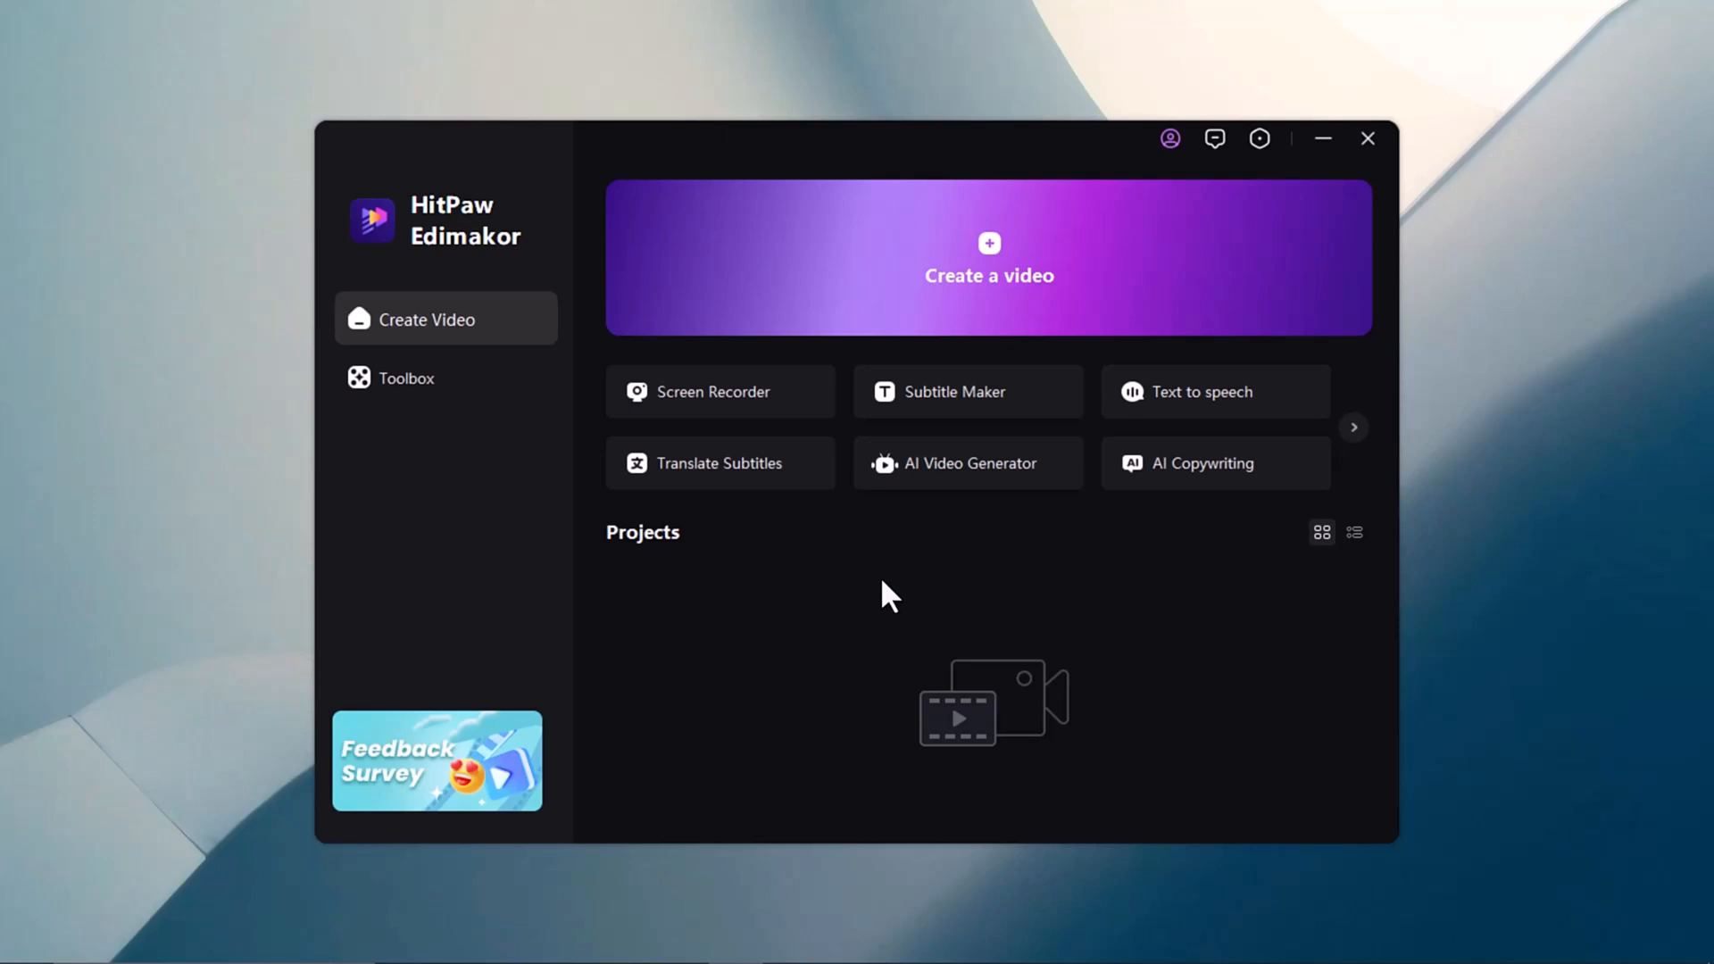
mouse_move(1015, 286)
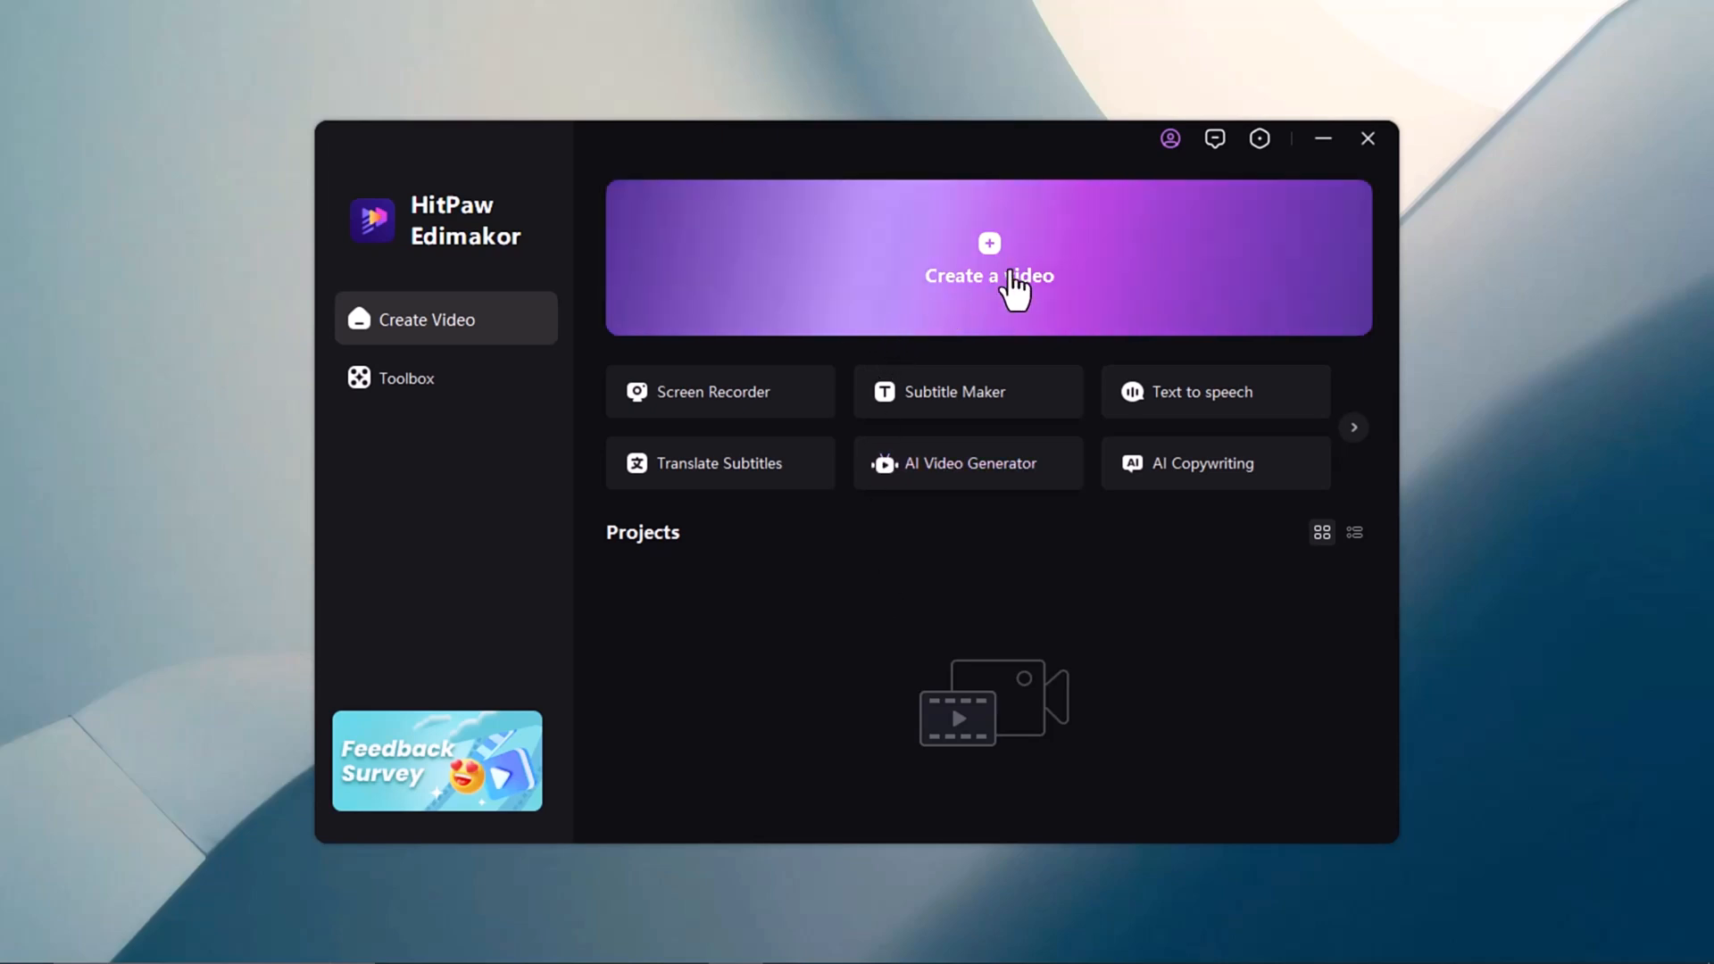
mouse_move(793, 418)
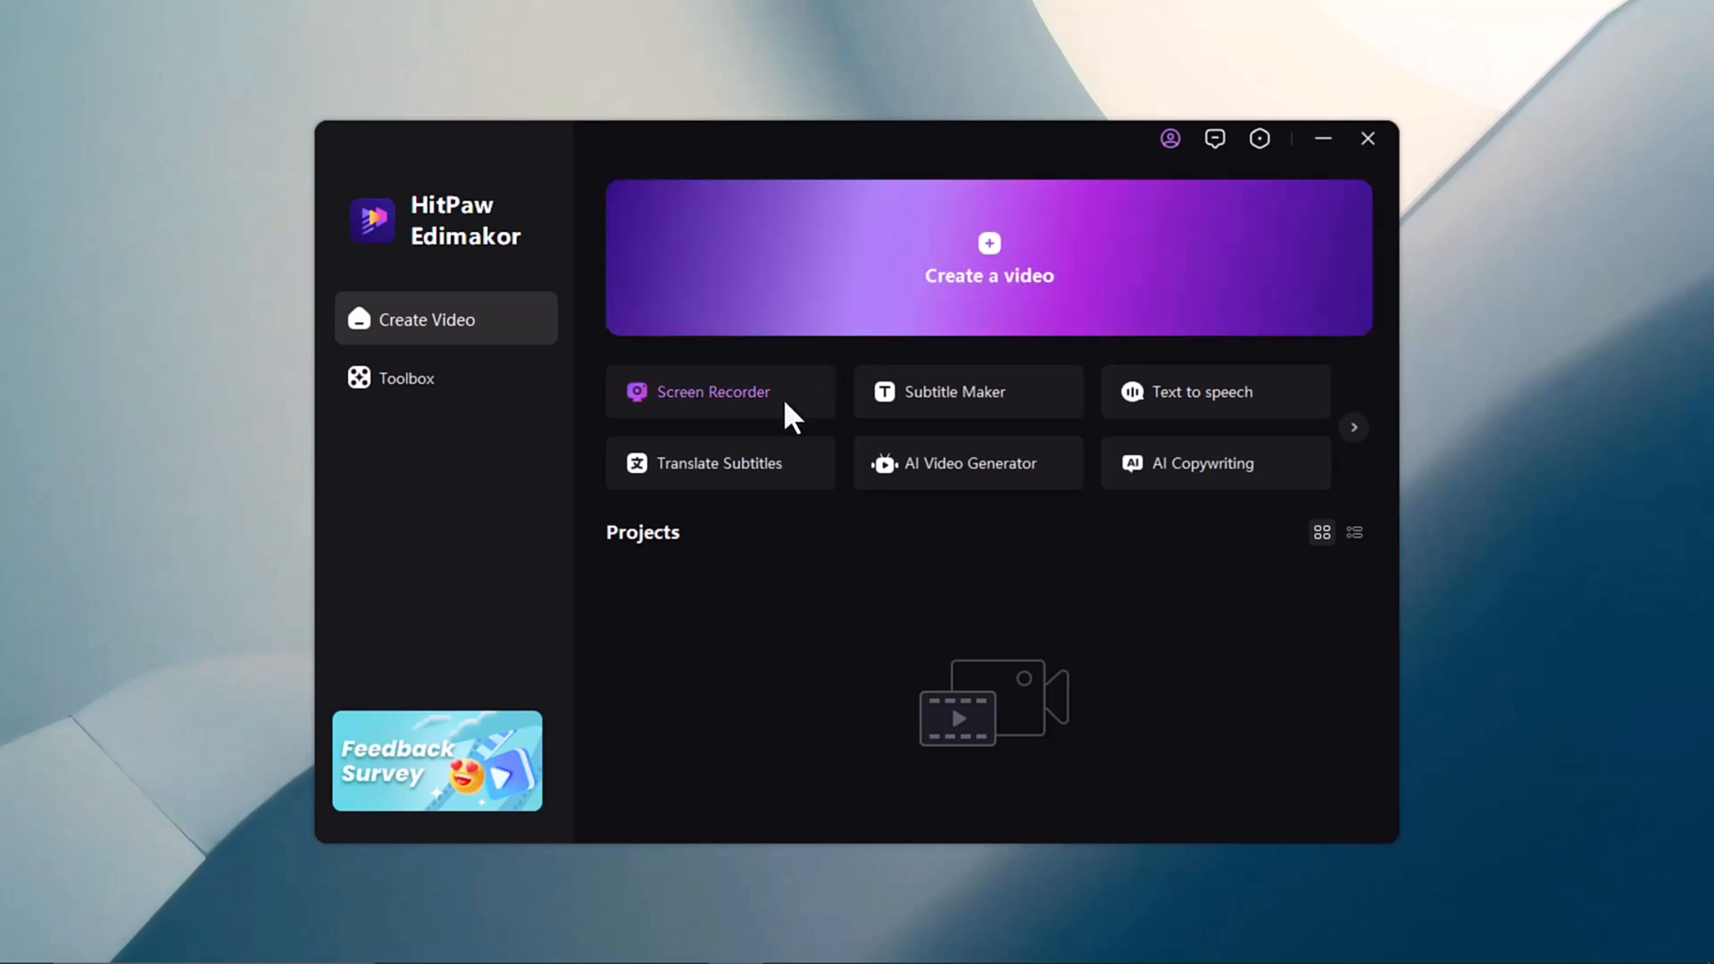
mouse_move(966, 391)
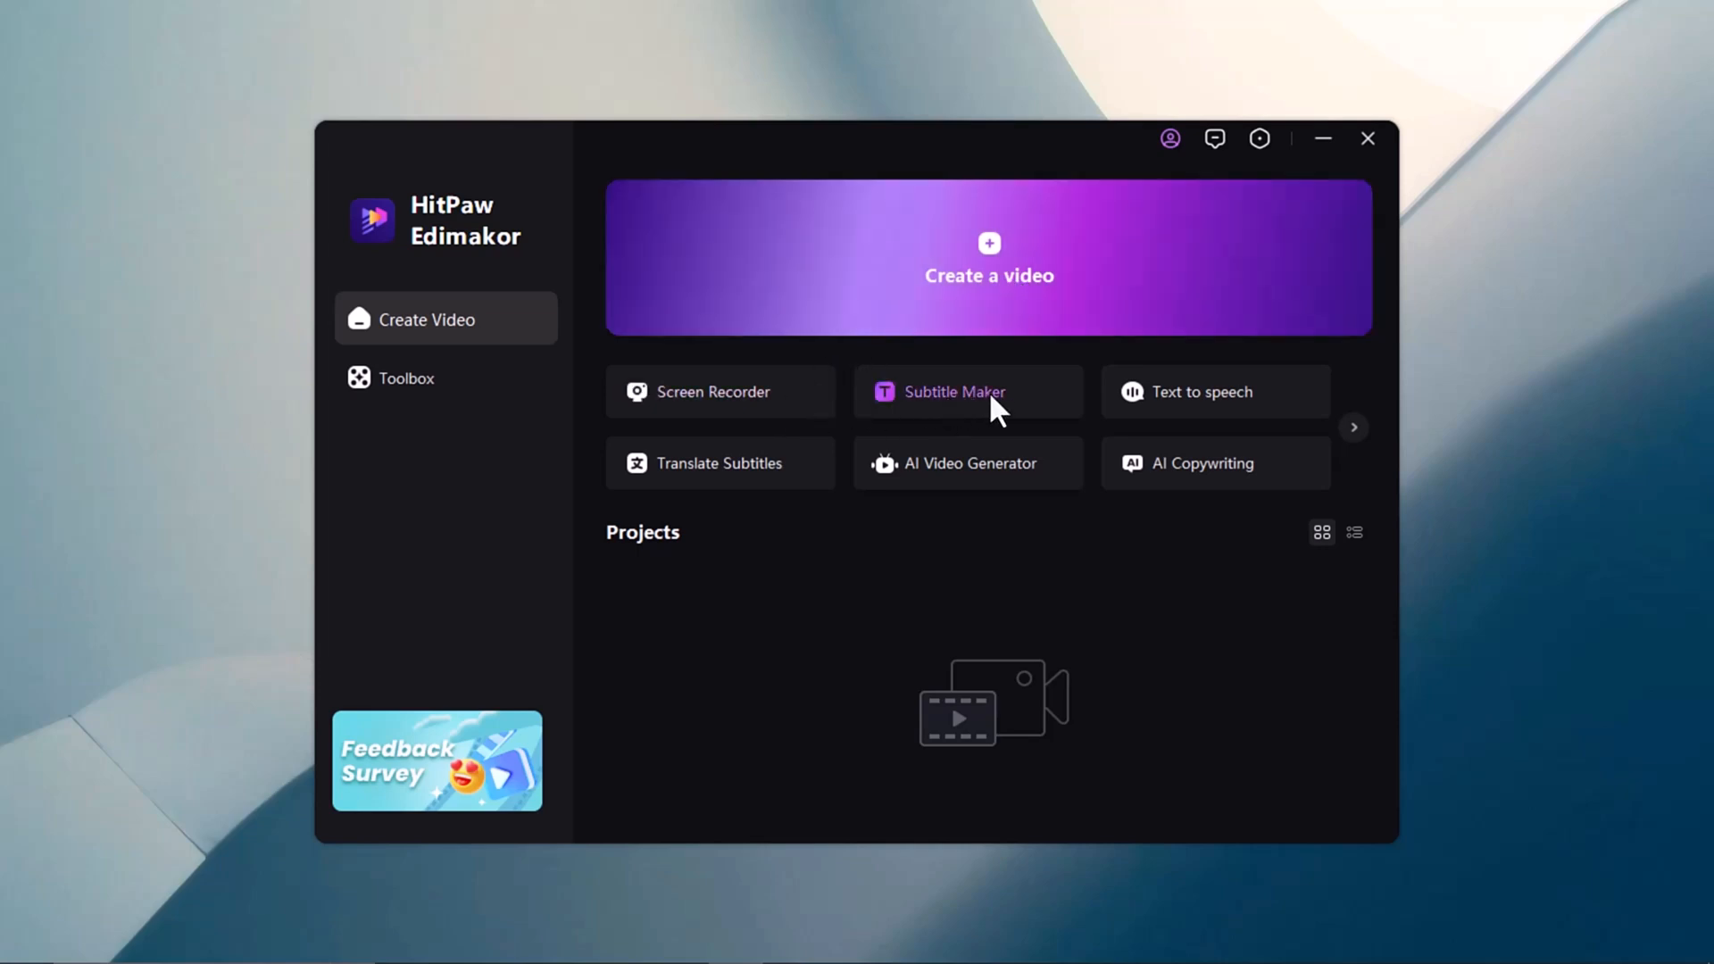
mouse_move(1217, 414)
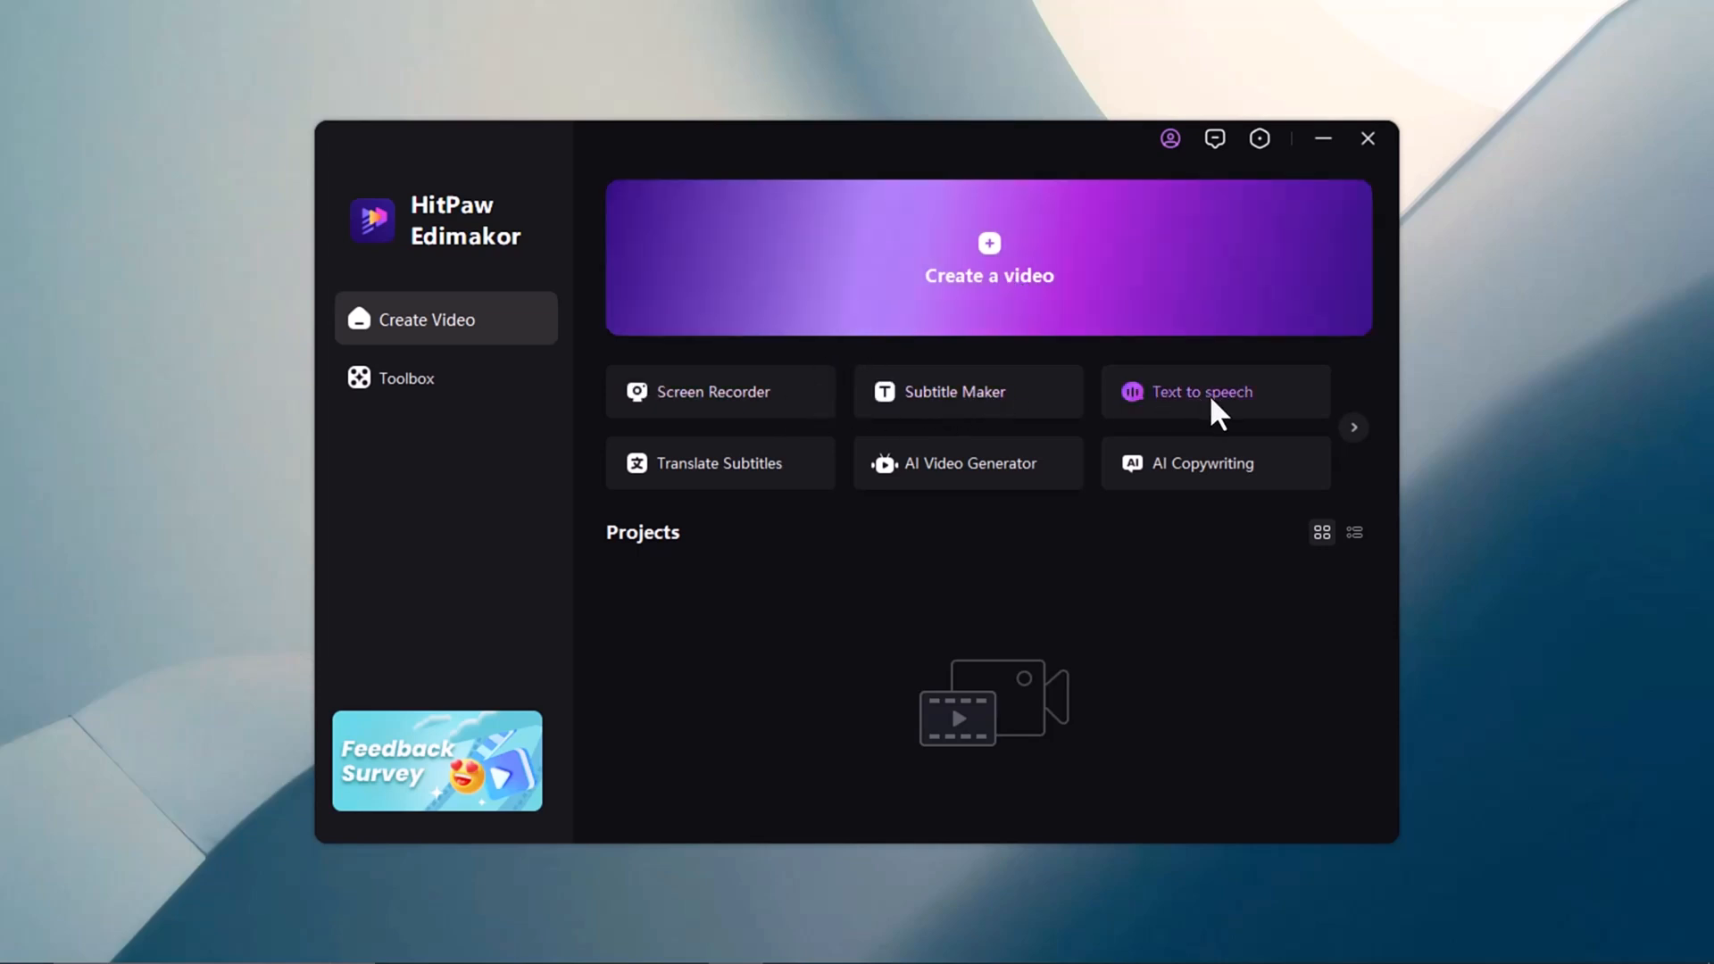
mouse_move(946, 489)
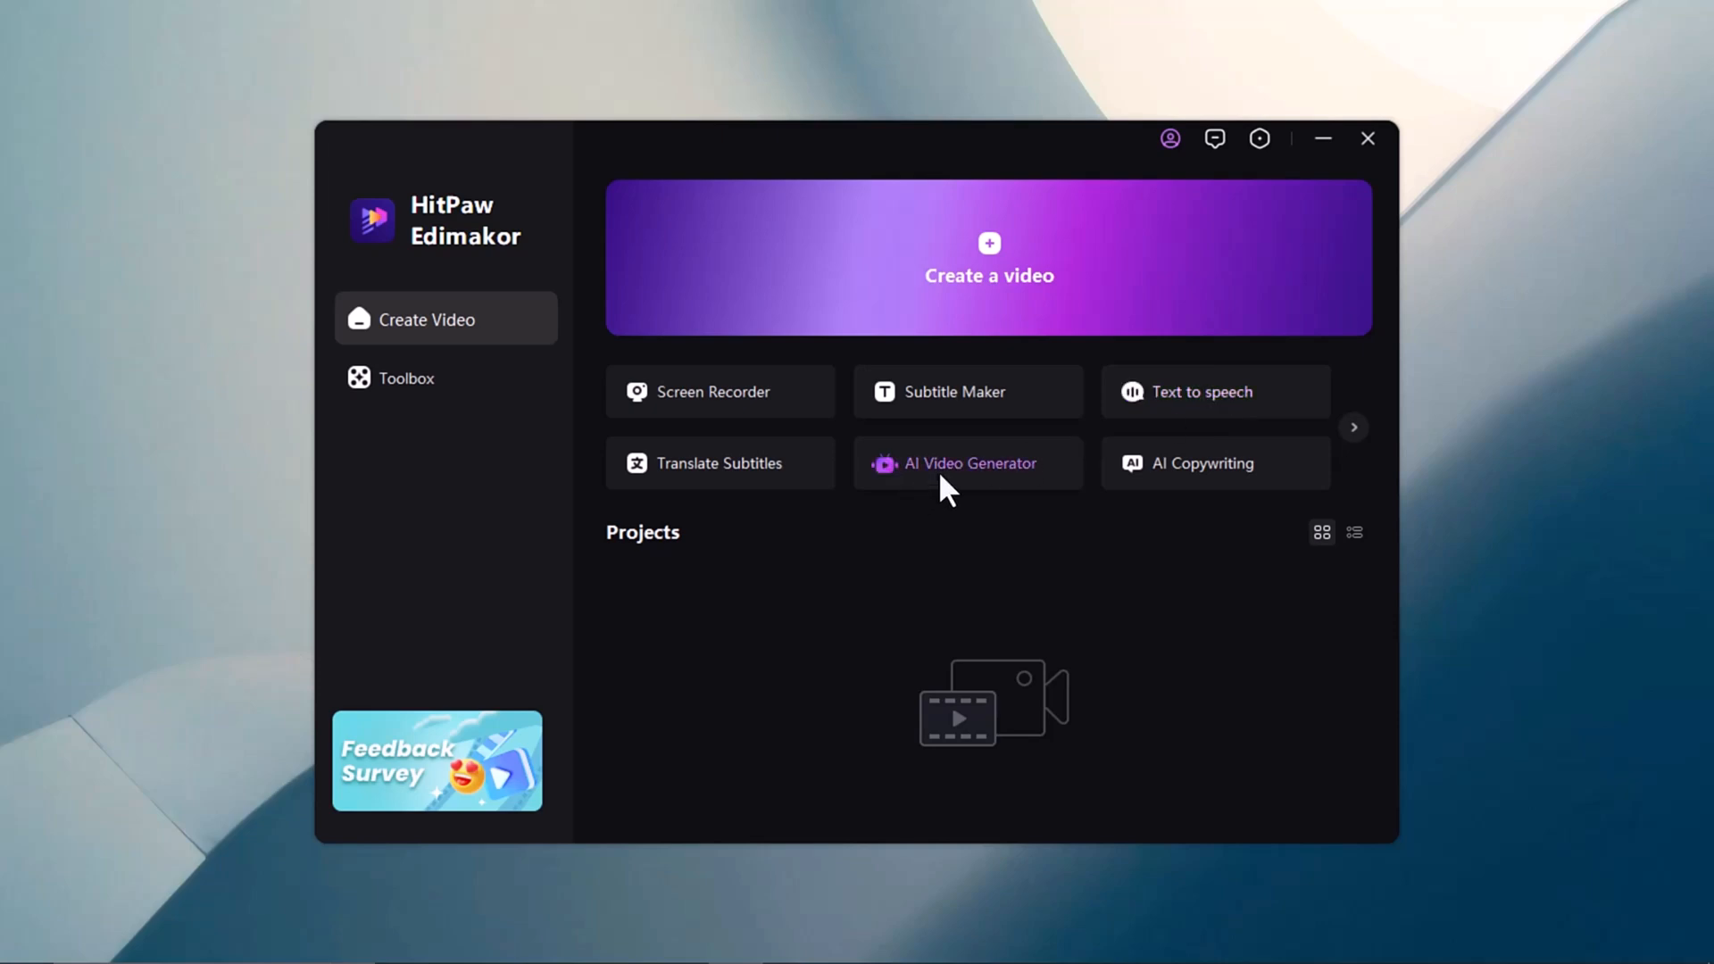
mouse_move(1203, 494)
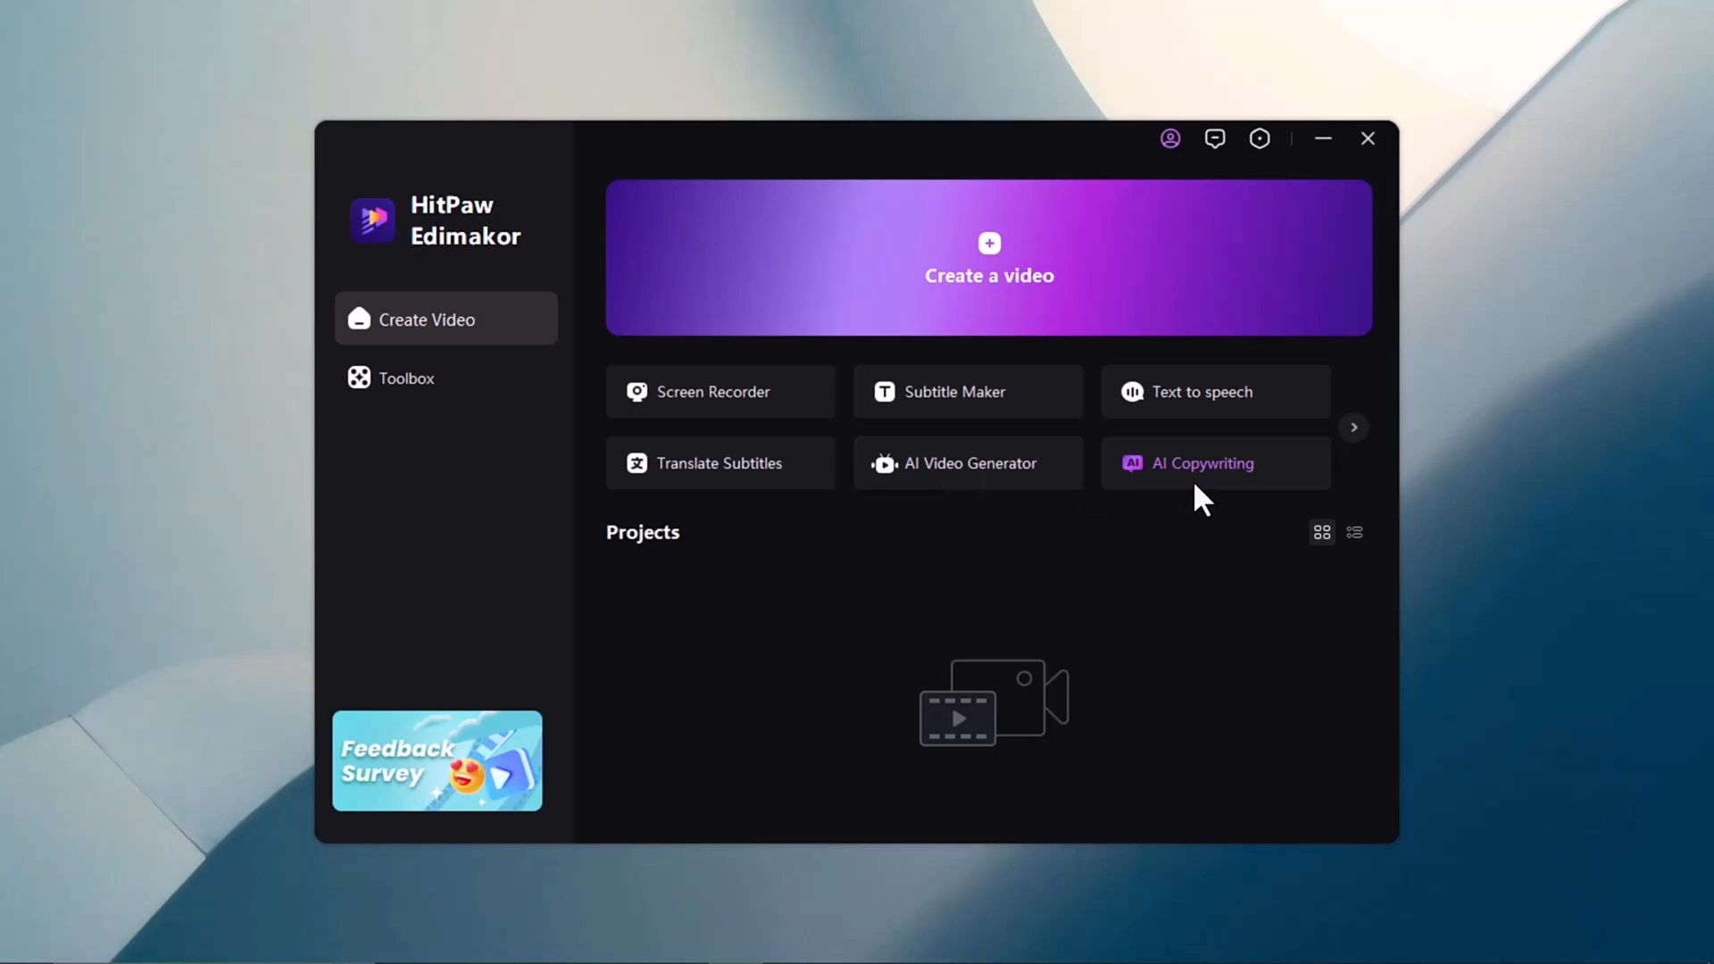
click(987, 257)
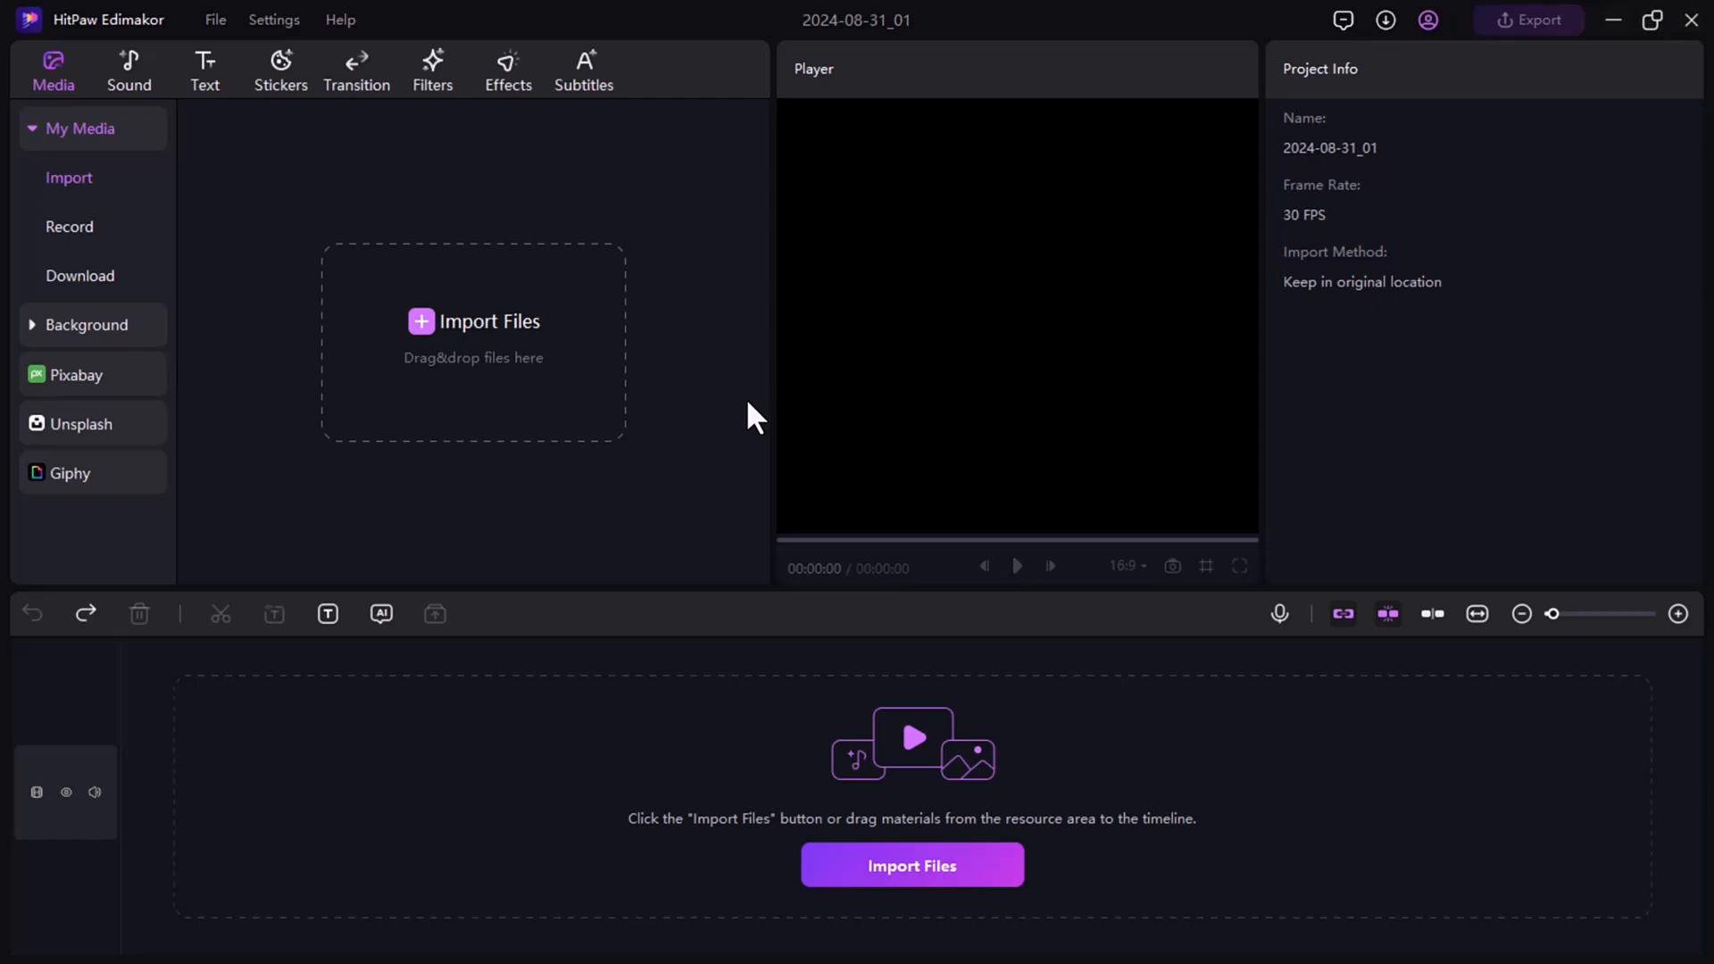
mouse_move(129, 72)
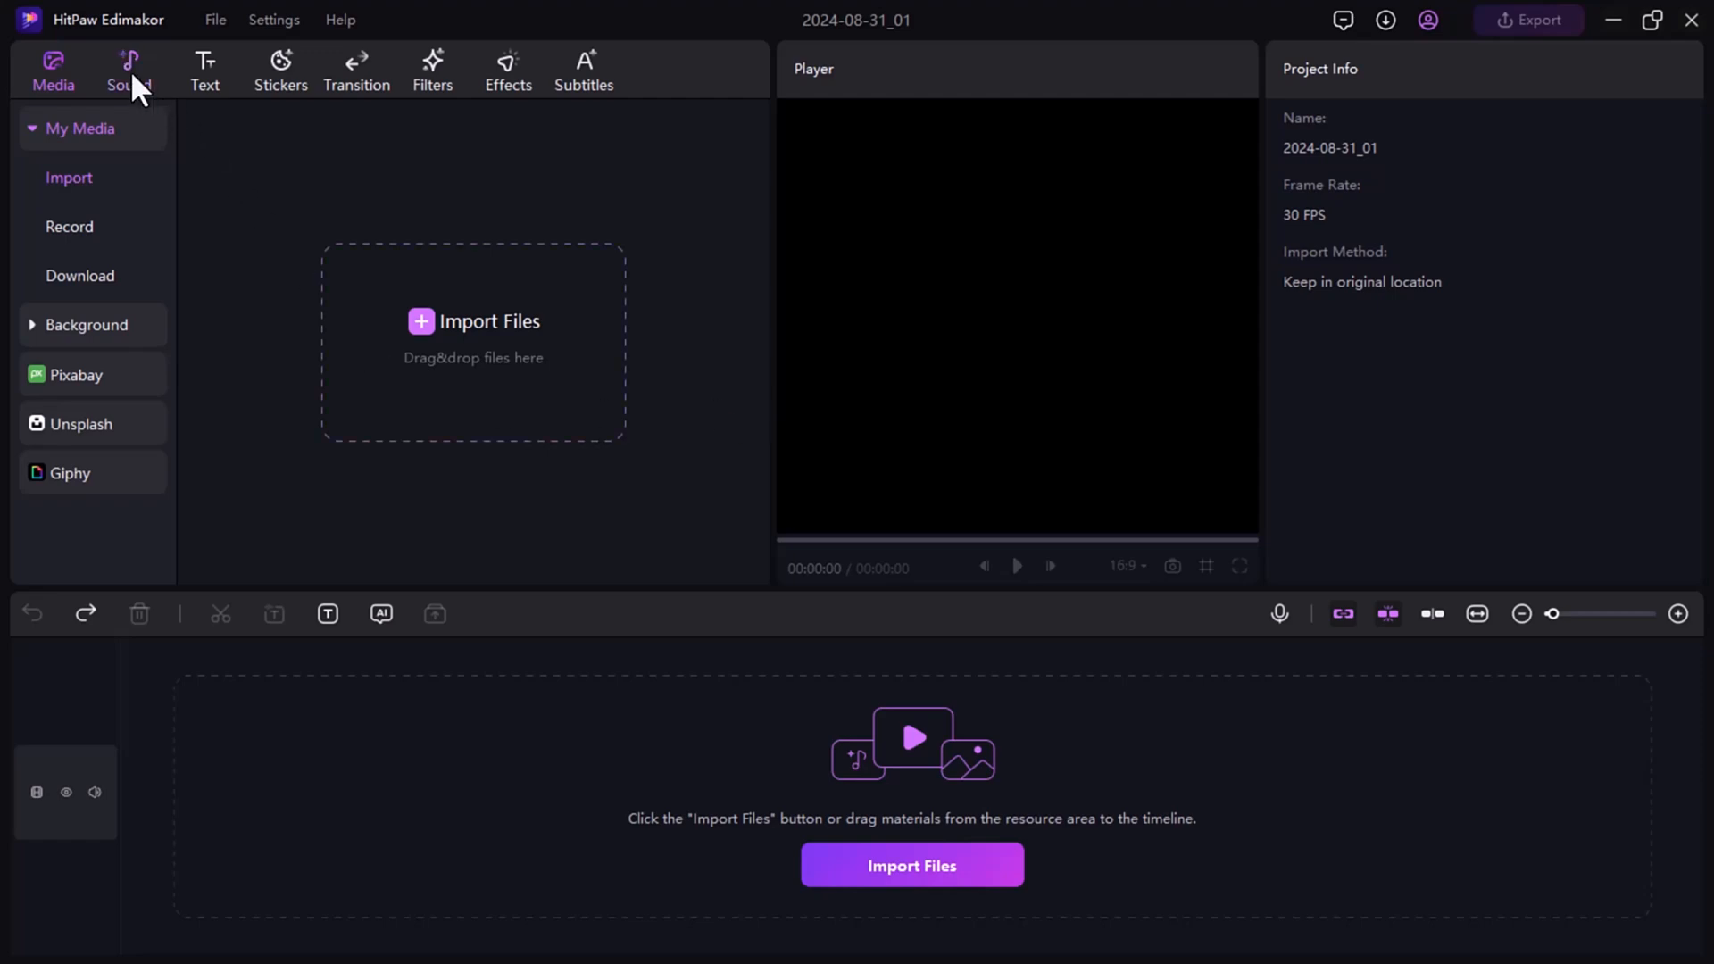
Browse the Sound, Text, Stickers, Transition, Filters and Effects tabs, then add a manual 'Default Text' subtitle
click(128, 68)
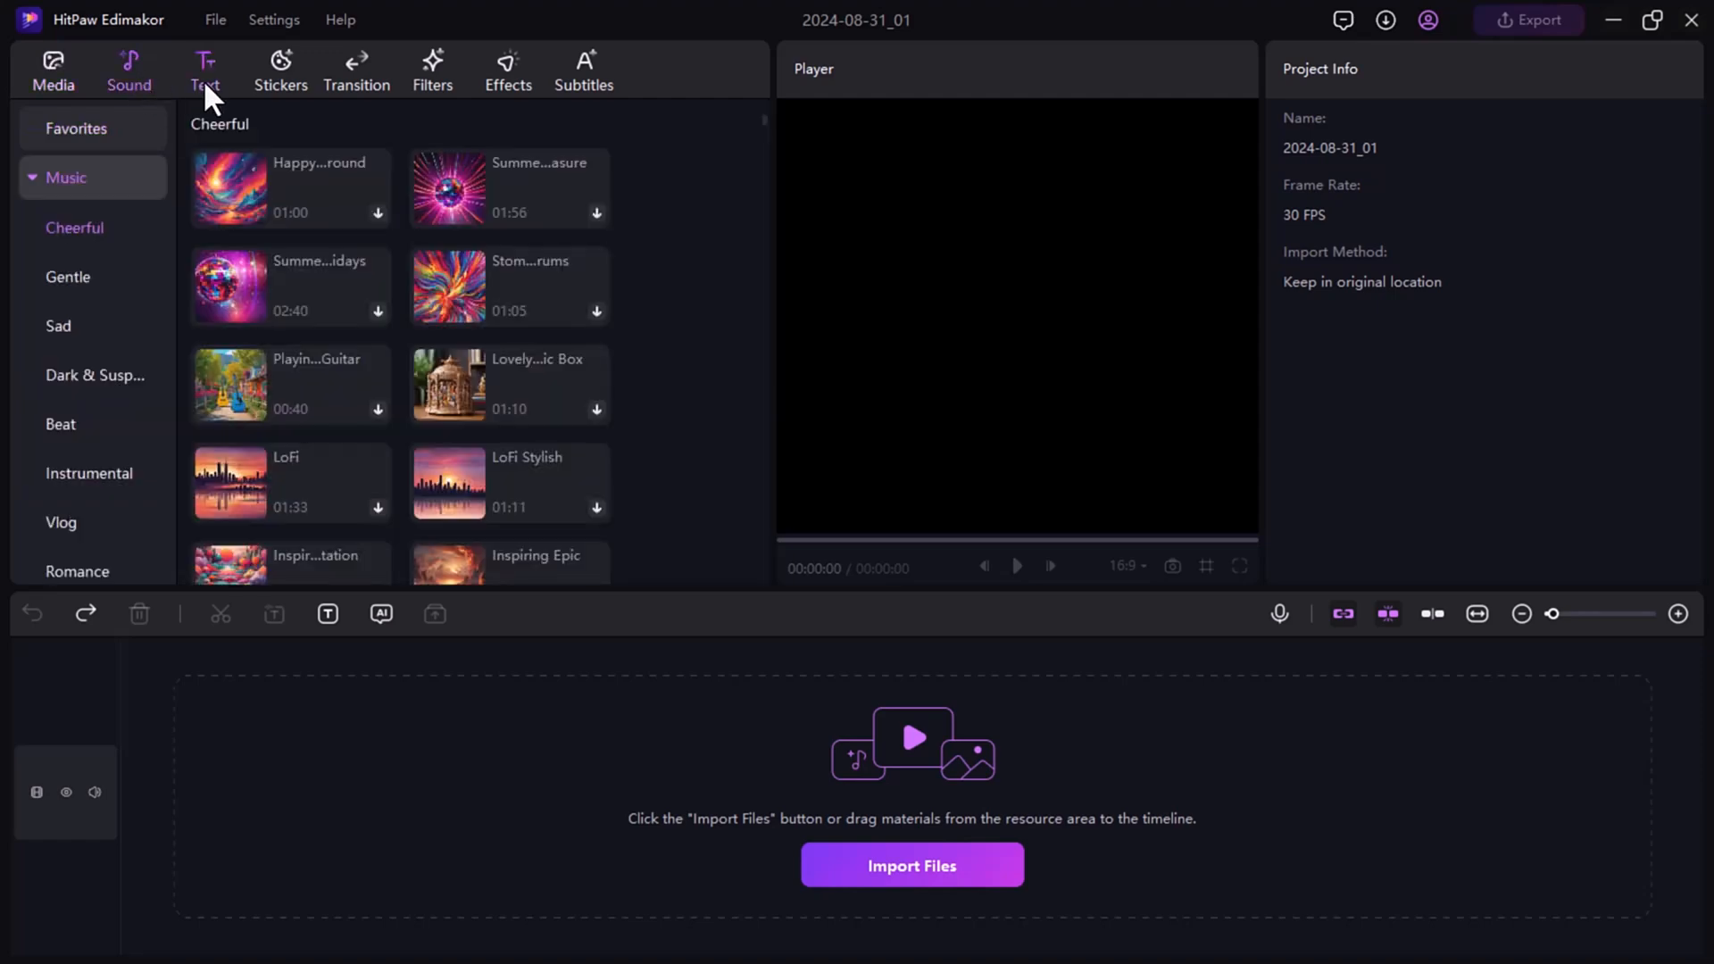
click(204, 68)
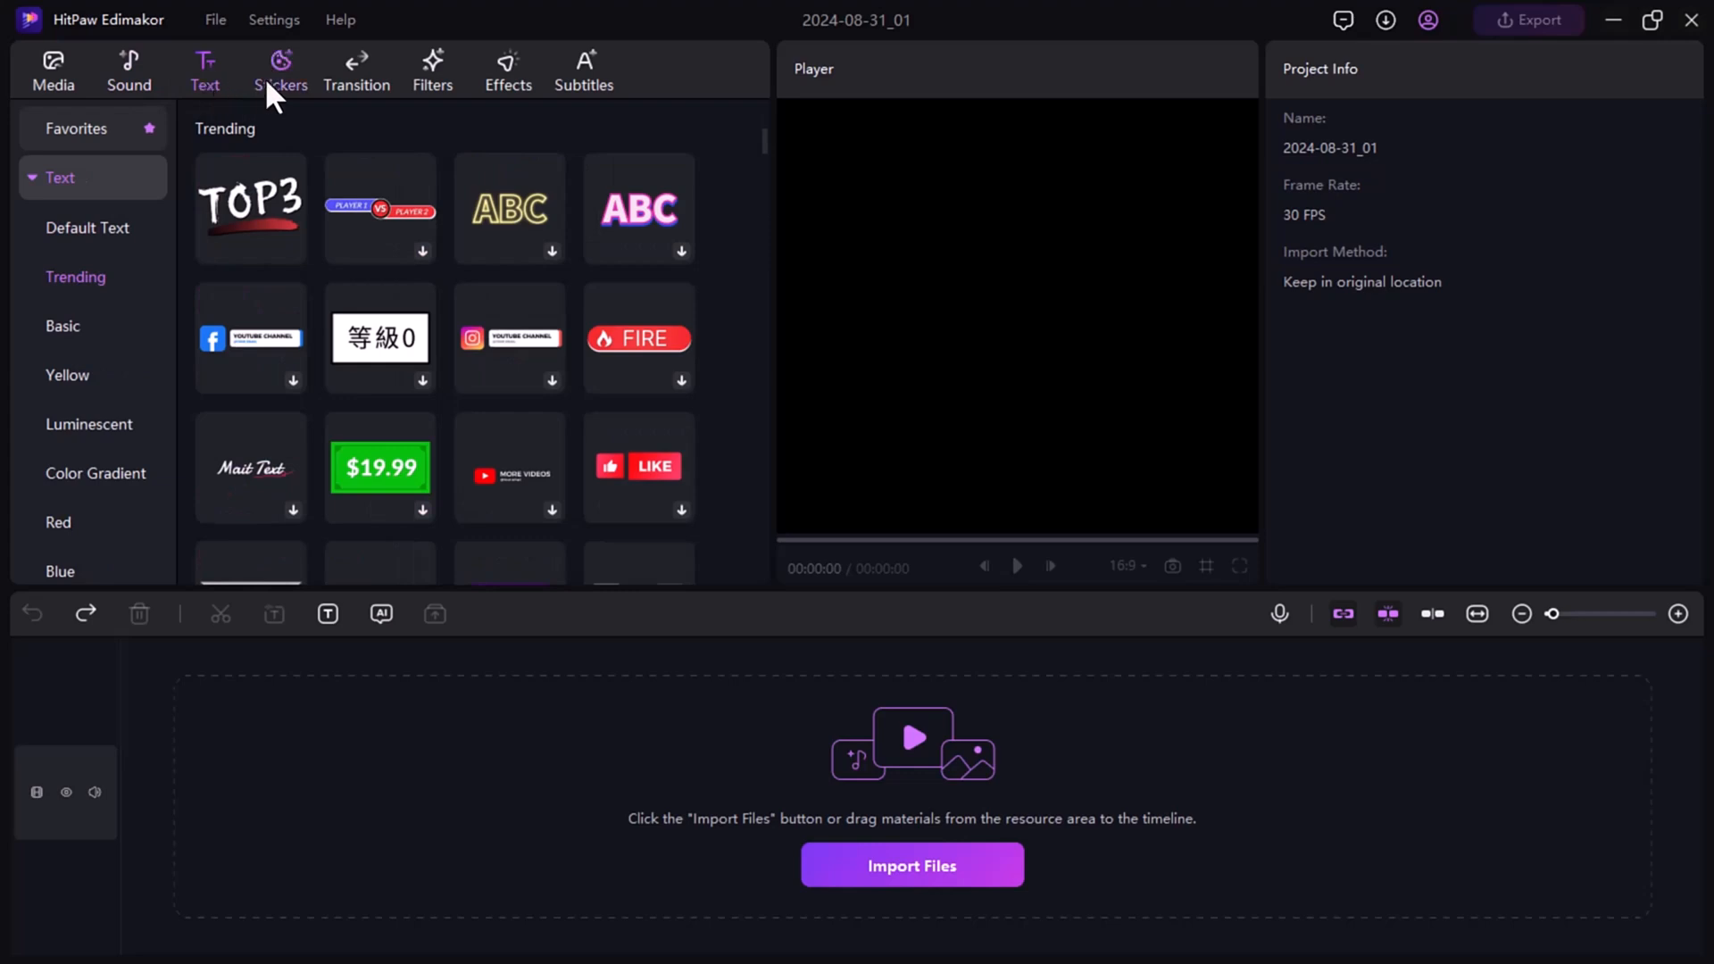
click(279, 69)
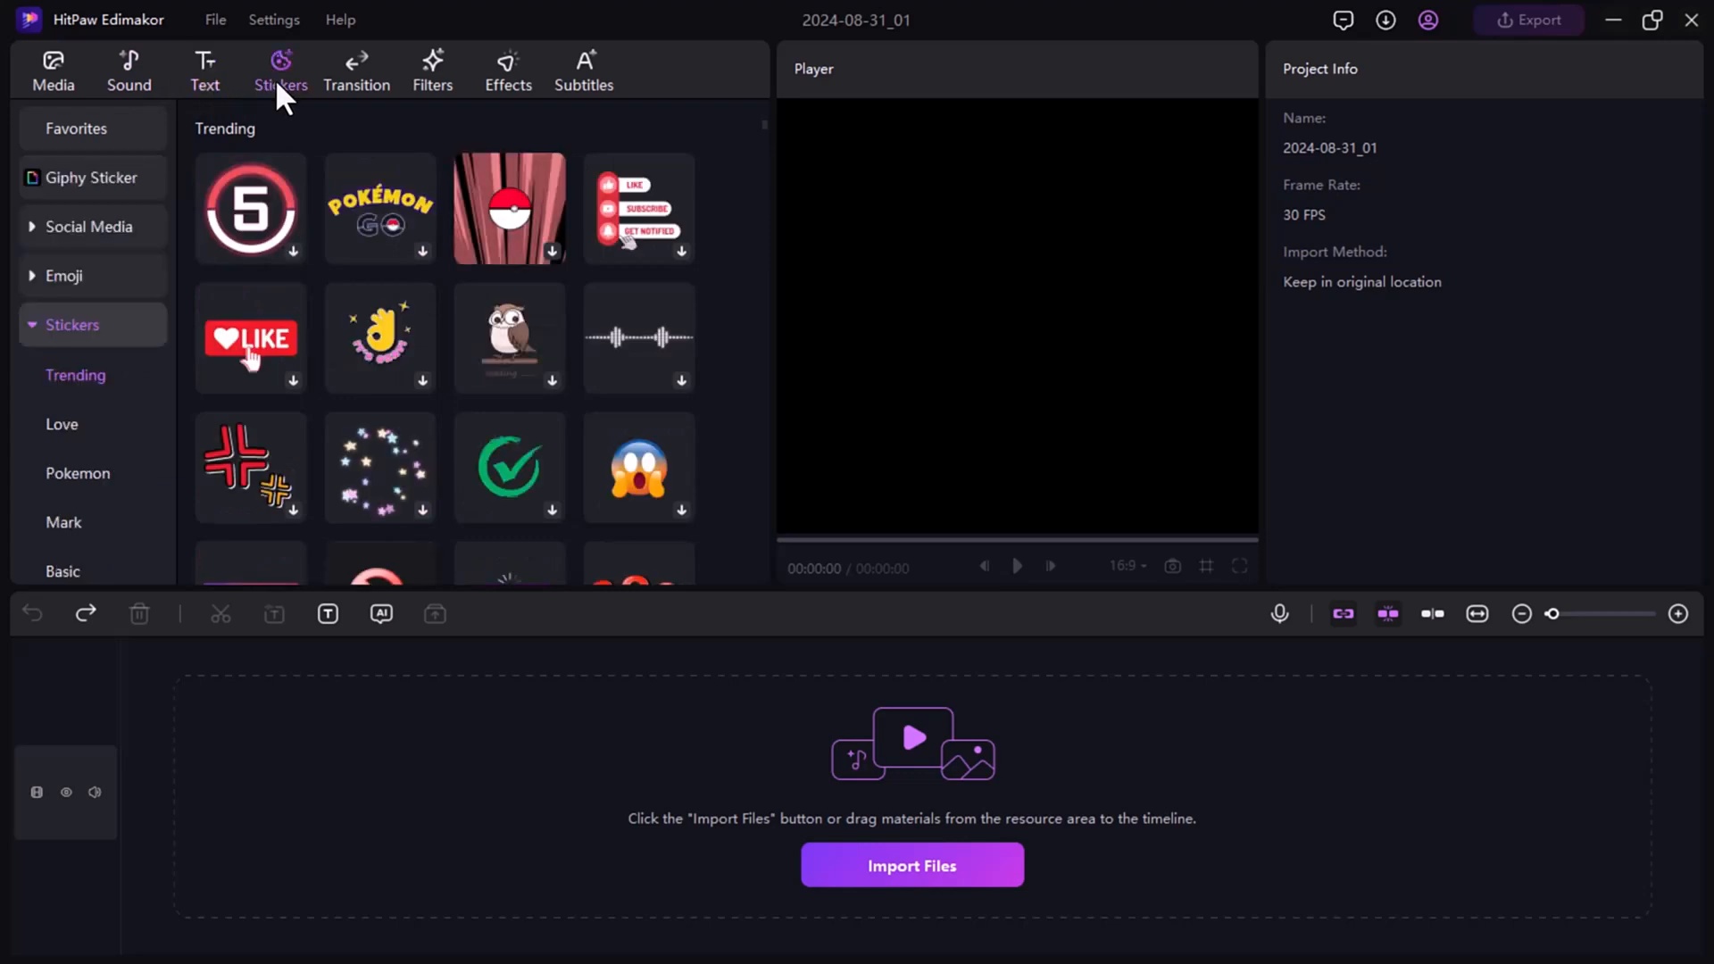
click(357, 70)
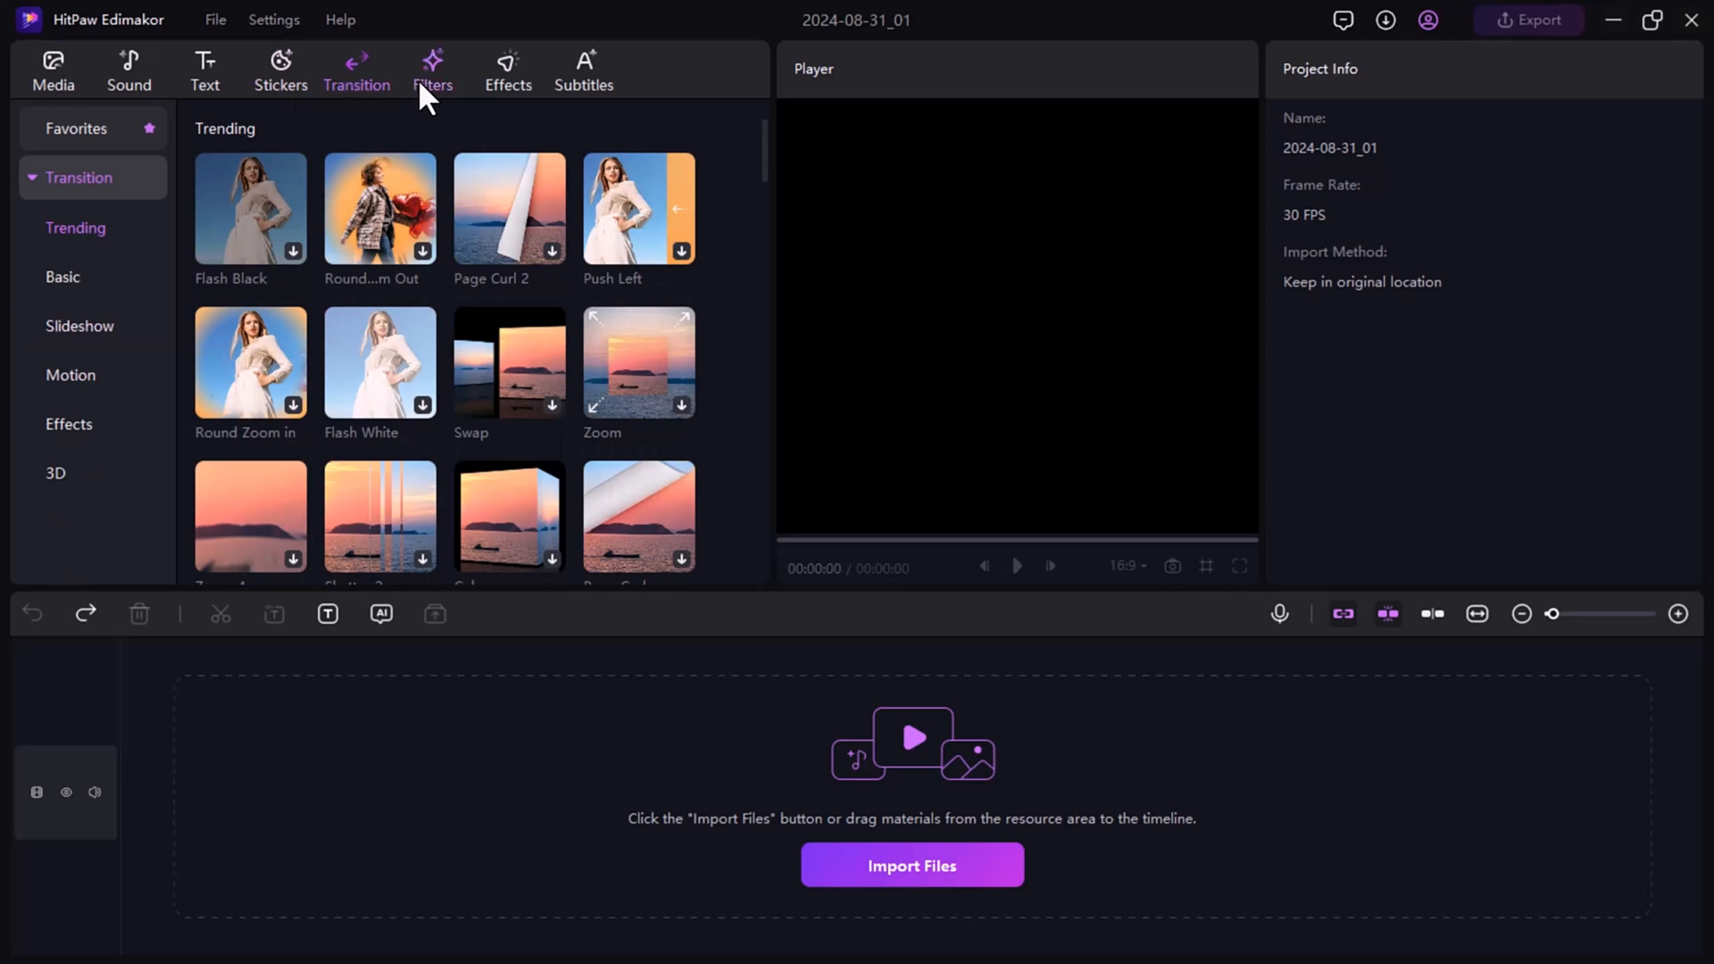
click(432, 69)
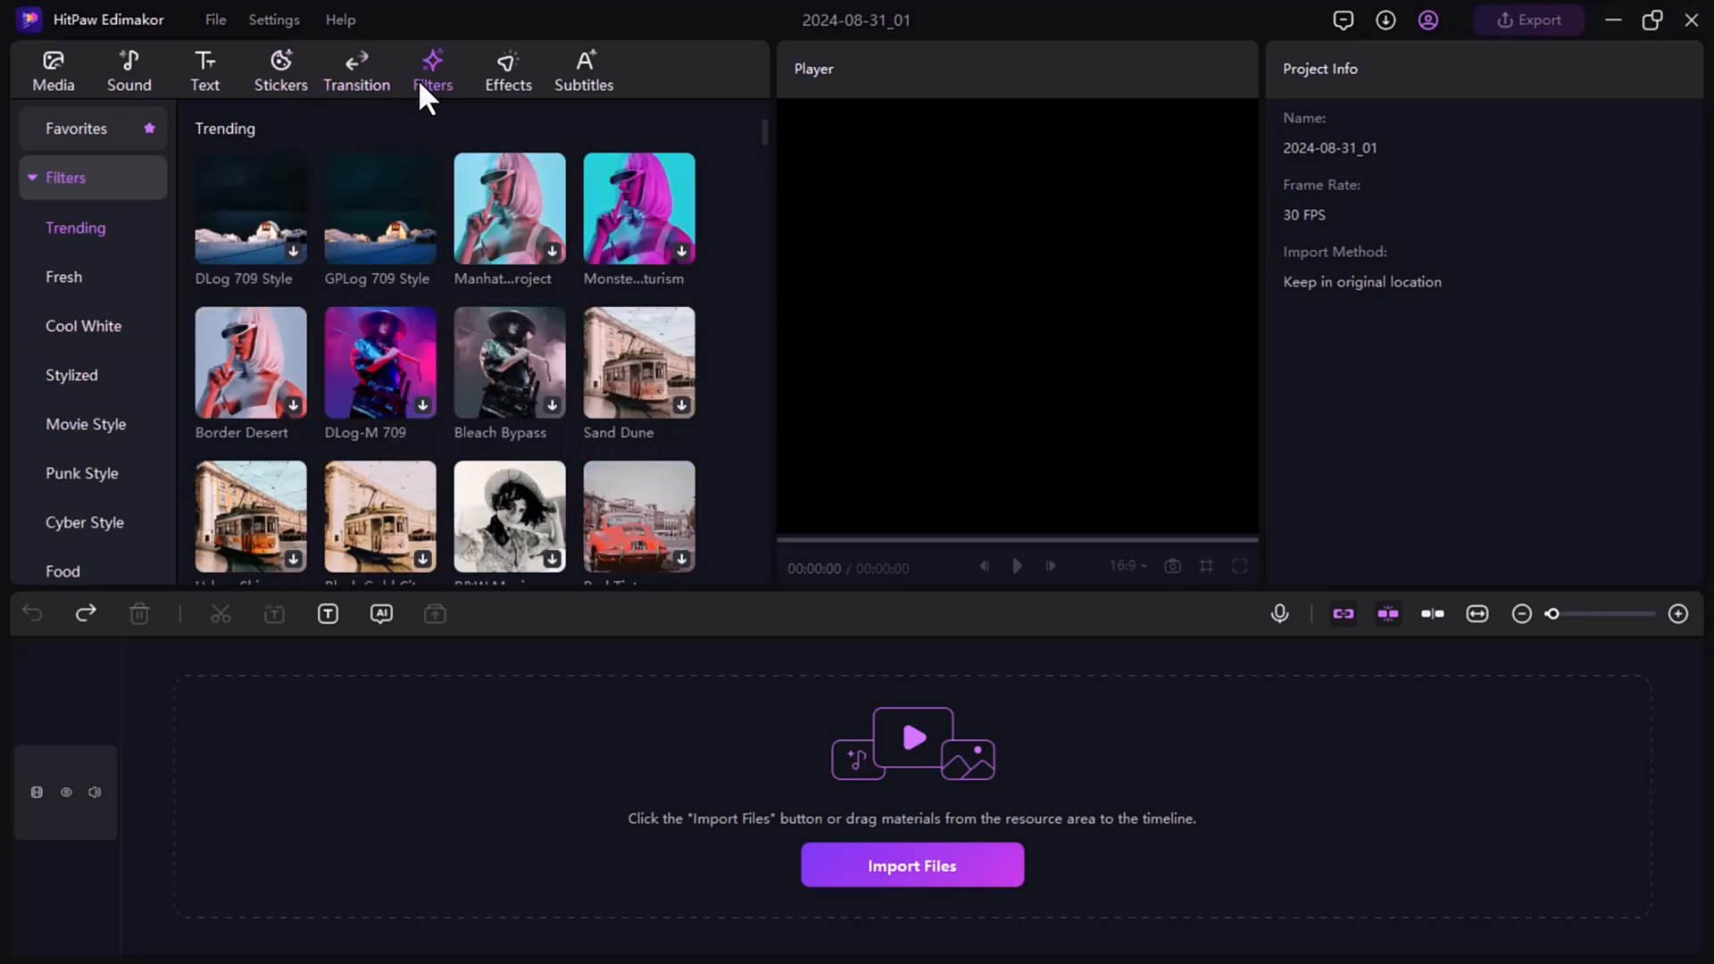
mouse_move(507, 69)
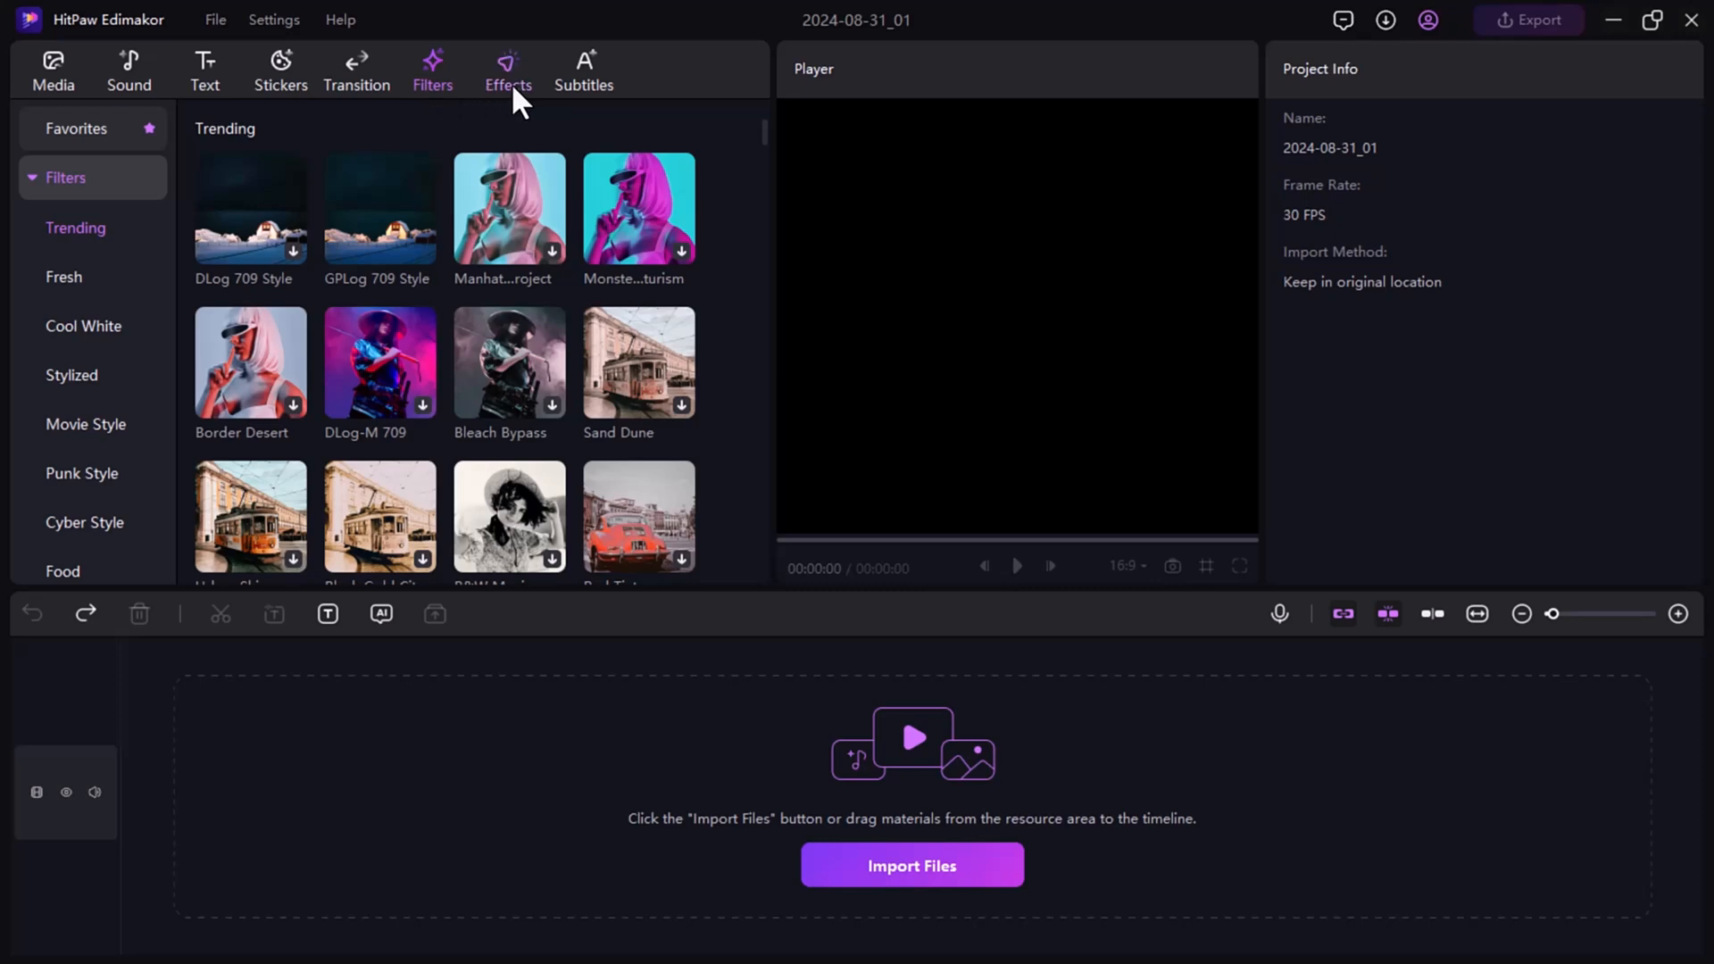
click(506, 68)
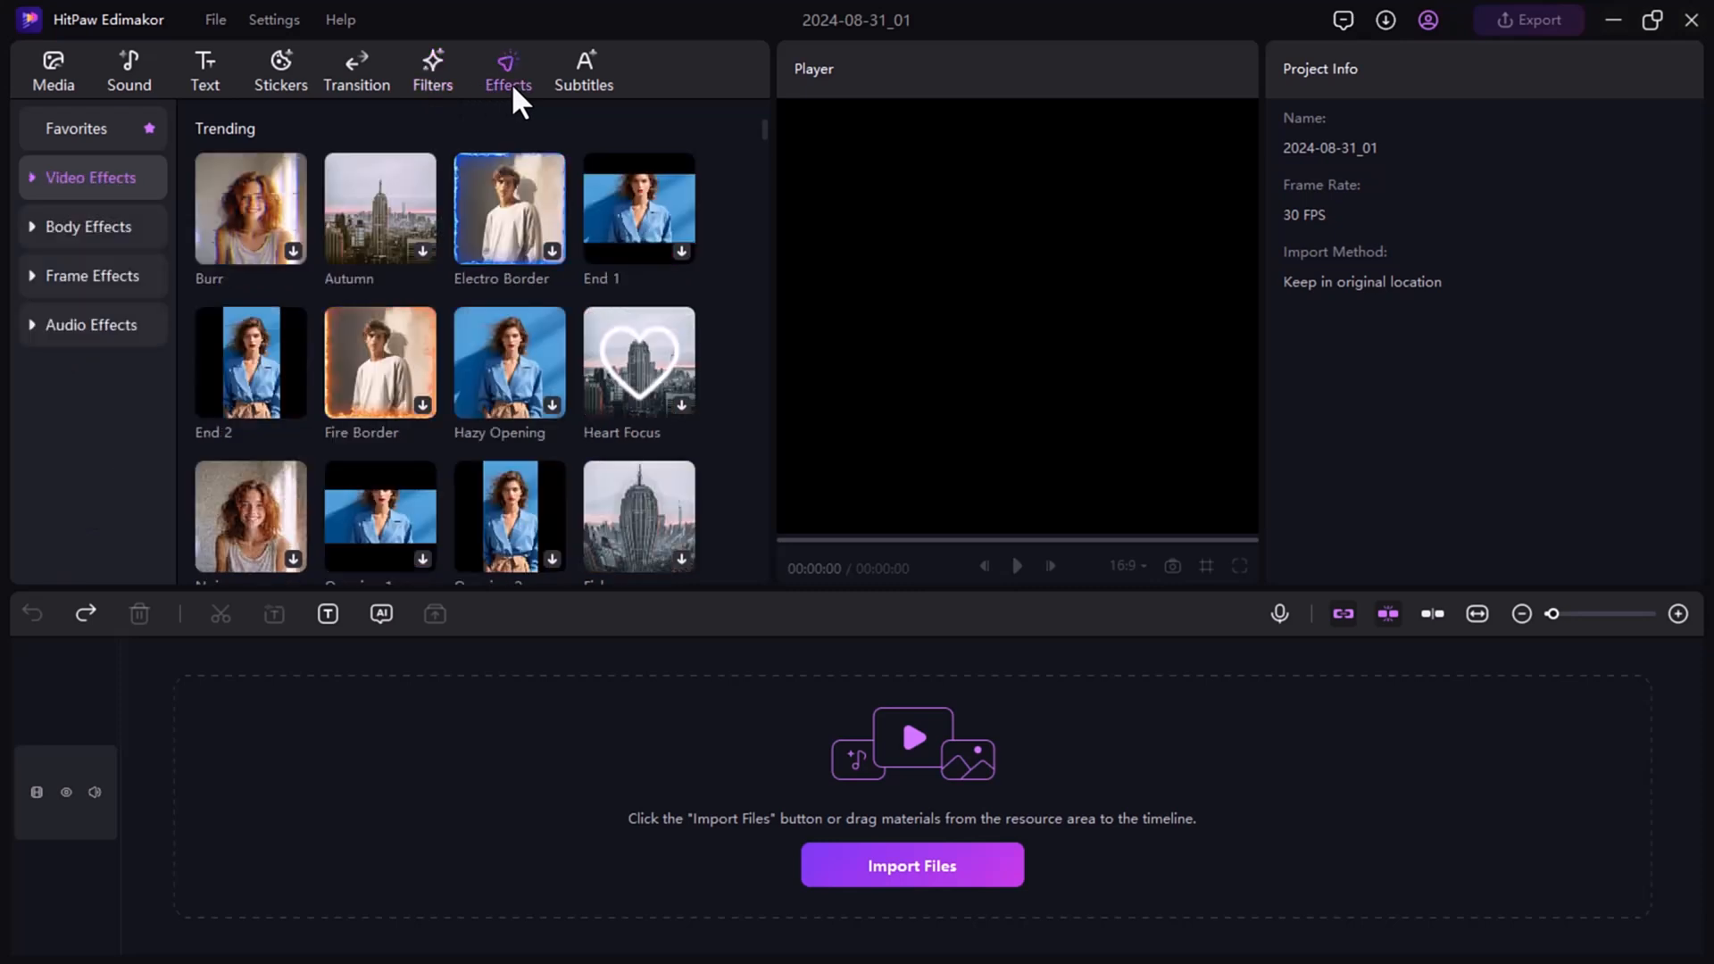
mouse_move(584, 71)
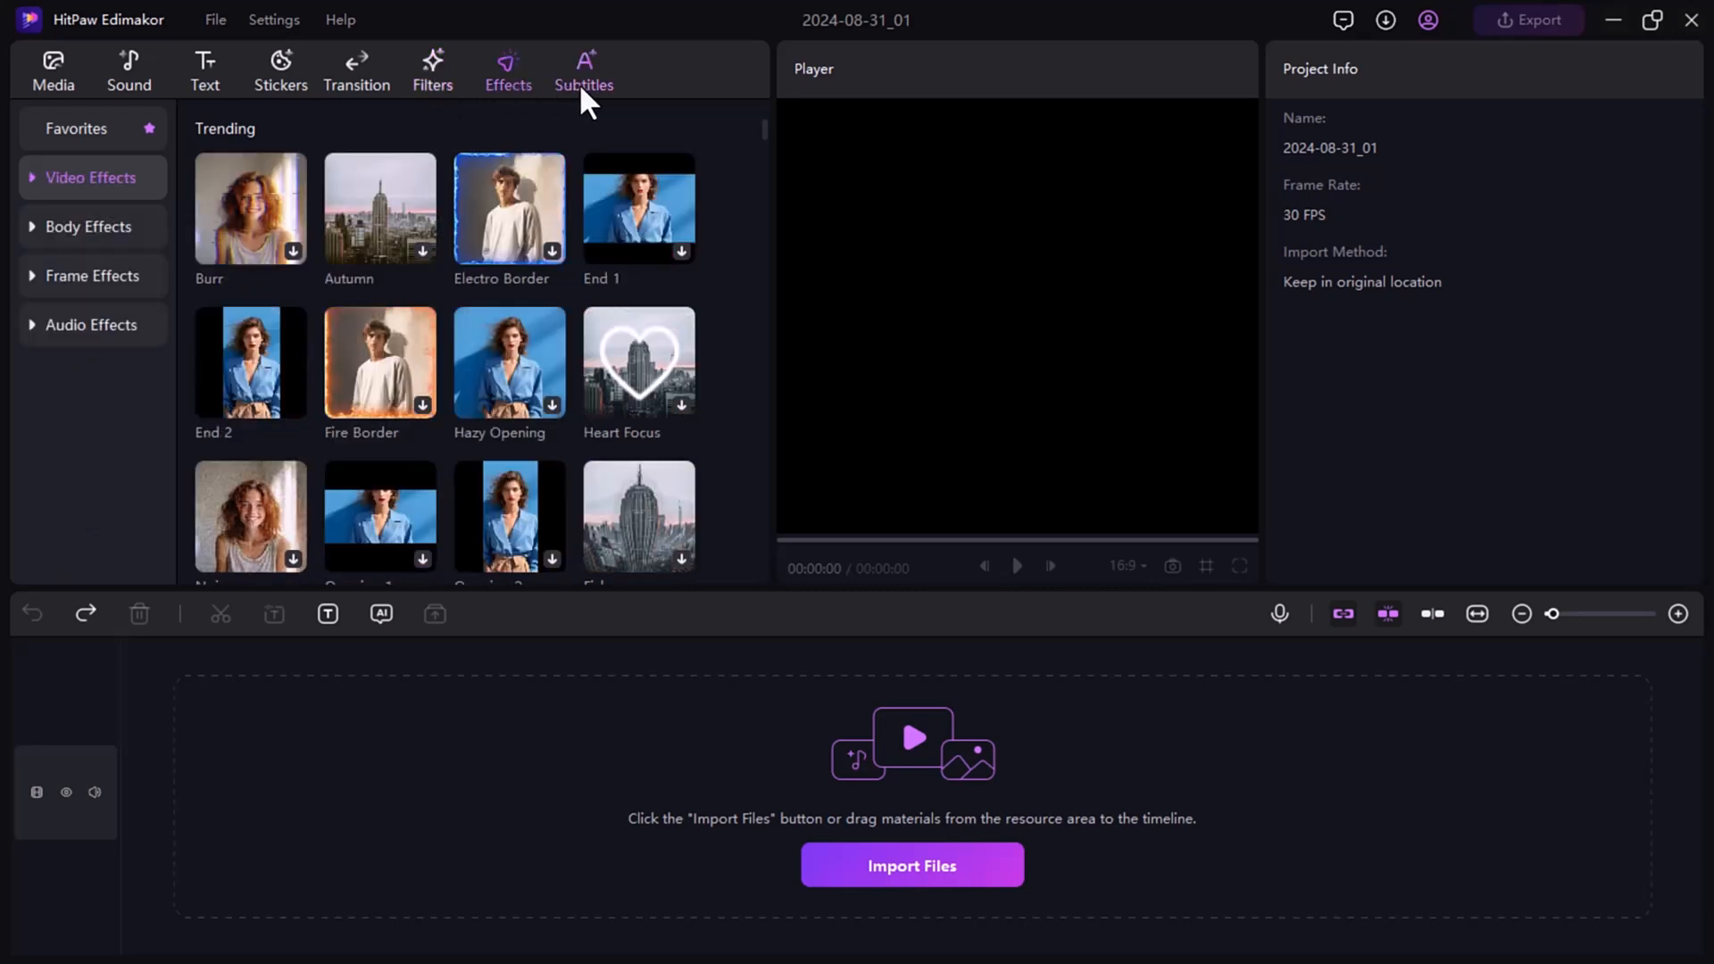
click(584, 69)
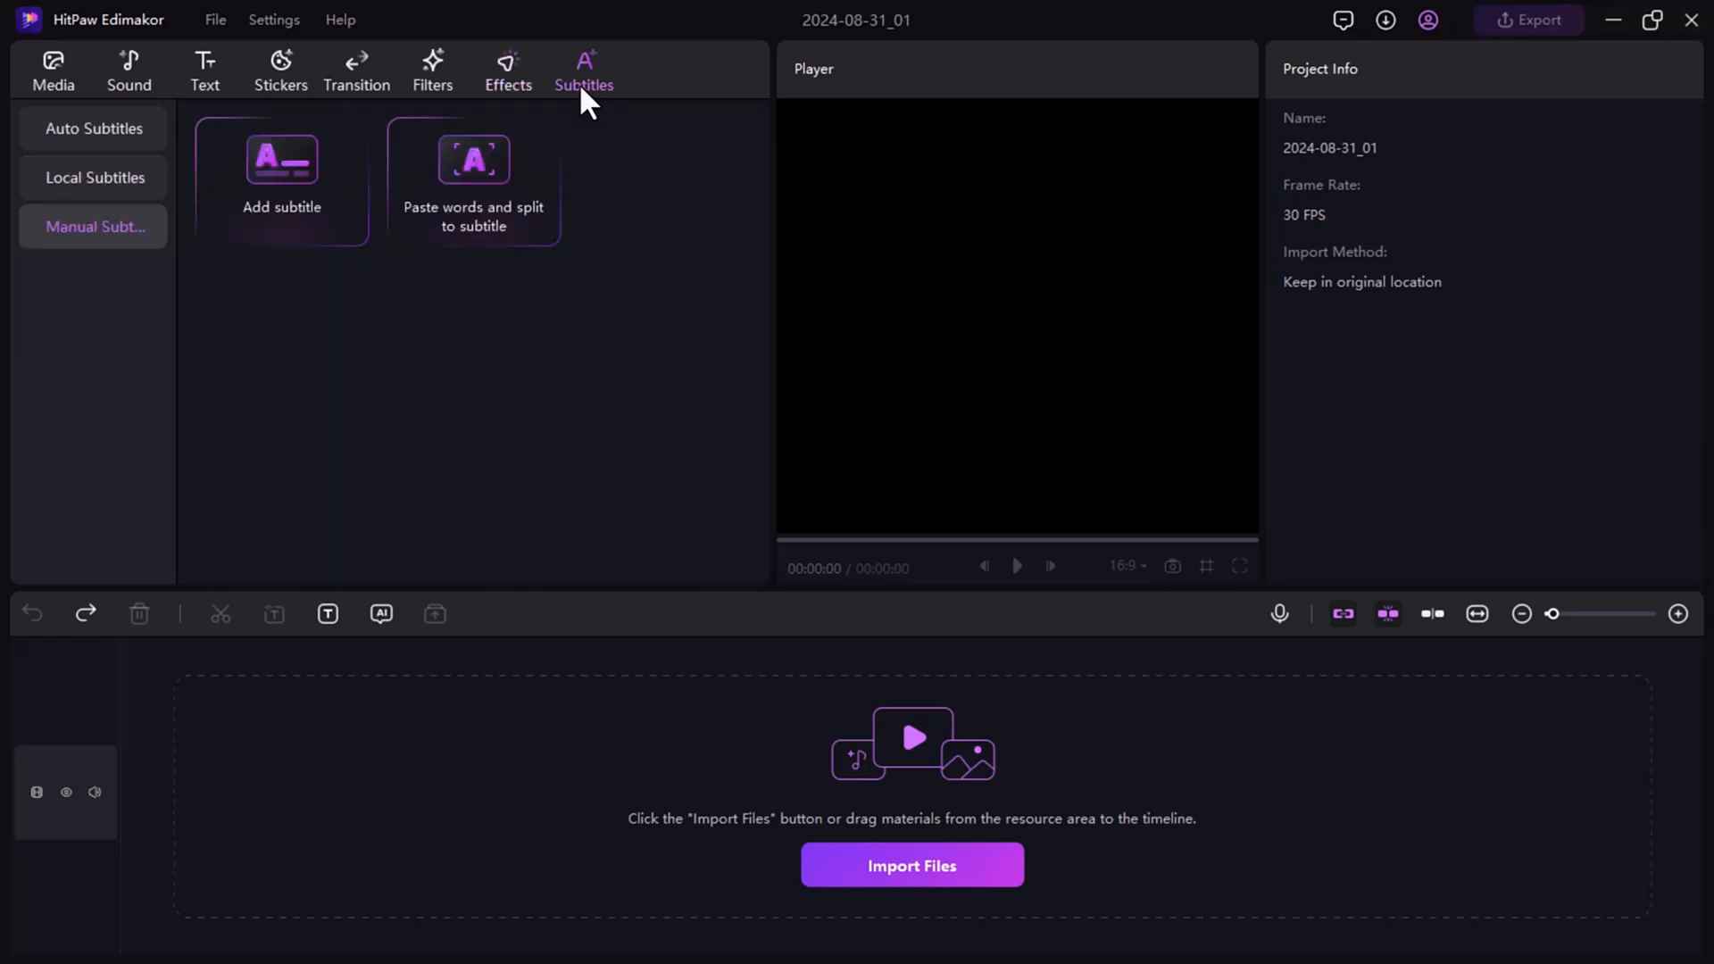
click(282, 175)
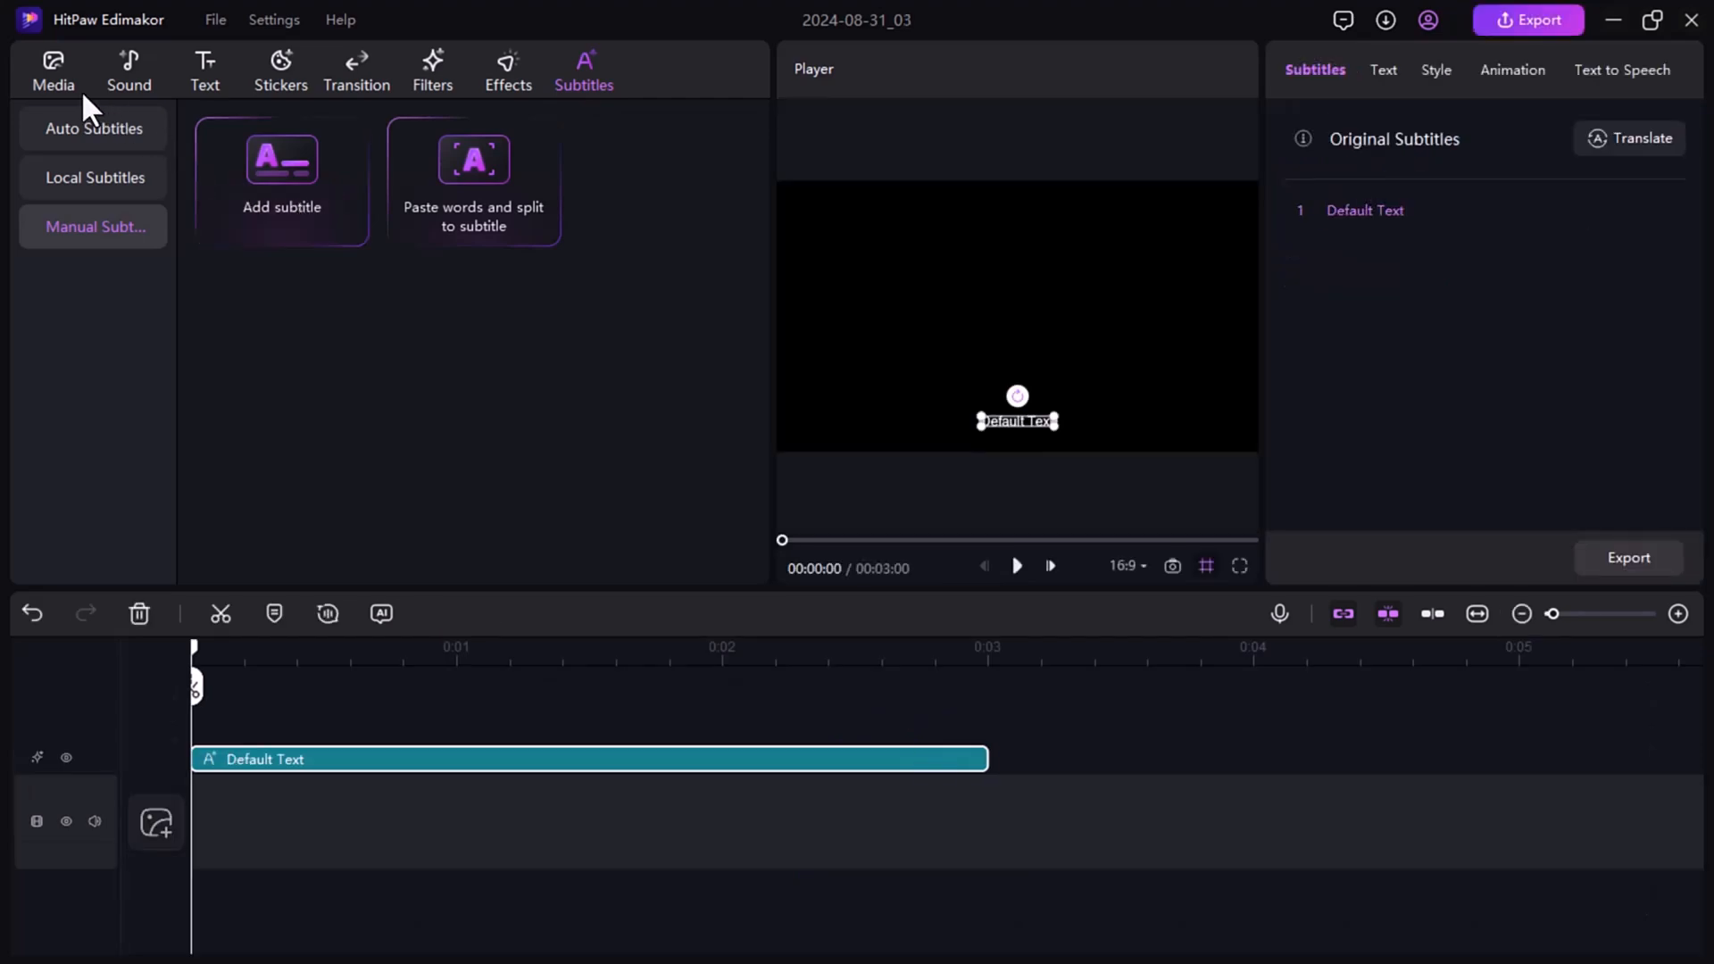
Add the Golden Gate landscape (Landscape 5) from Media > Background to the timeline
click(52, 68)
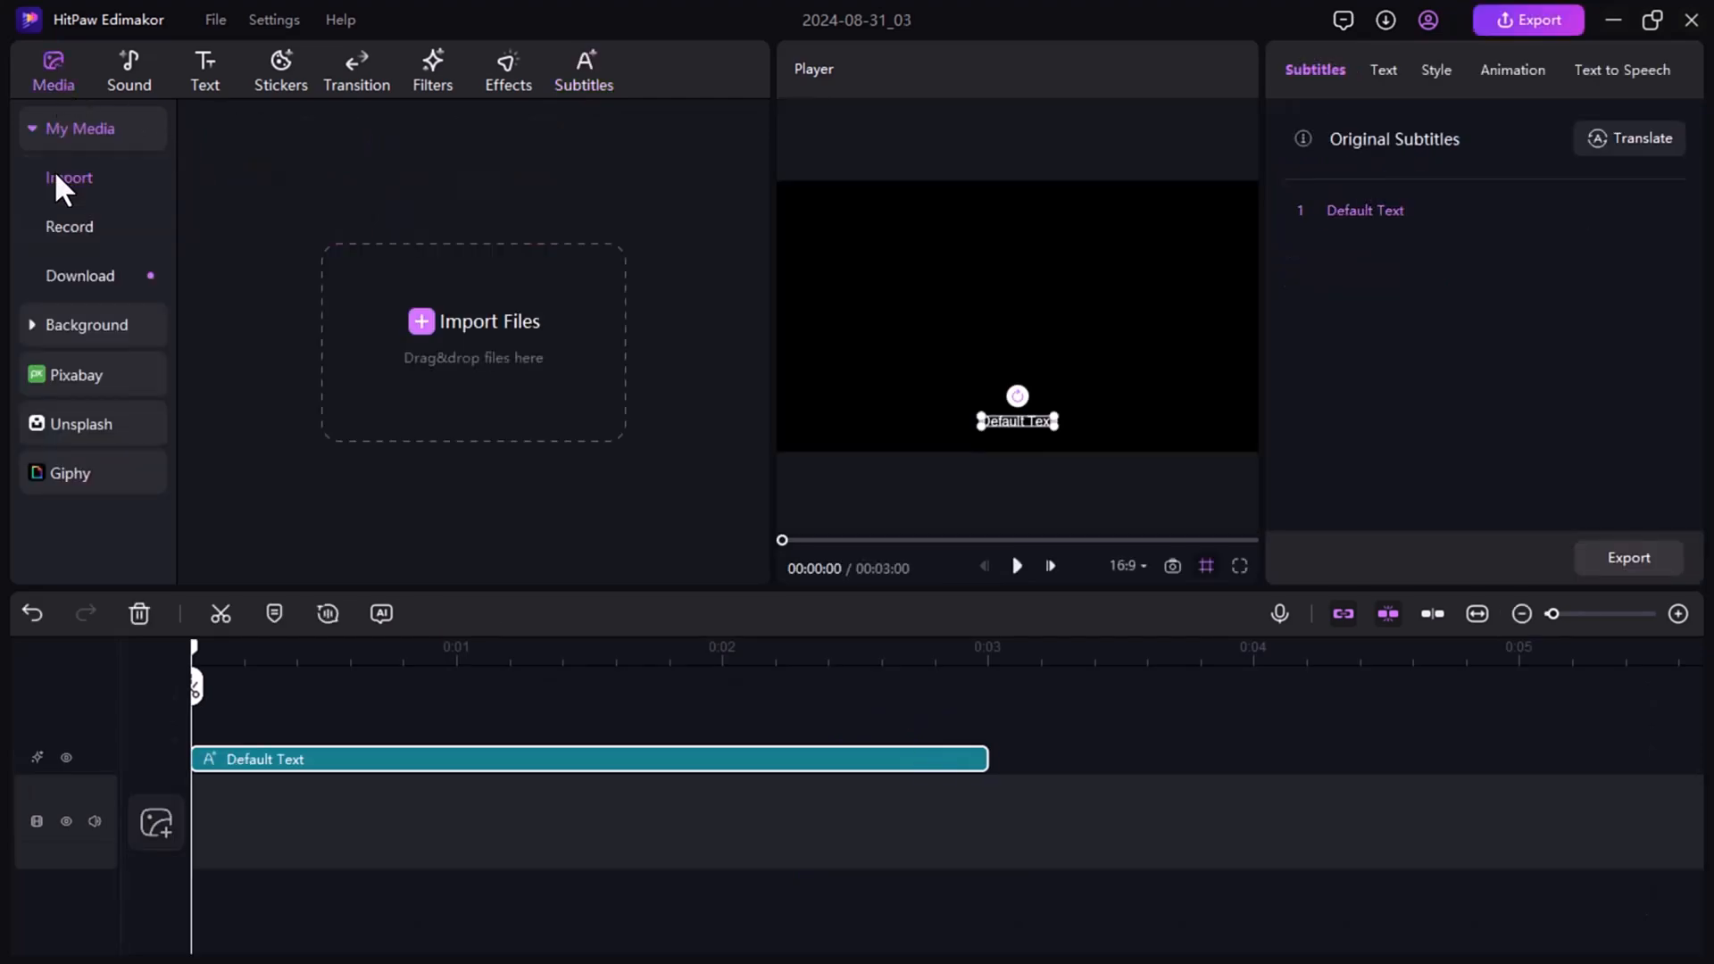
mouse_move(38, 337)
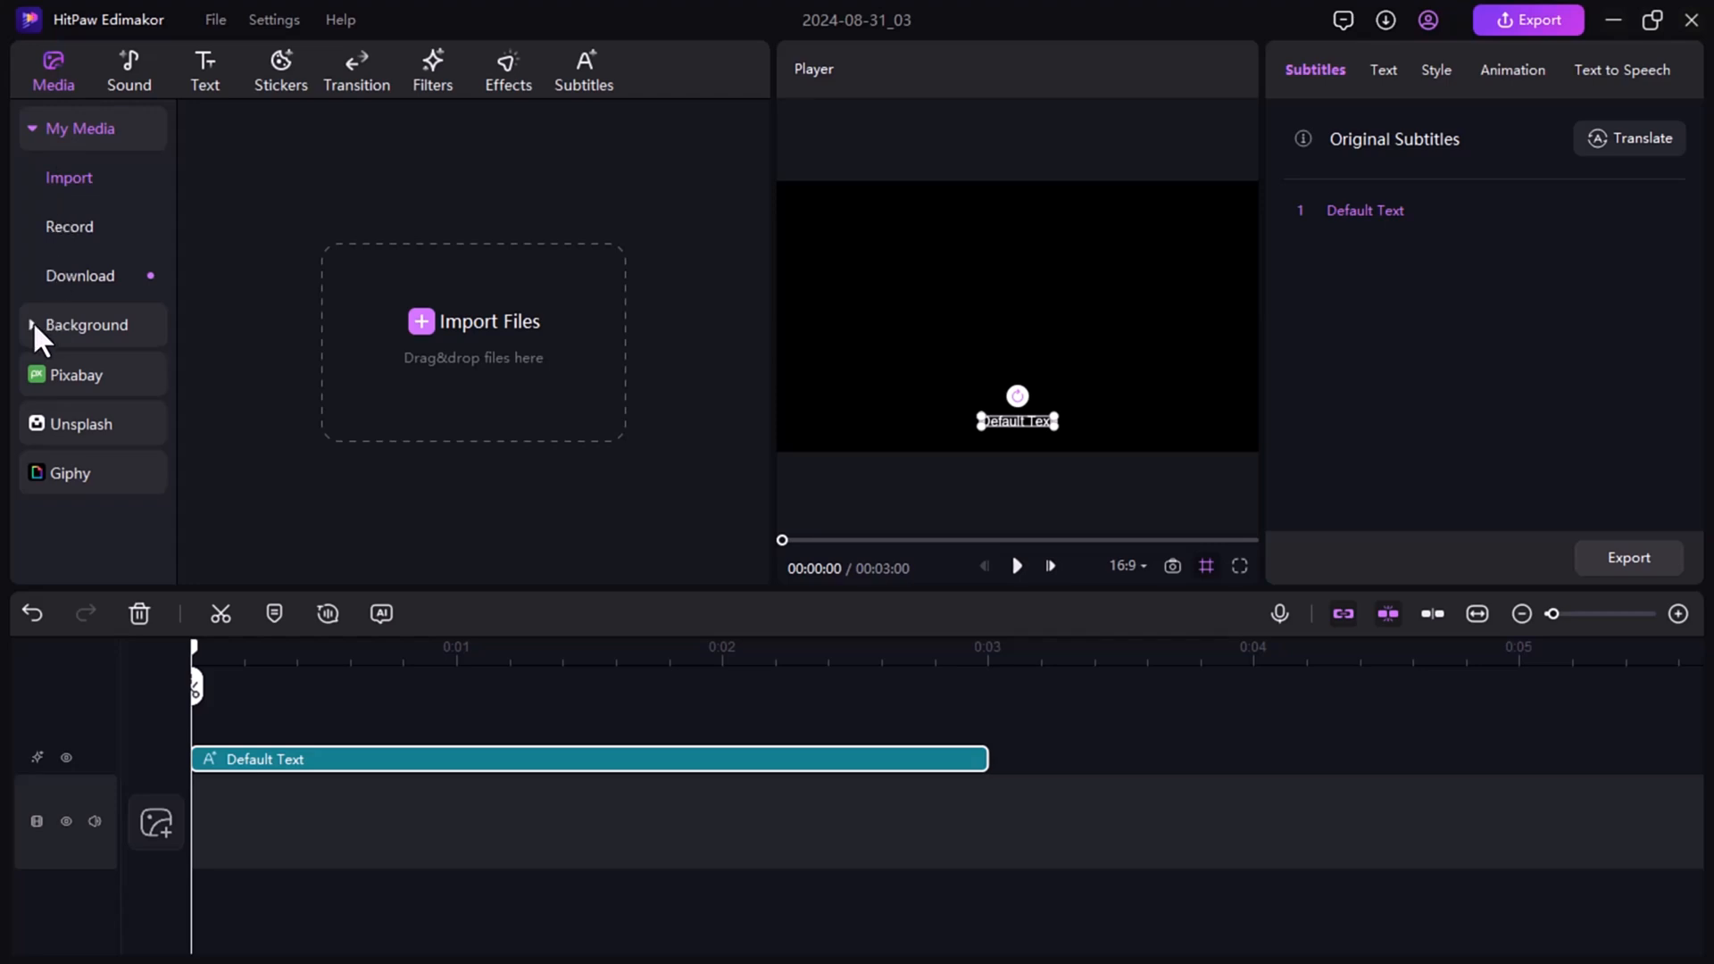
click(87, 325)
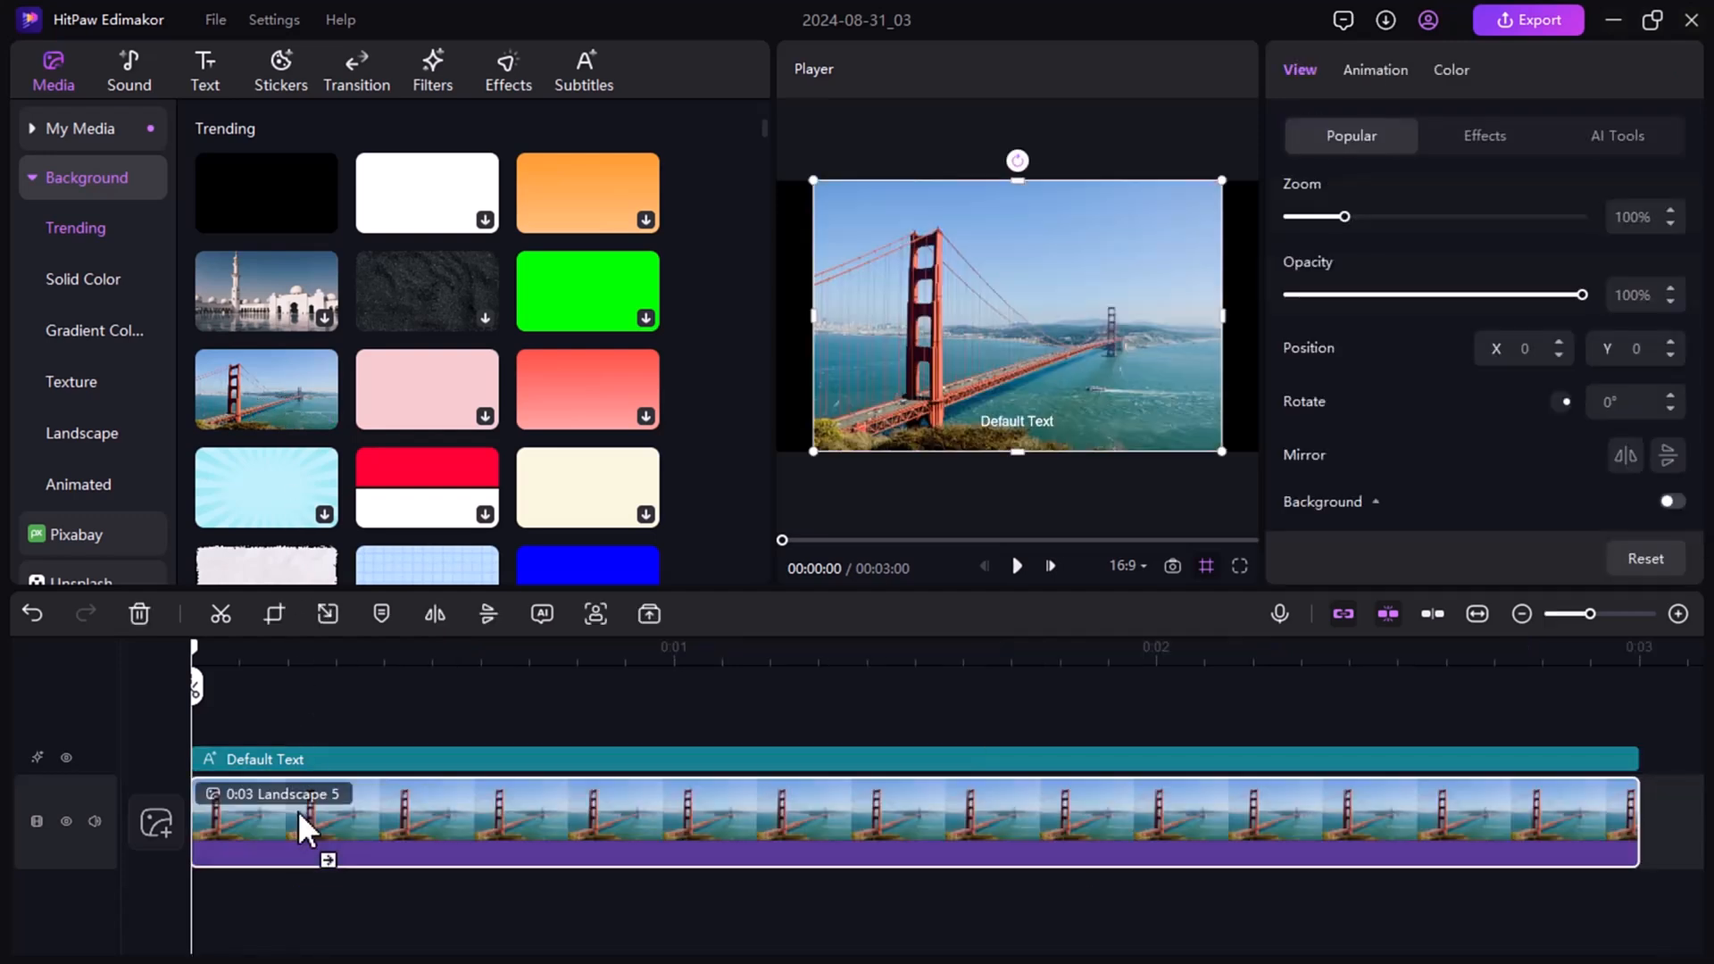
mouse_move(897, 525)
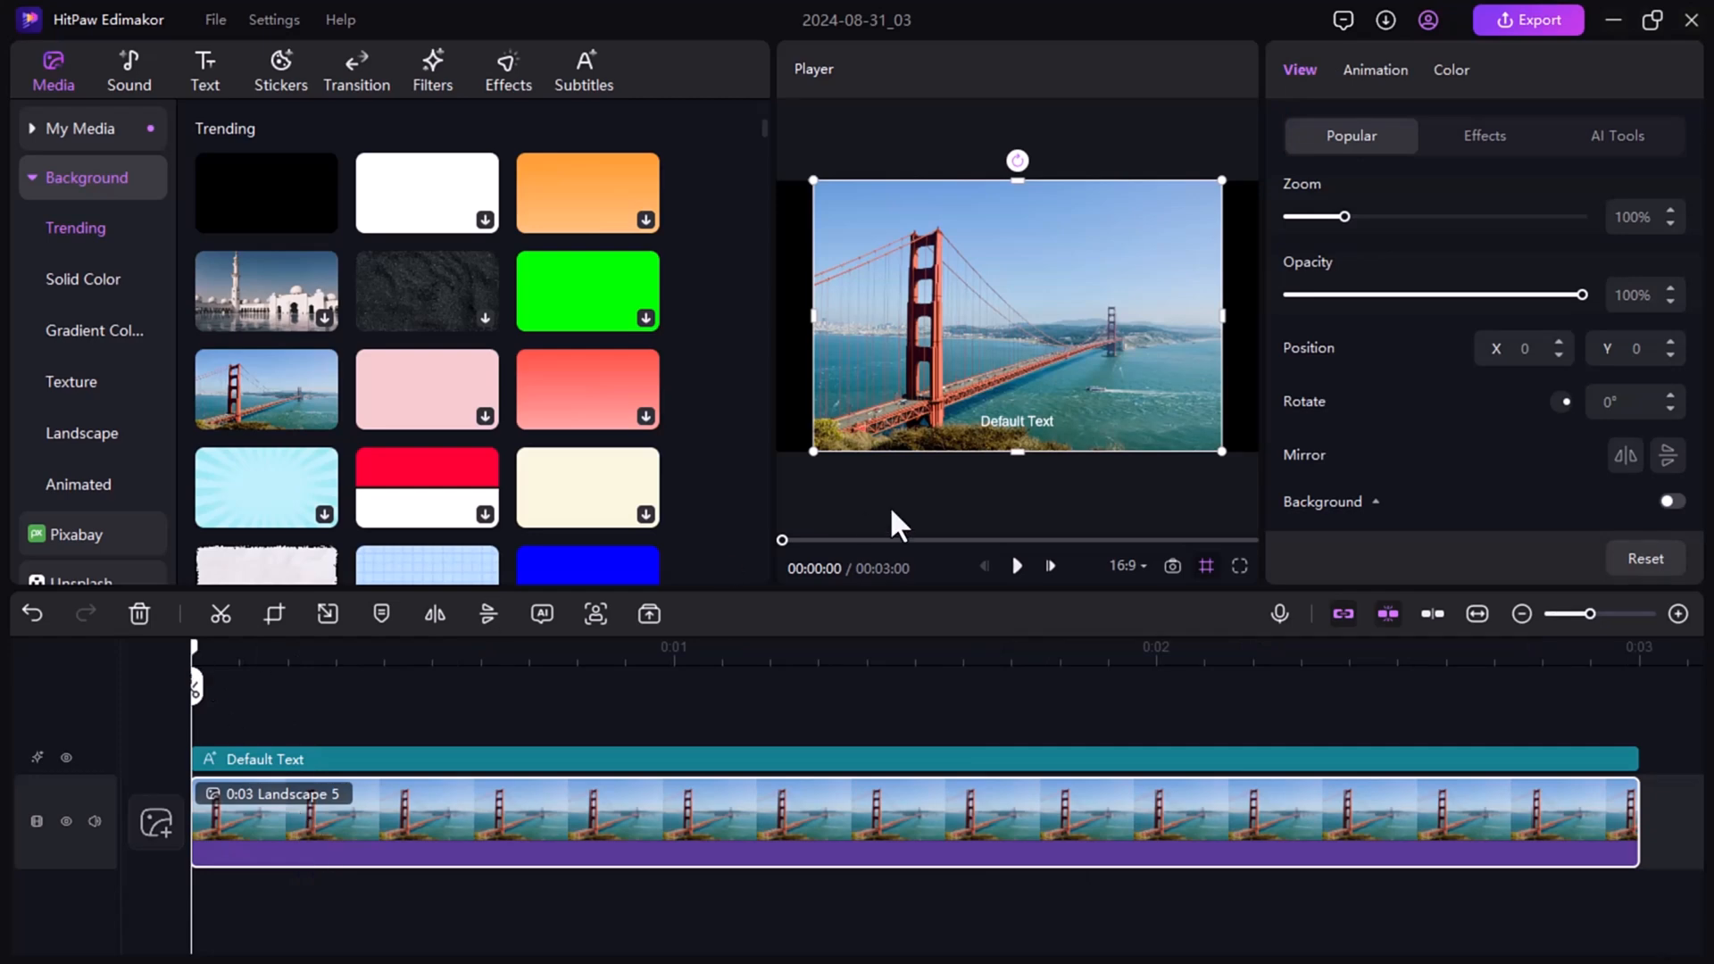
click(583, 69)
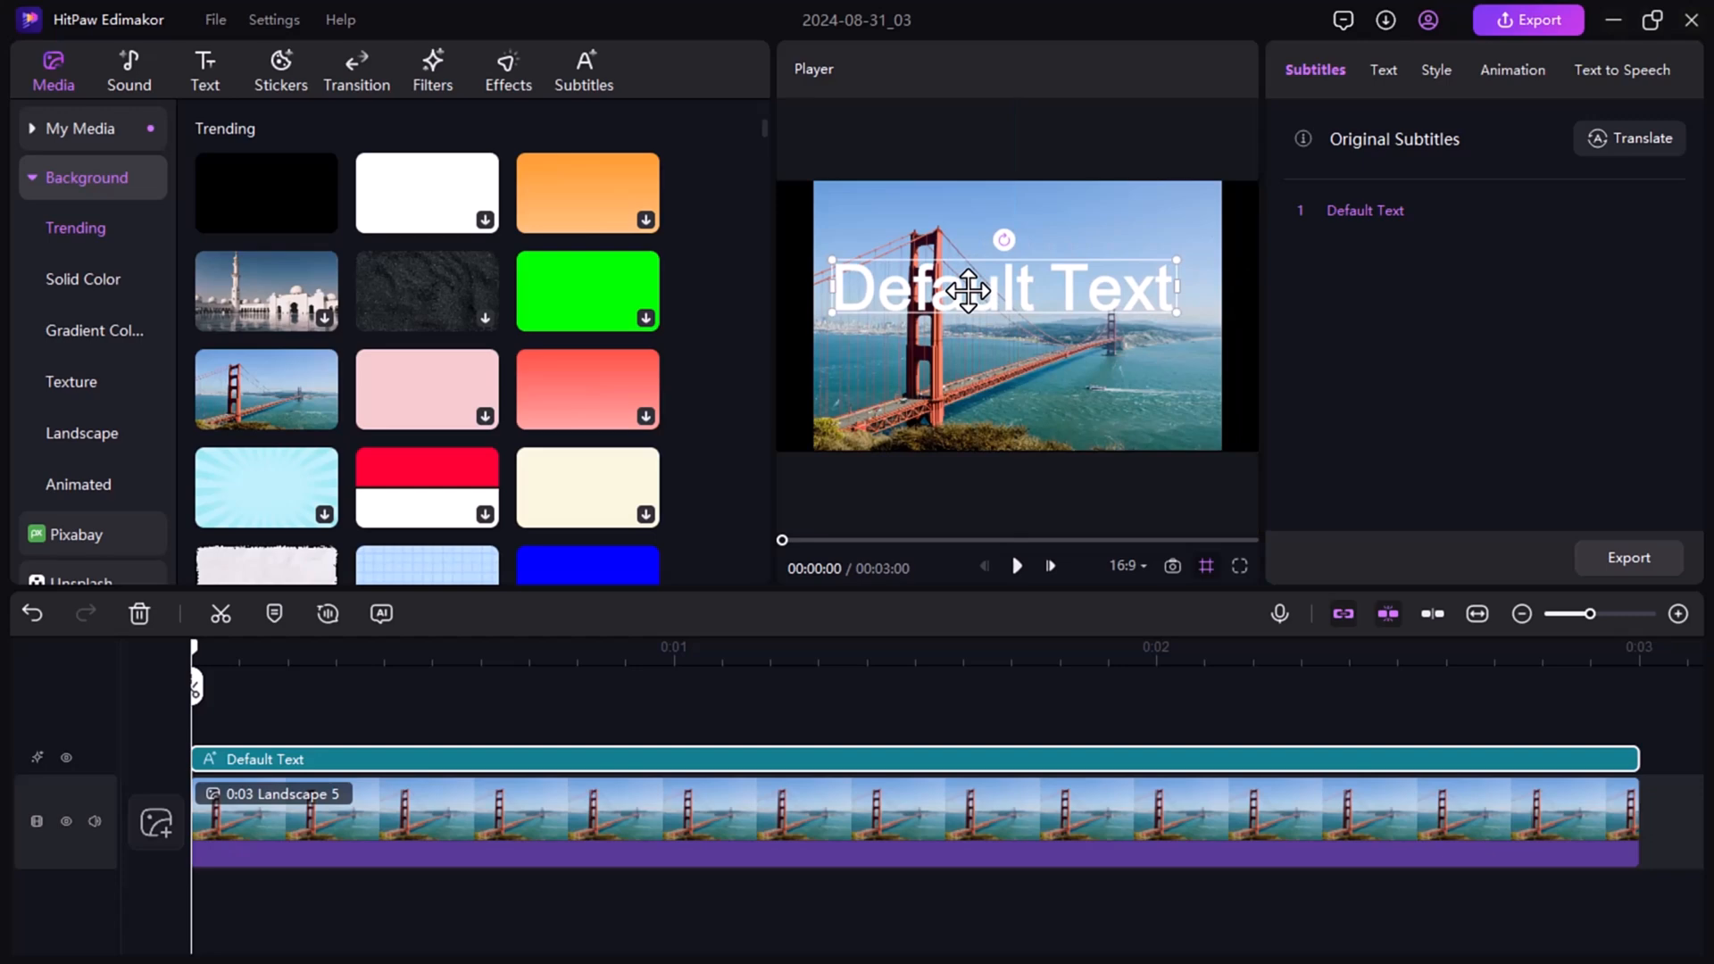
mouse_move(1221, 271)
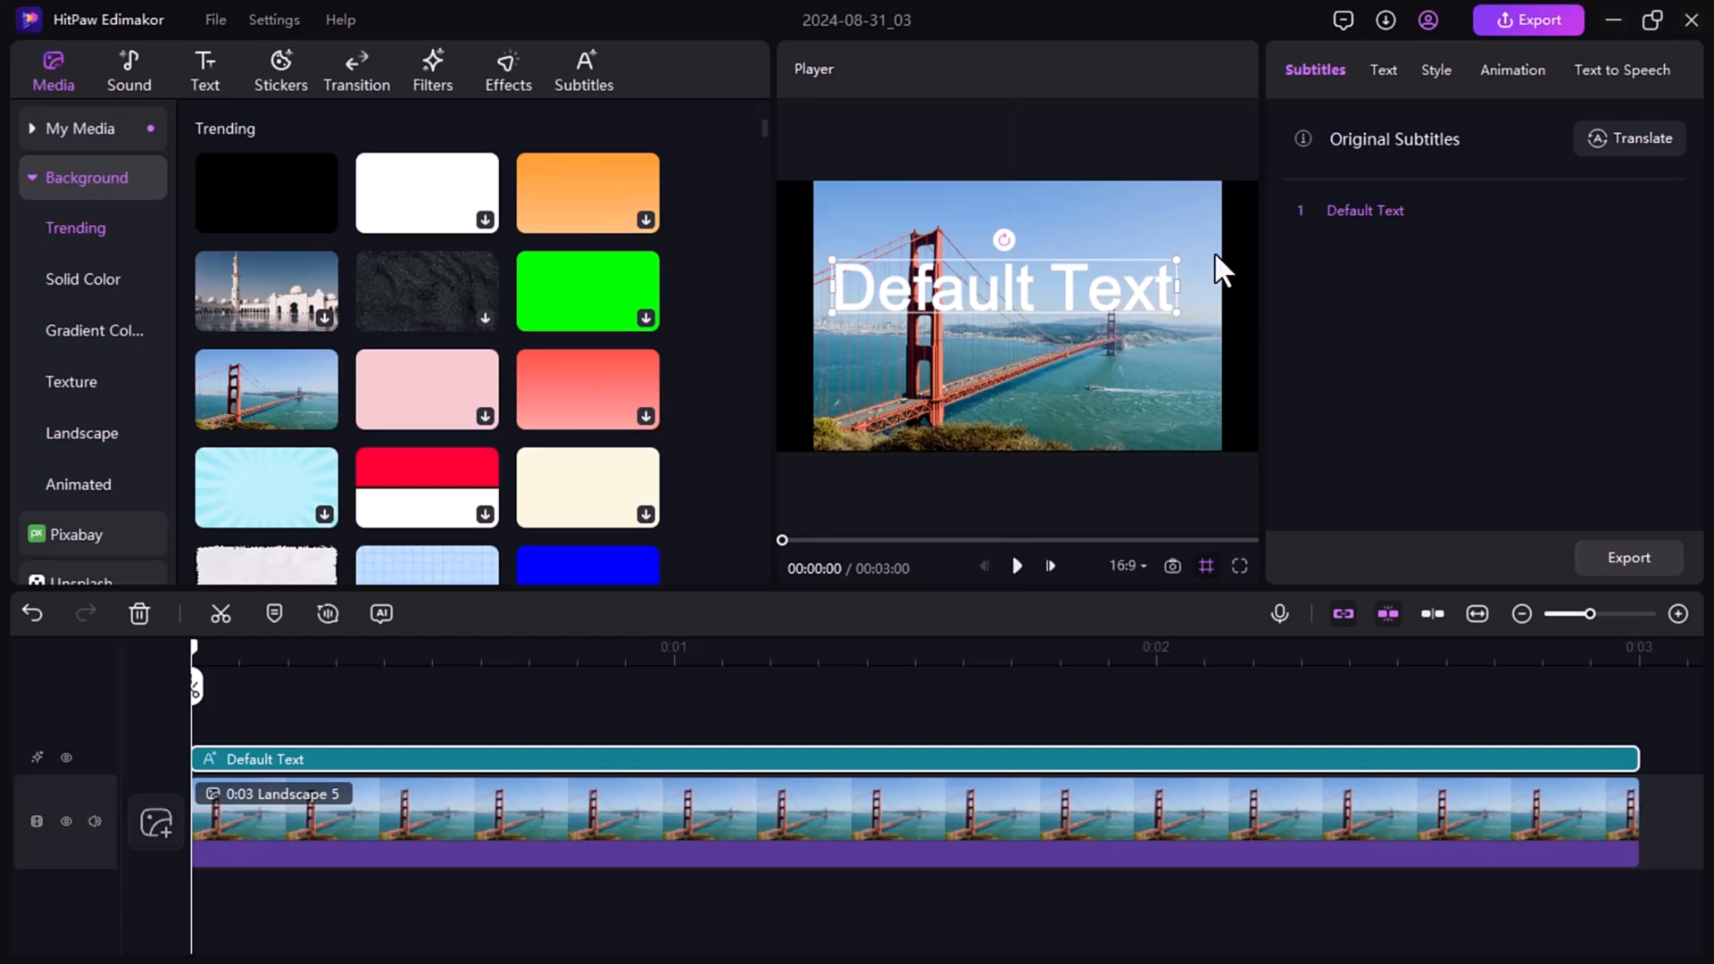
Open the subtitle's Text settings and launch the AI Copywriting assistant
click(1383, 69)
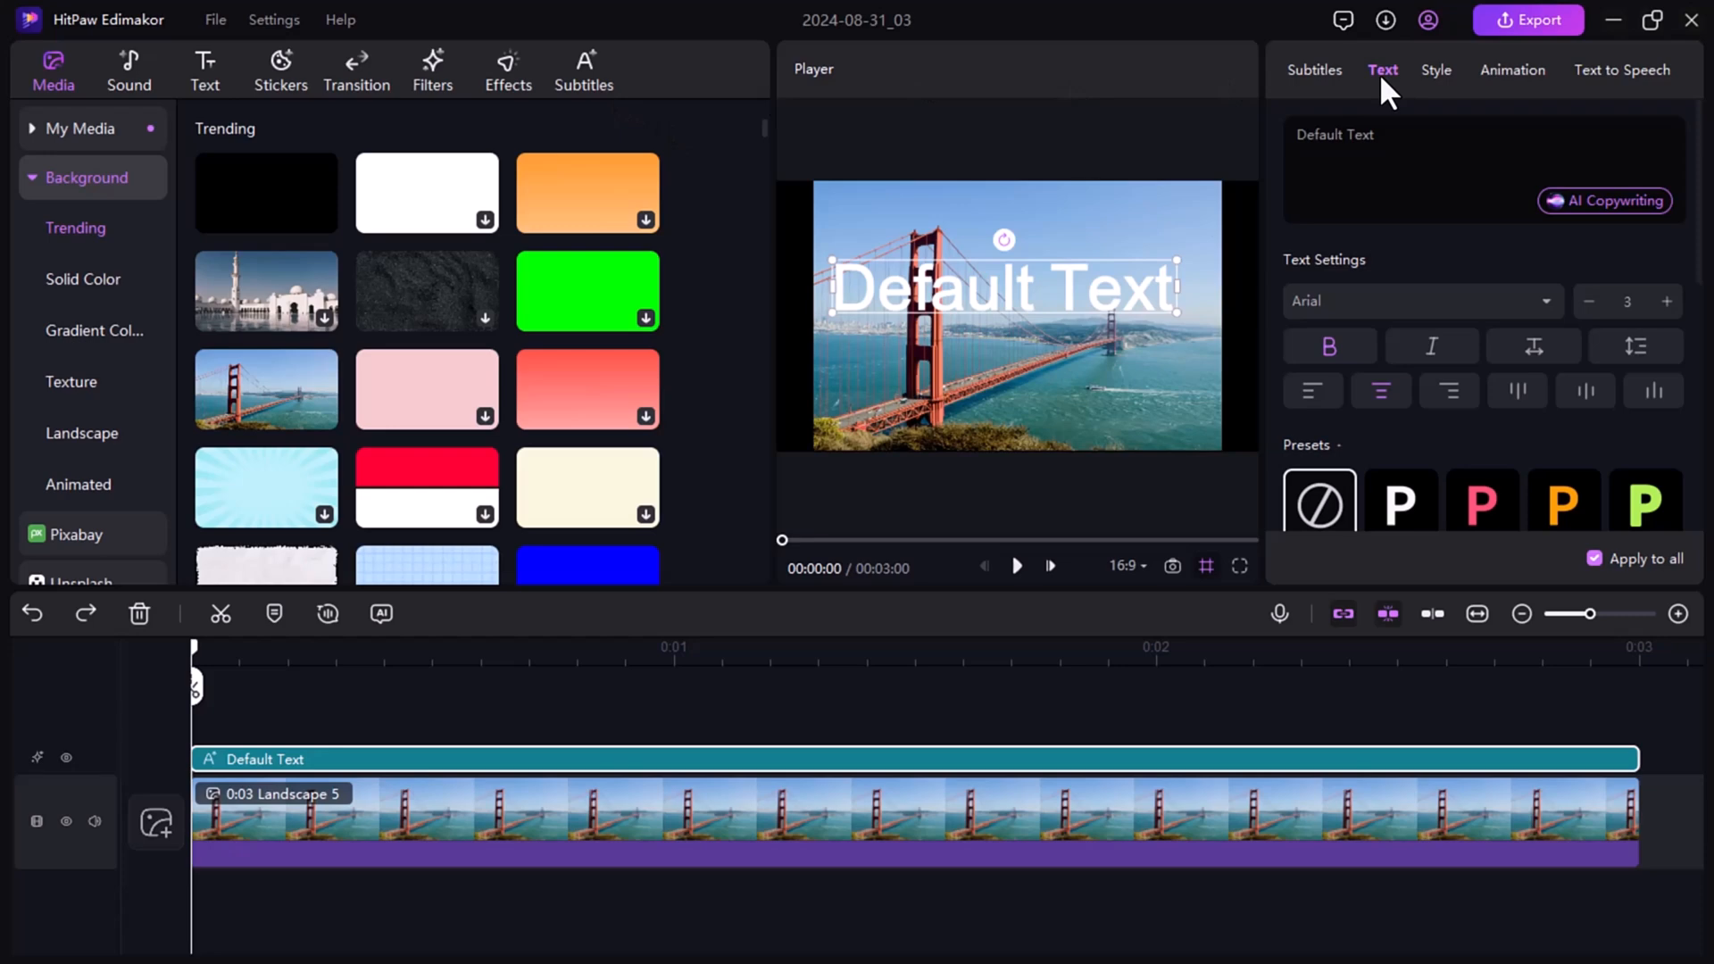
click(1605, 200)
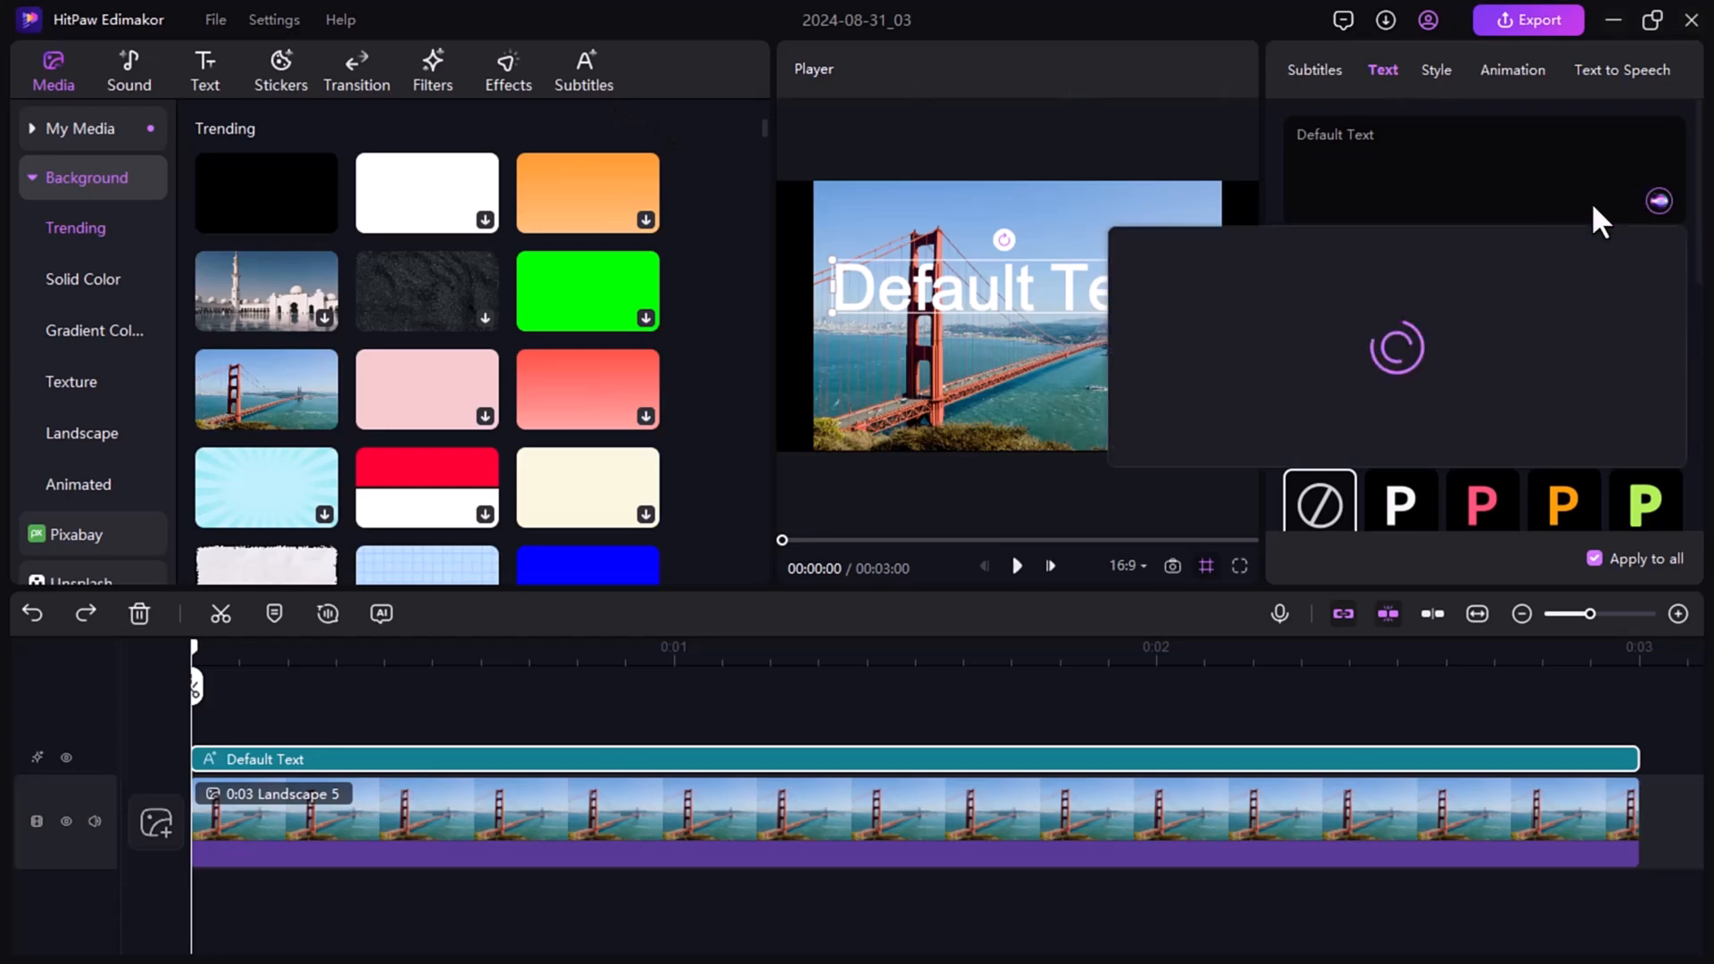
Generate a General AI script from the prompt 'softGPT' and insert it as split subtitles
click(1659, 201)
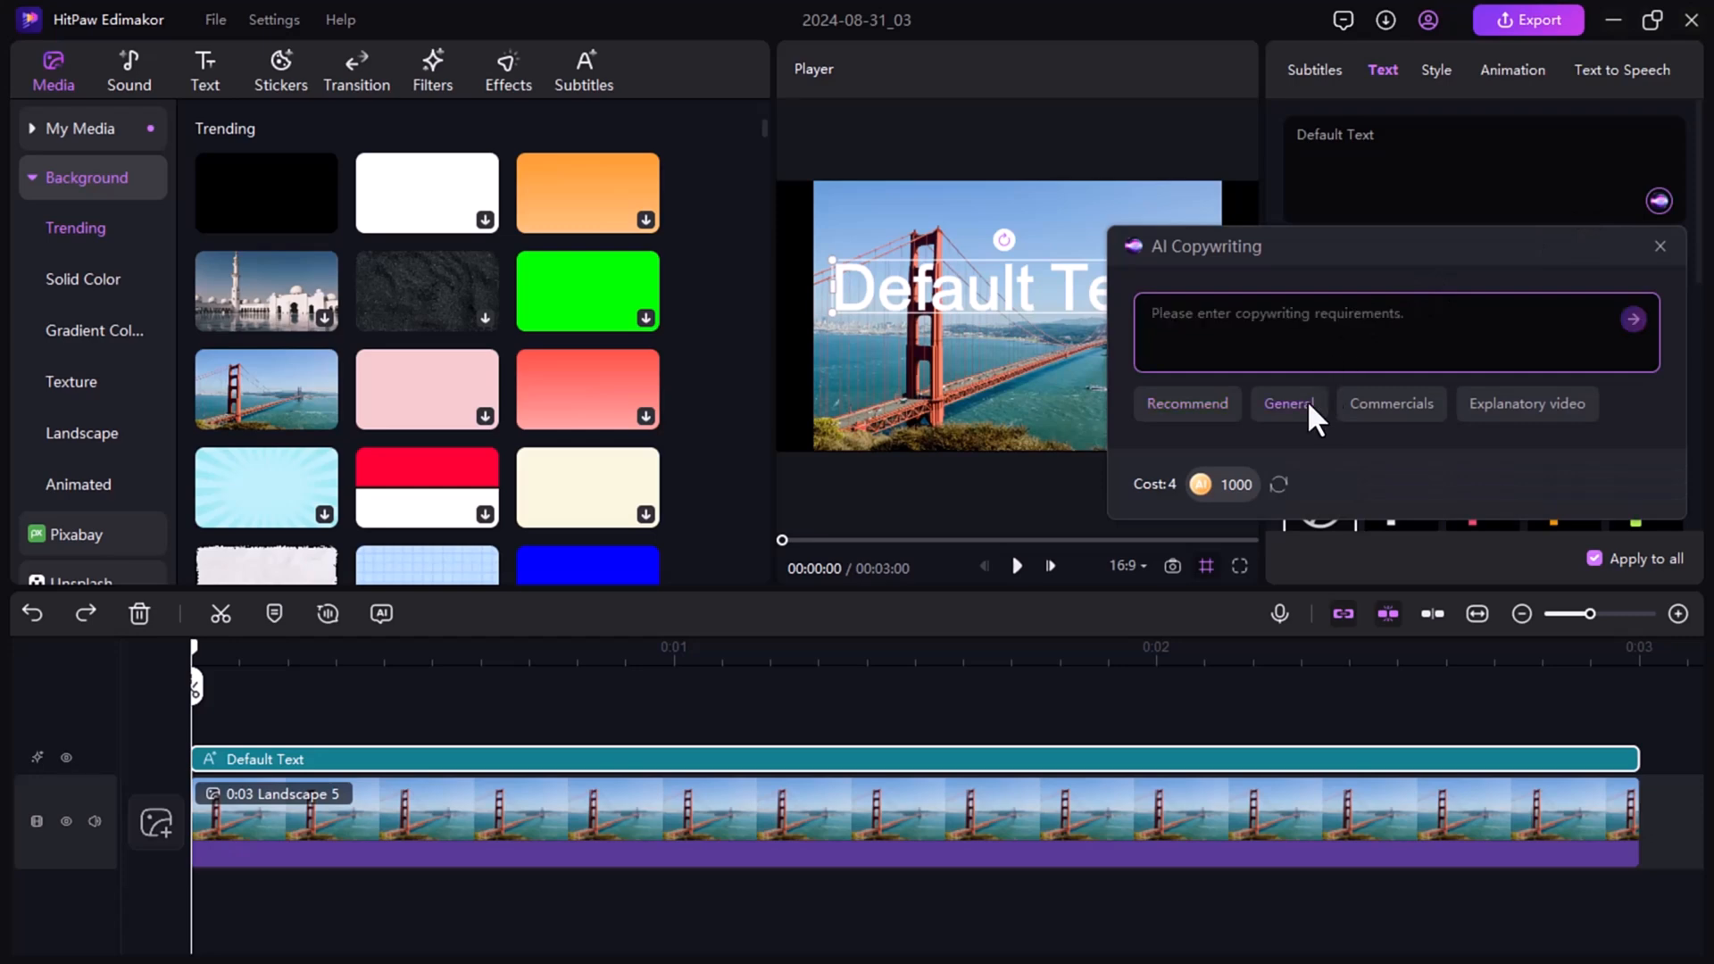
text(softGPT)
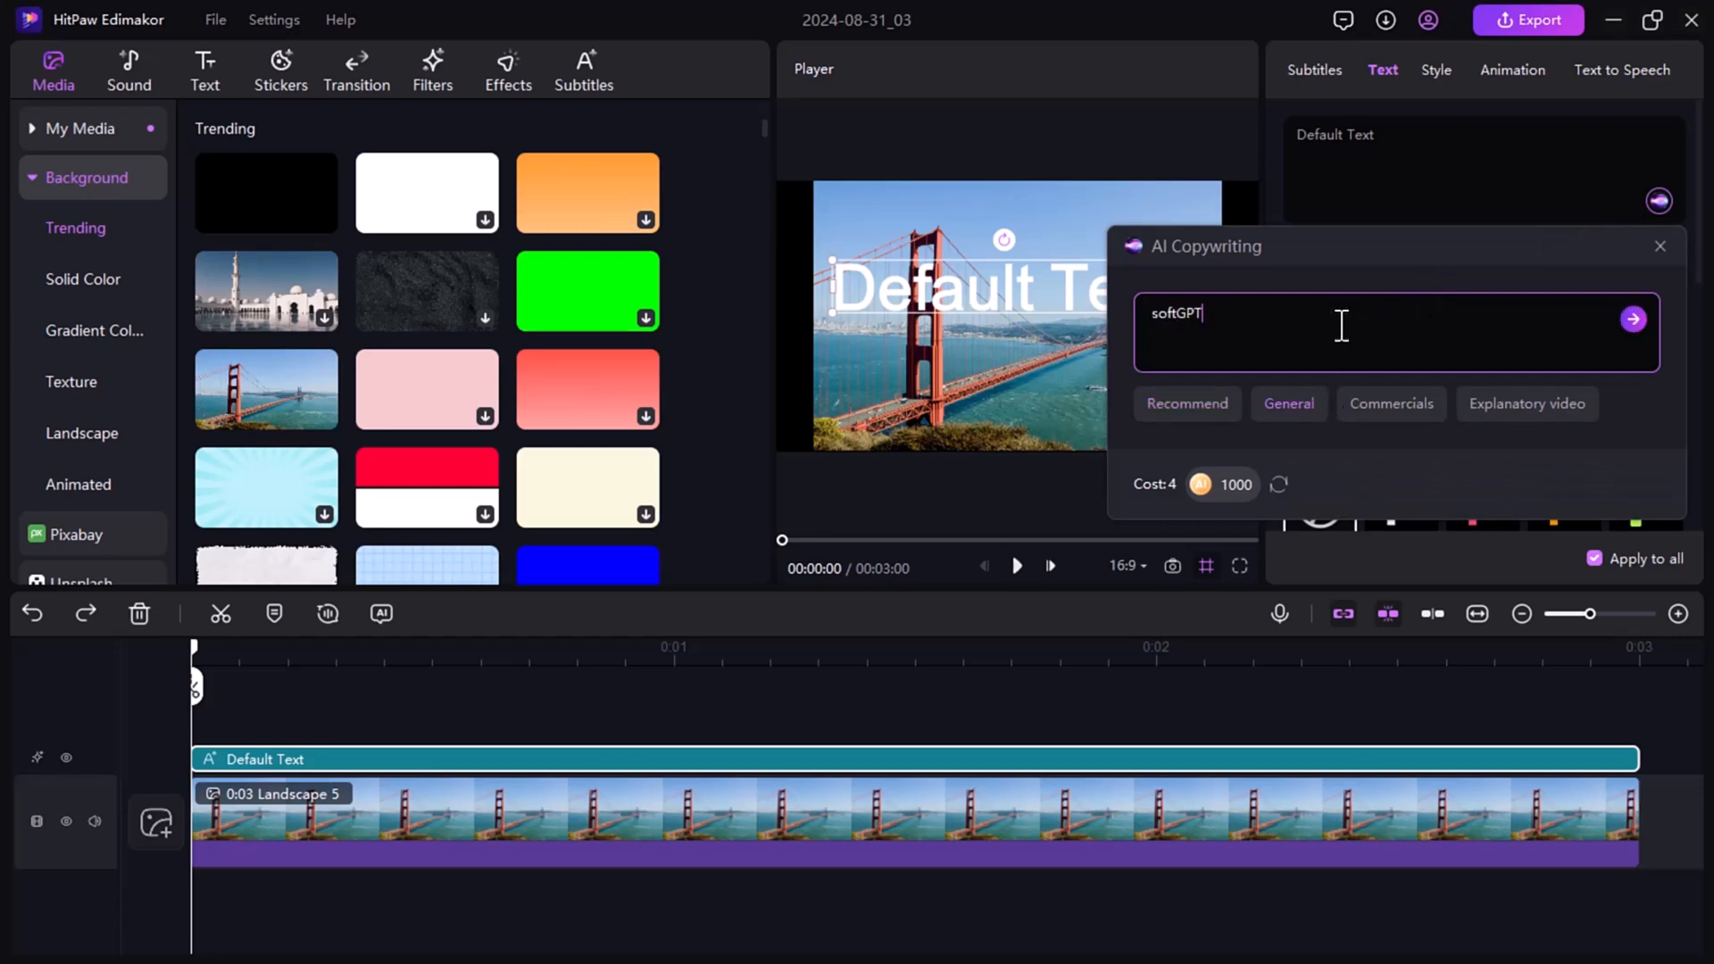
click(1633, 317)
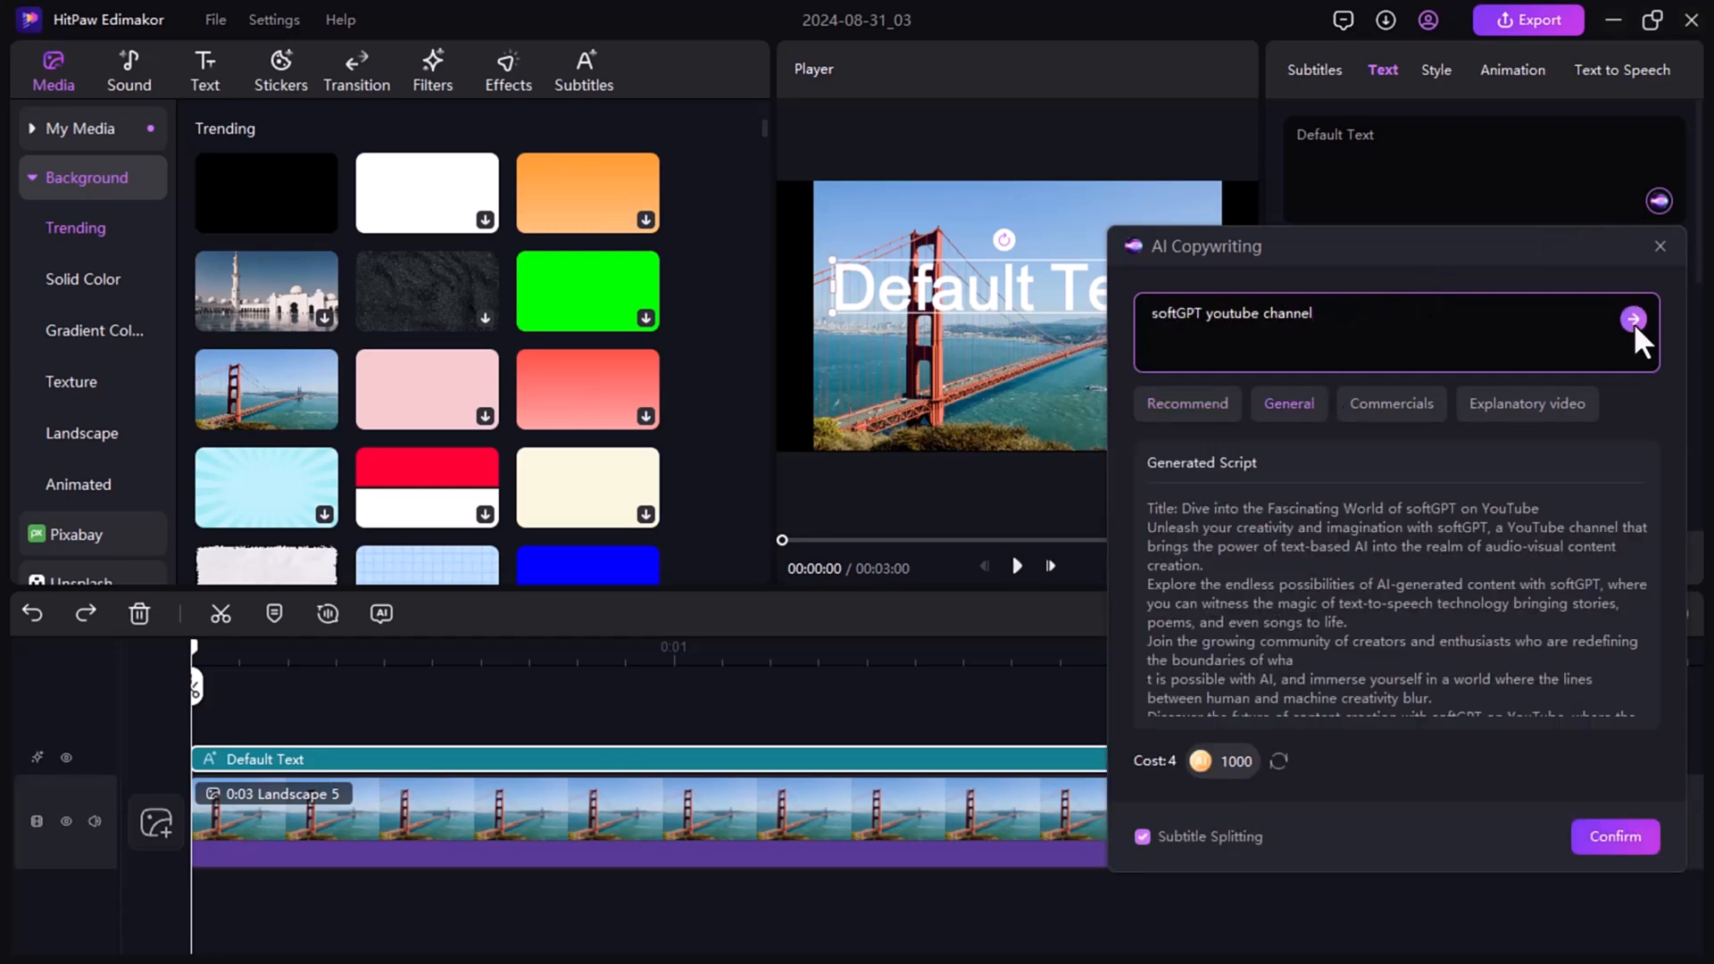
click(1615, 837)
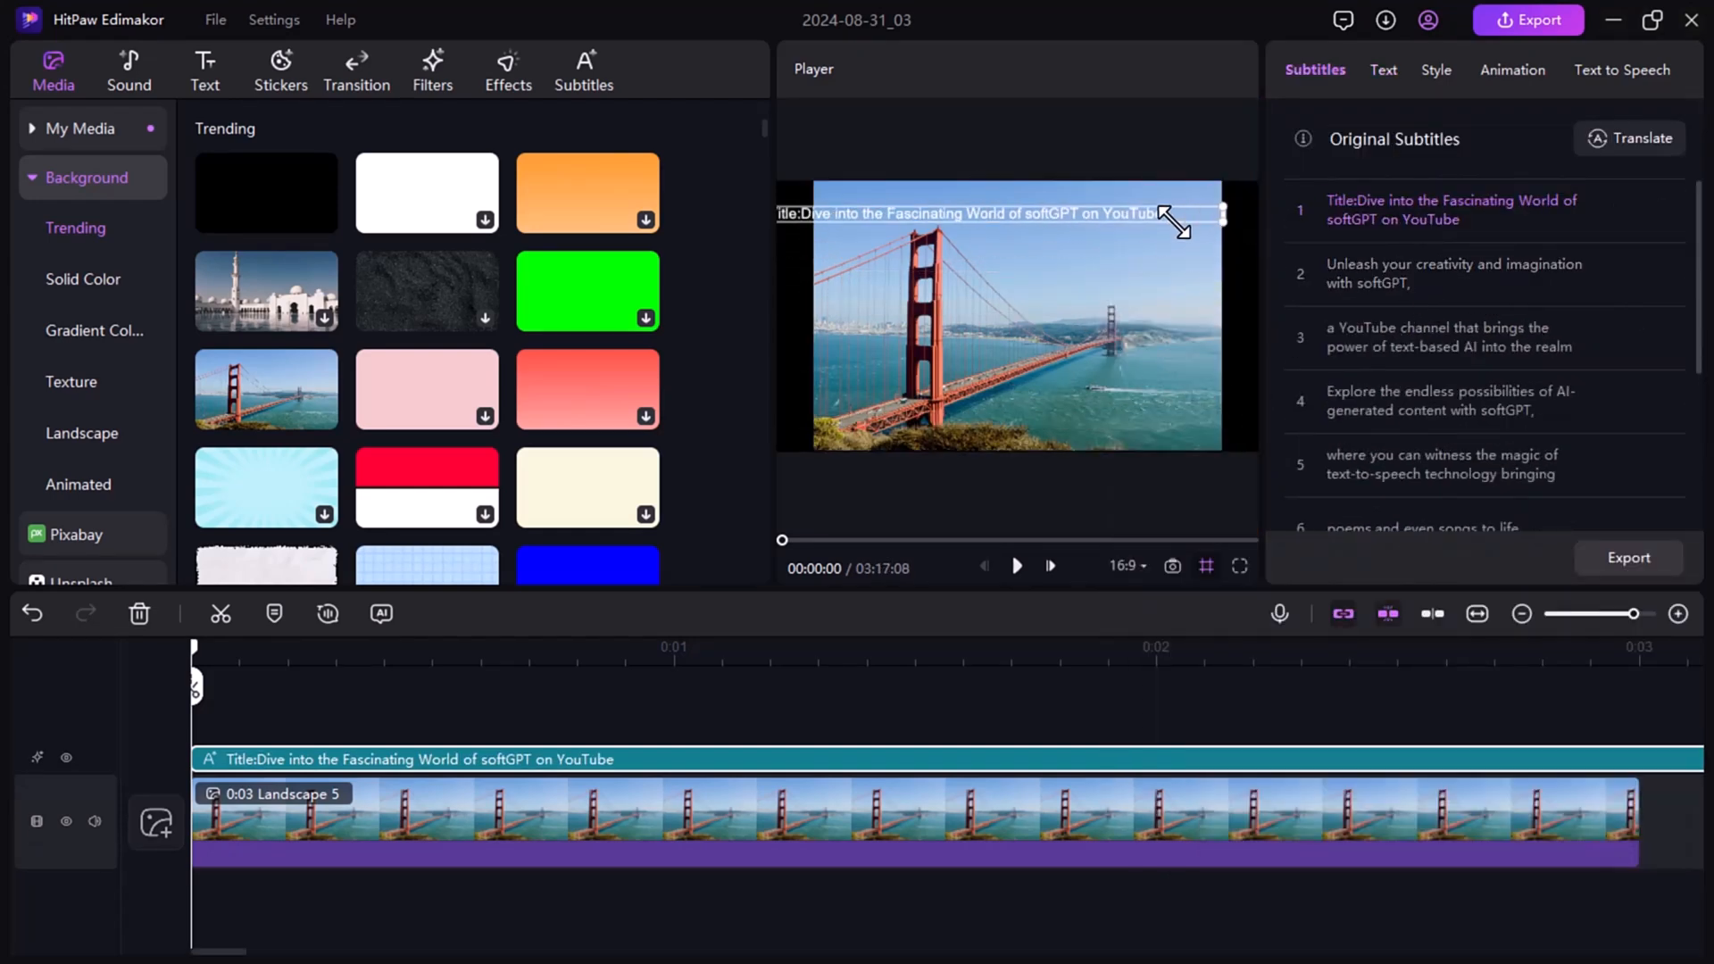
Style the subtitles in italic Arial at size 2 on a light background colour
click(1382, 69)
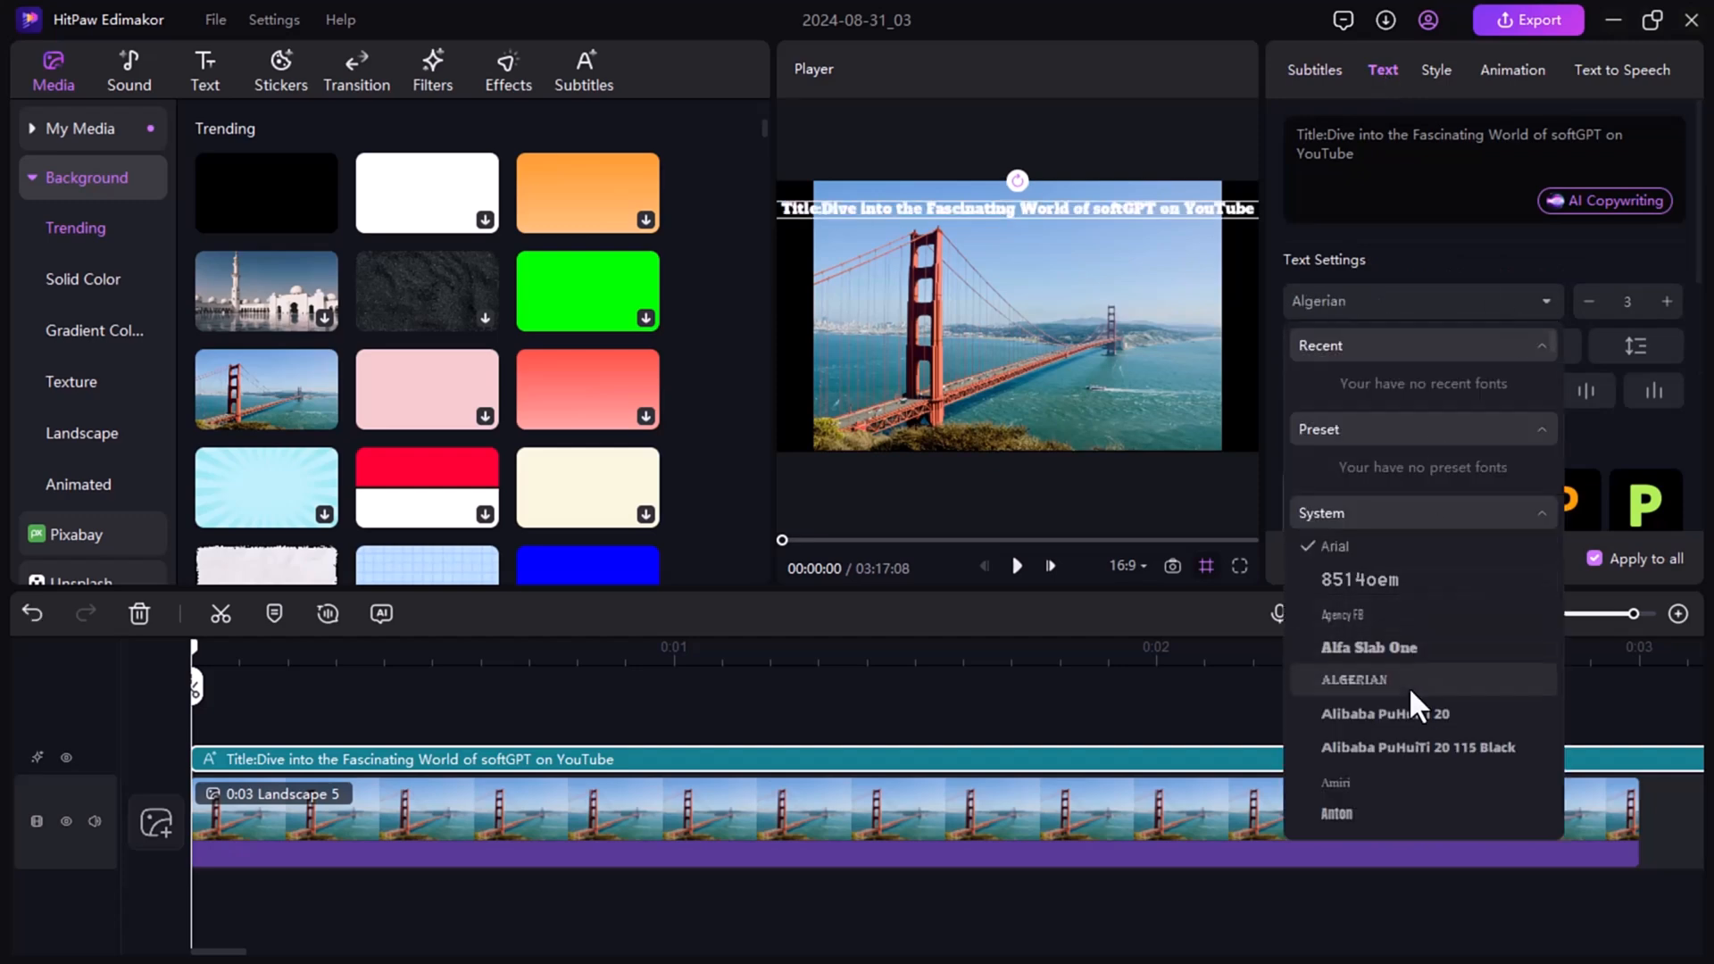
click(1331, 546)
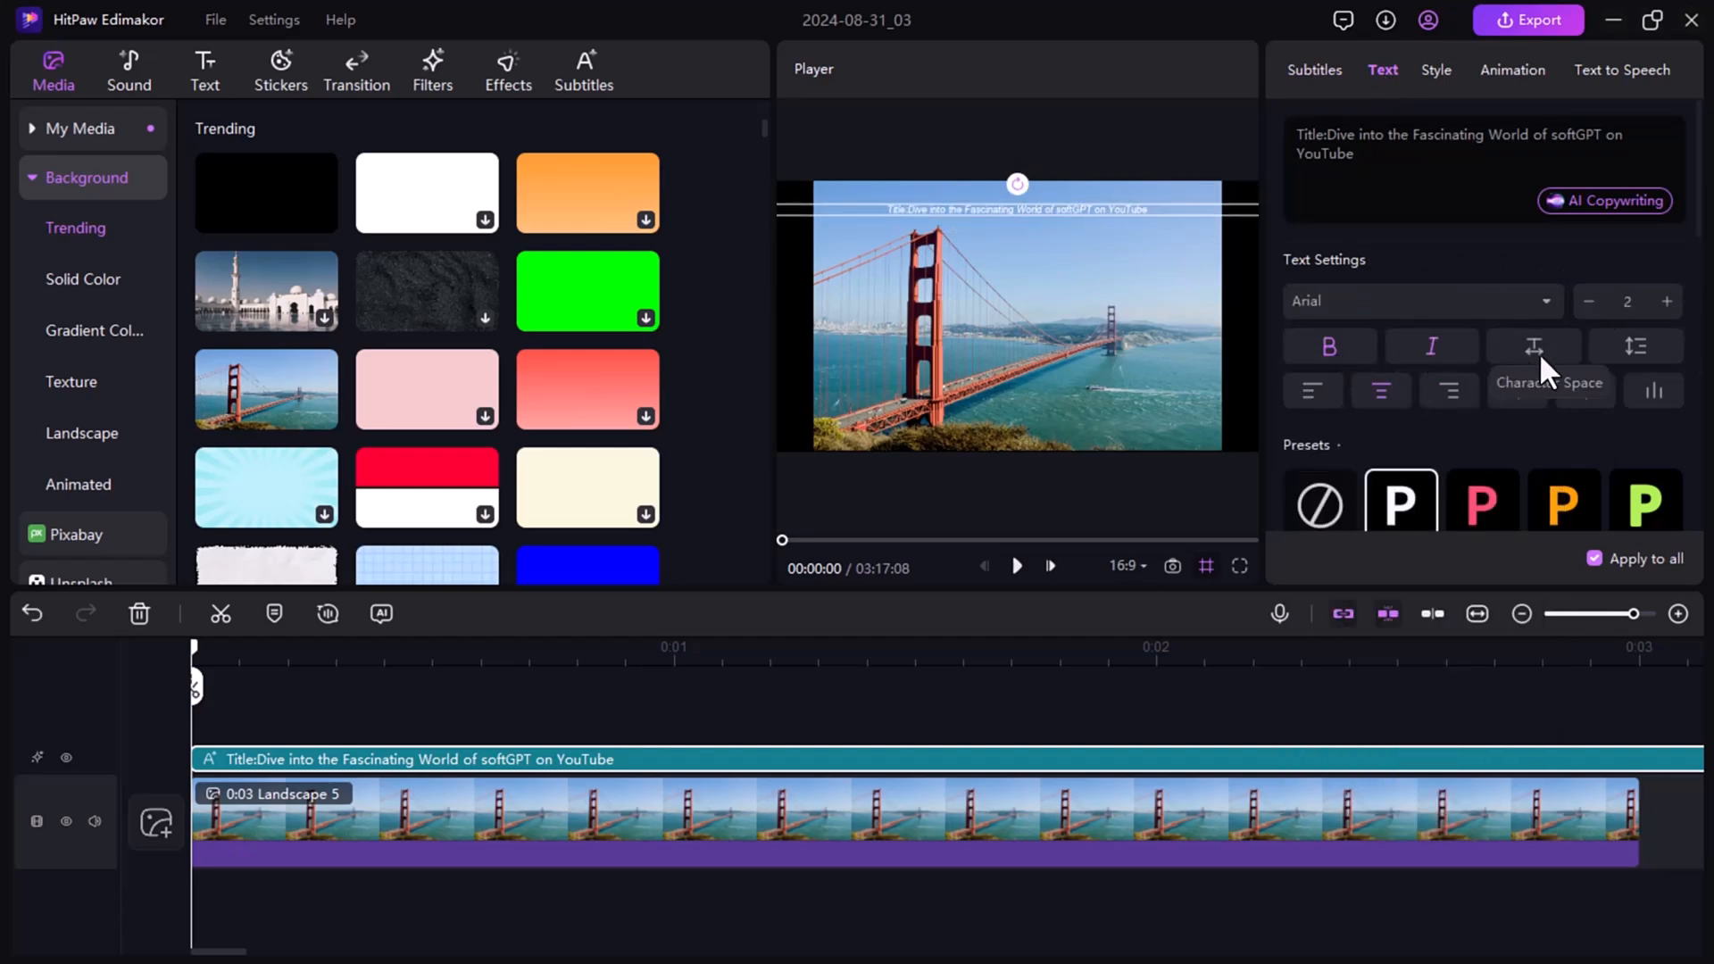
click(1631, 380)
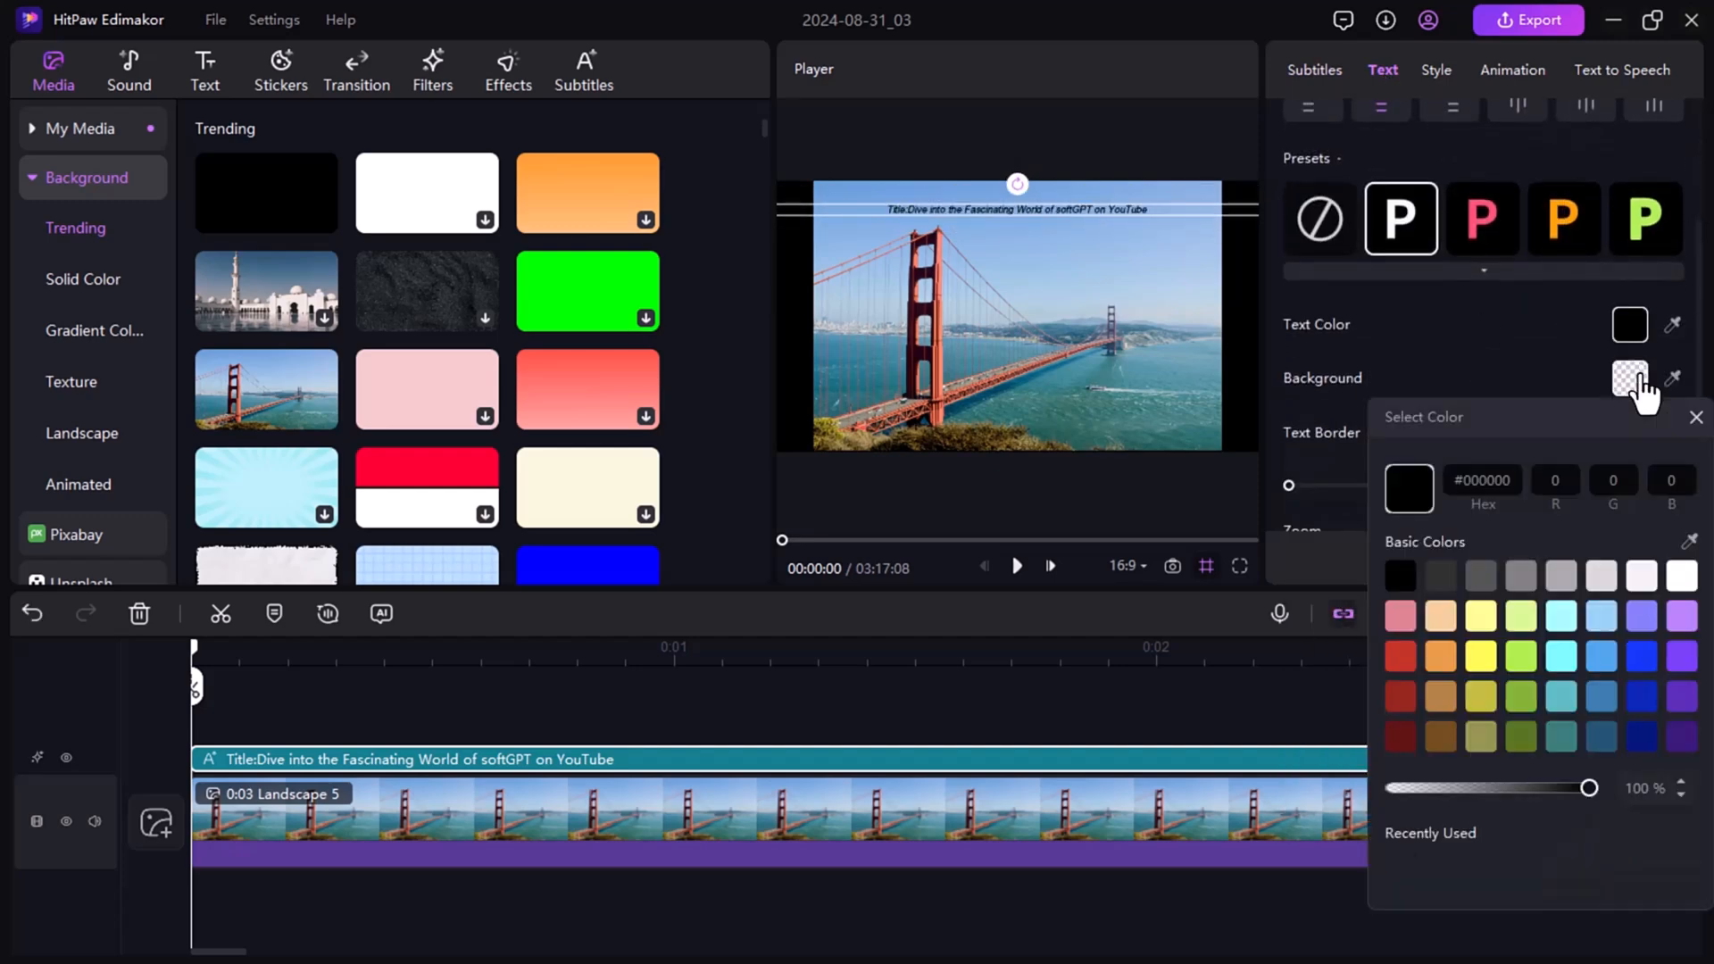
click(1694, 417)
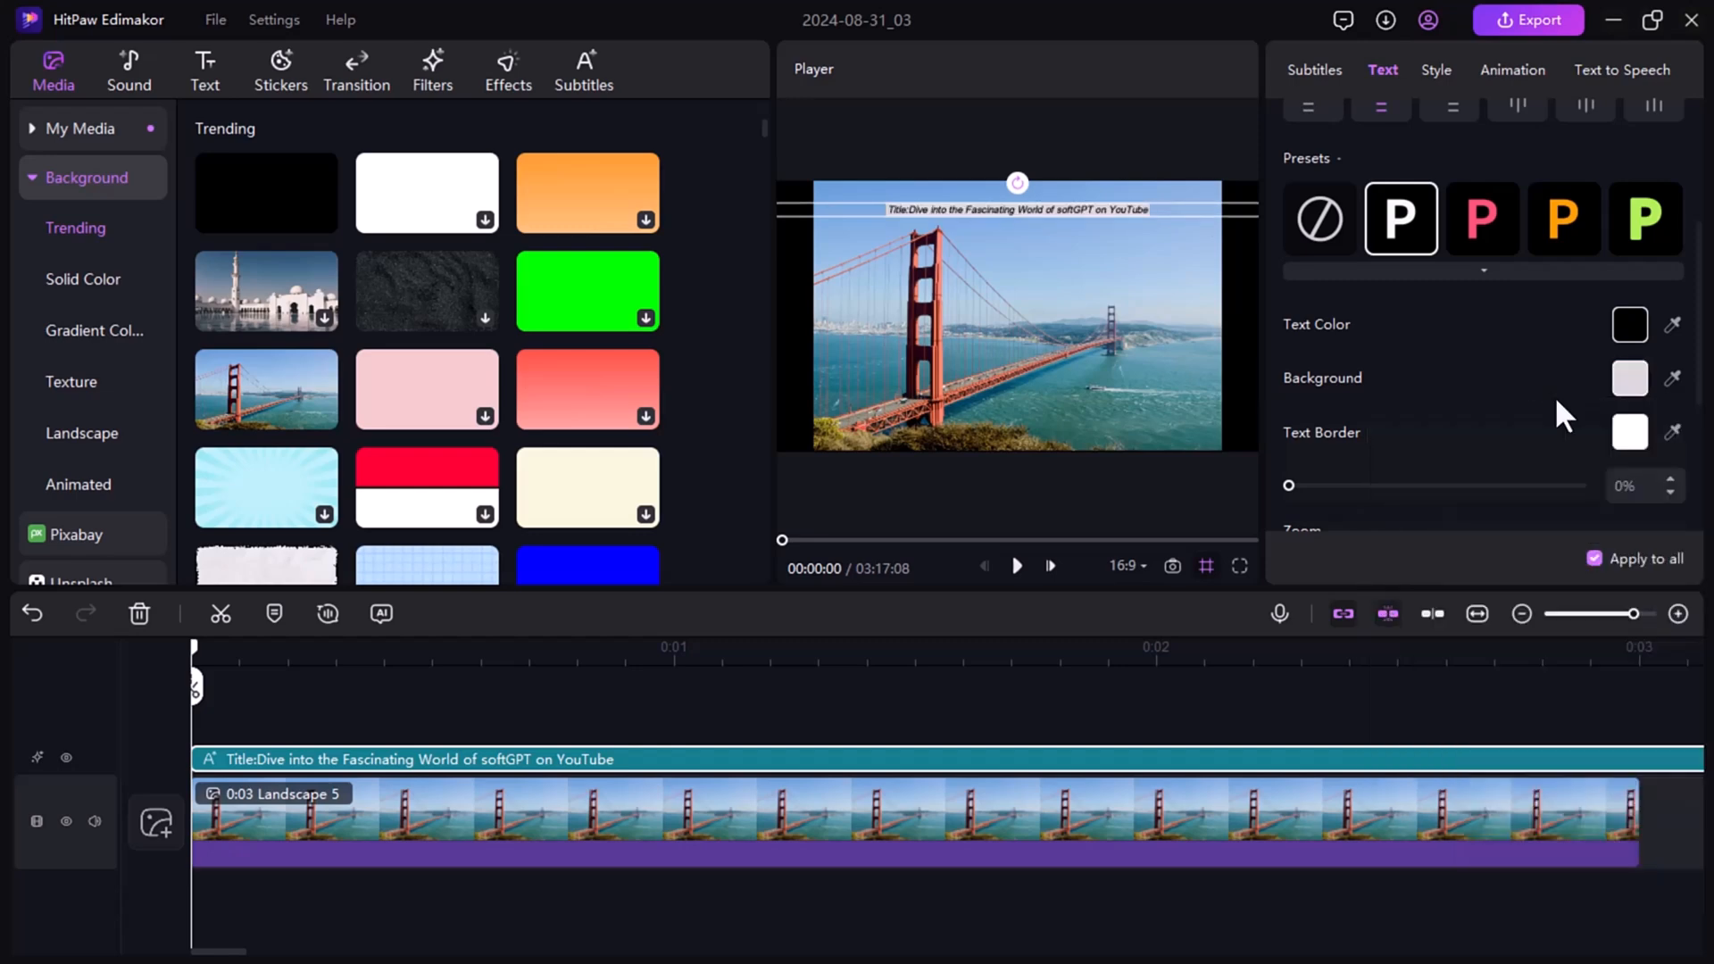
scroll(up, 3)
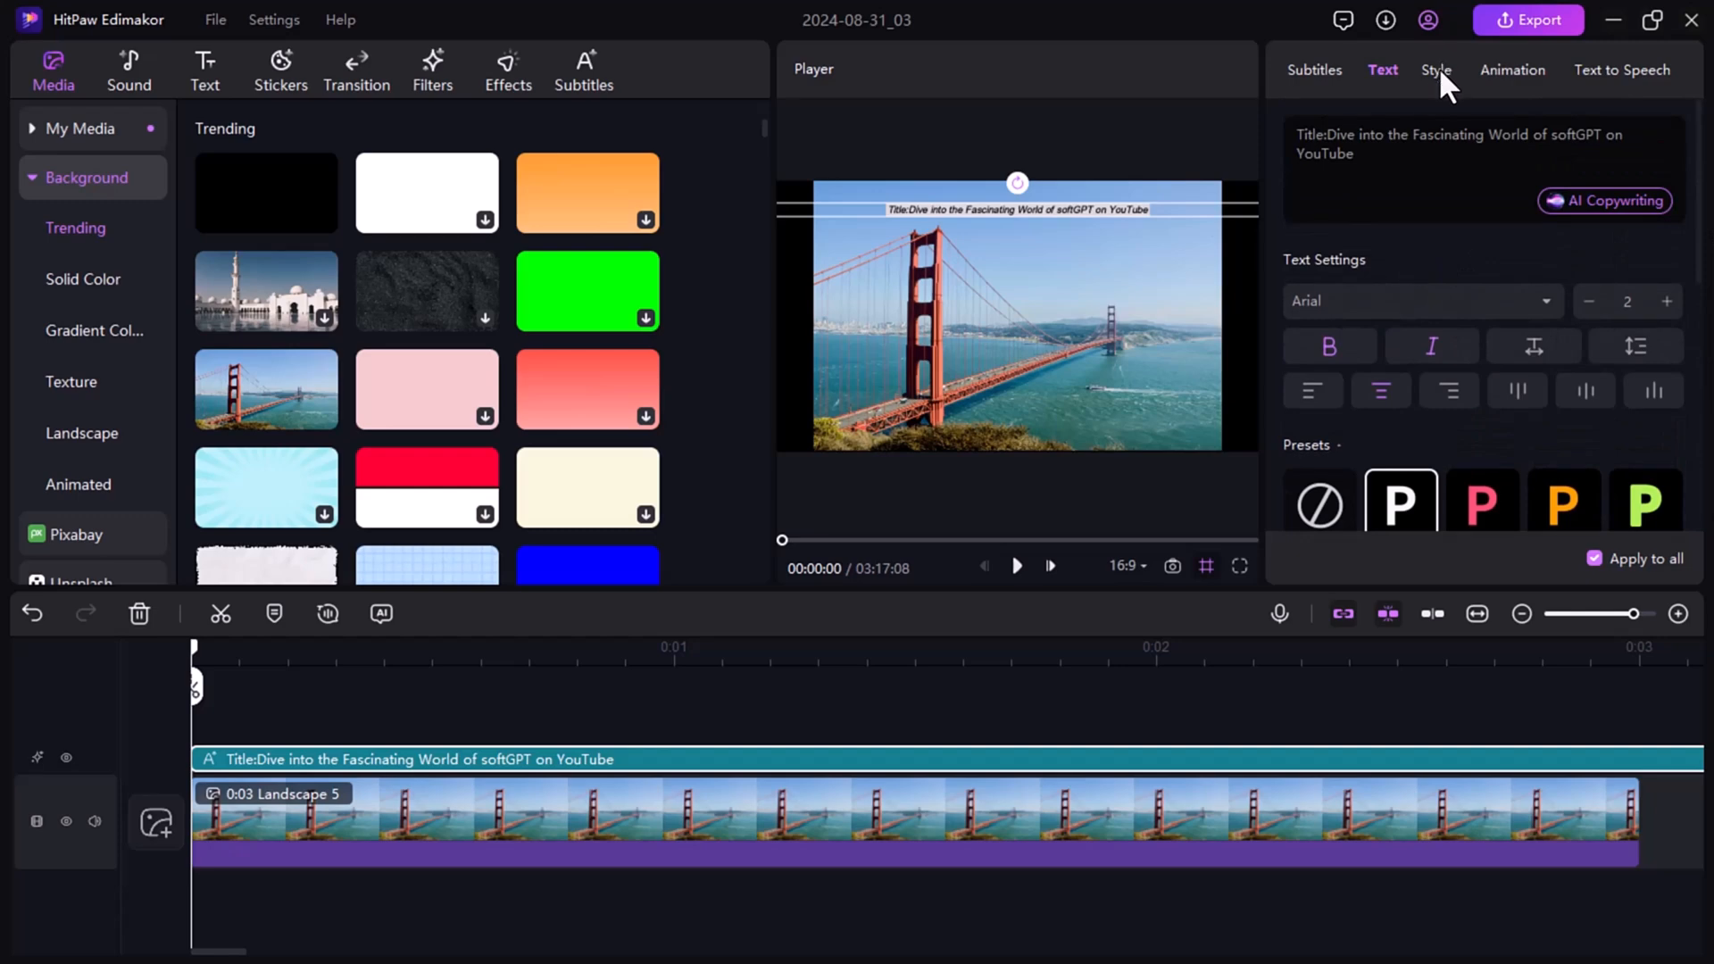
Apply a Style preset and the Upward In animation to the subtitles
click(1436, 70)
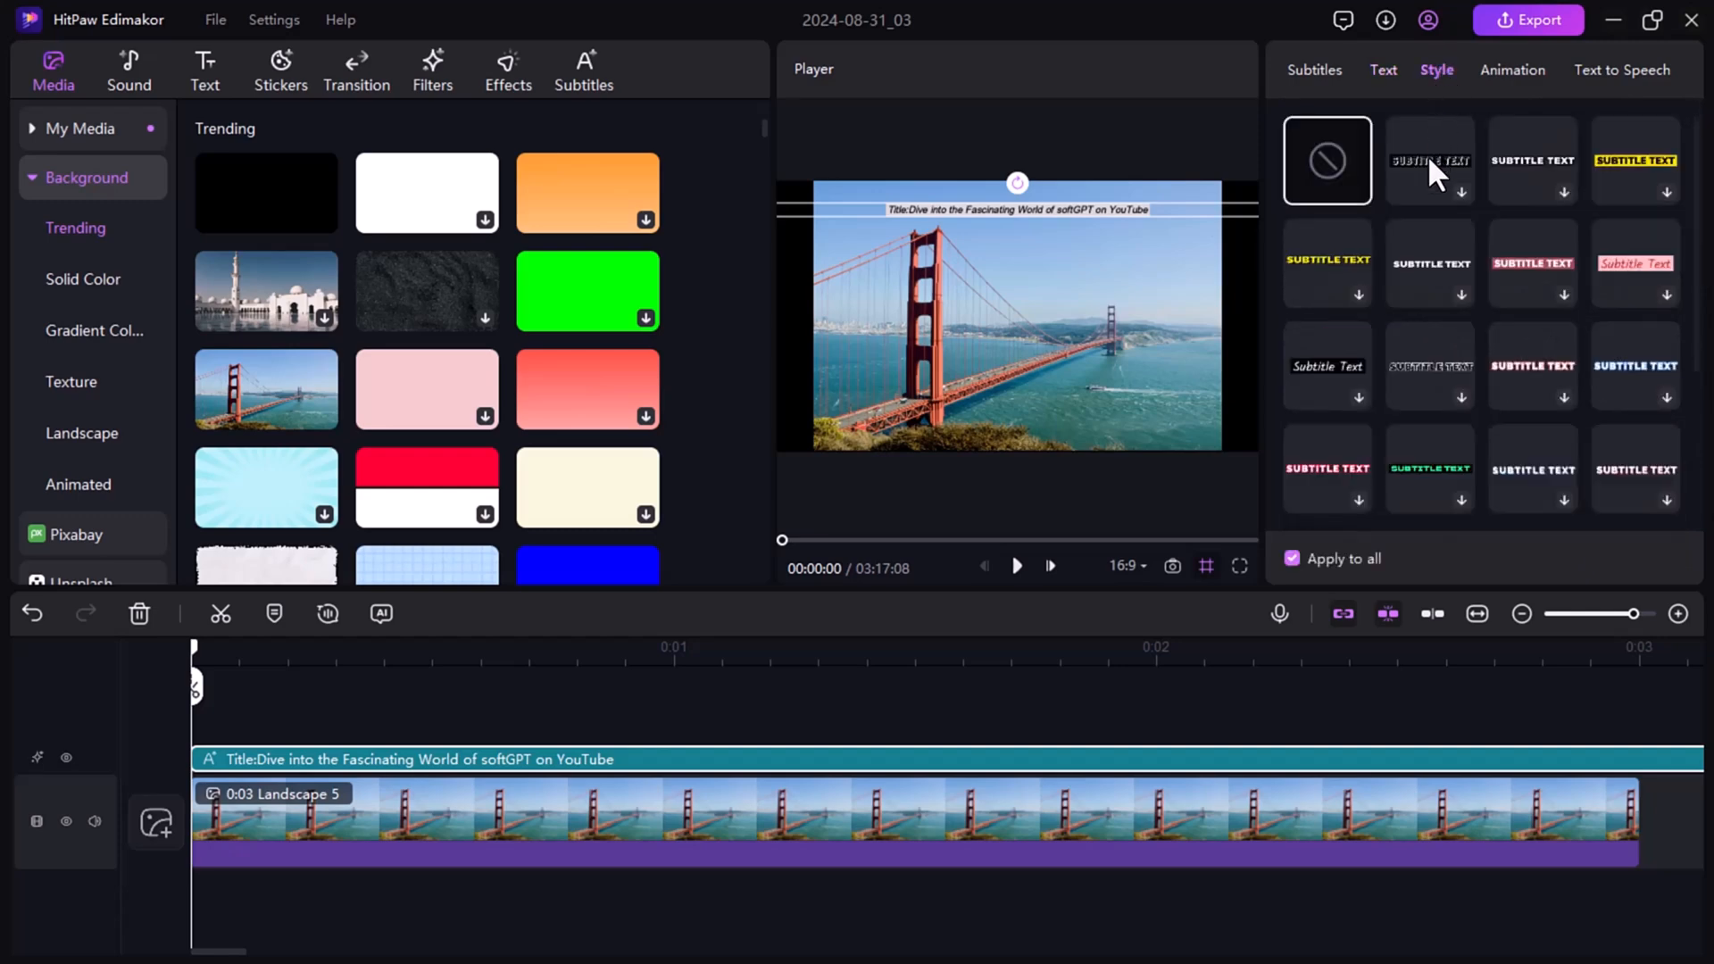
click(1427, 160)
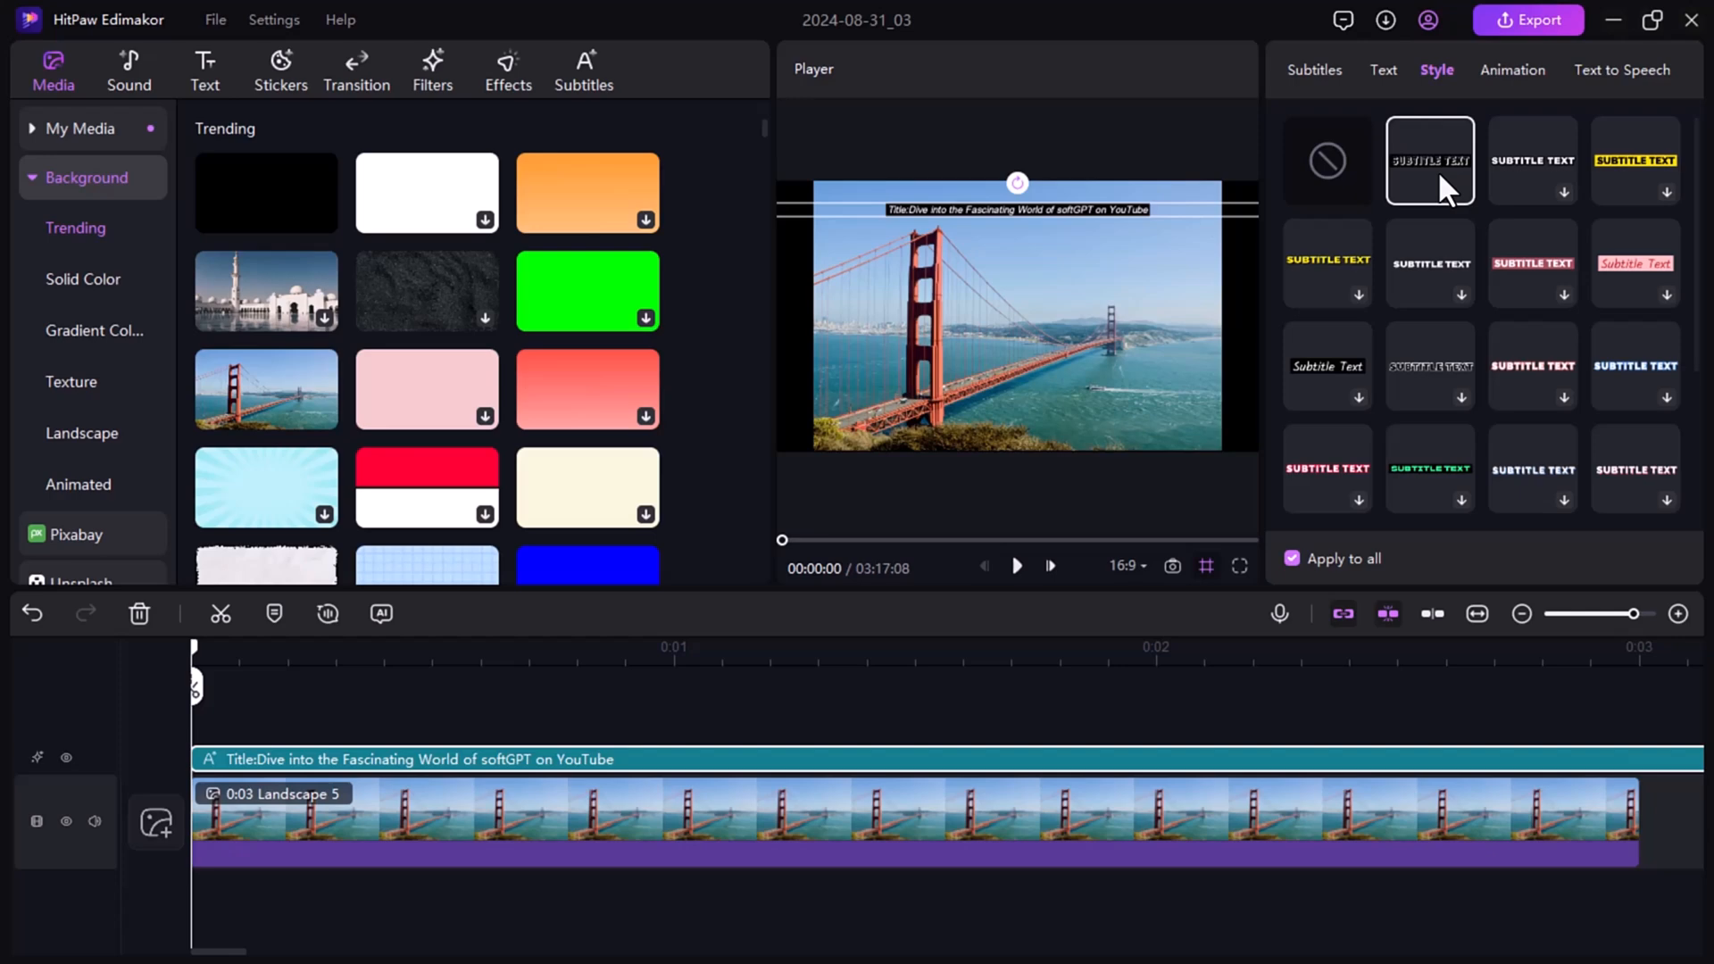
click(1511, 69)
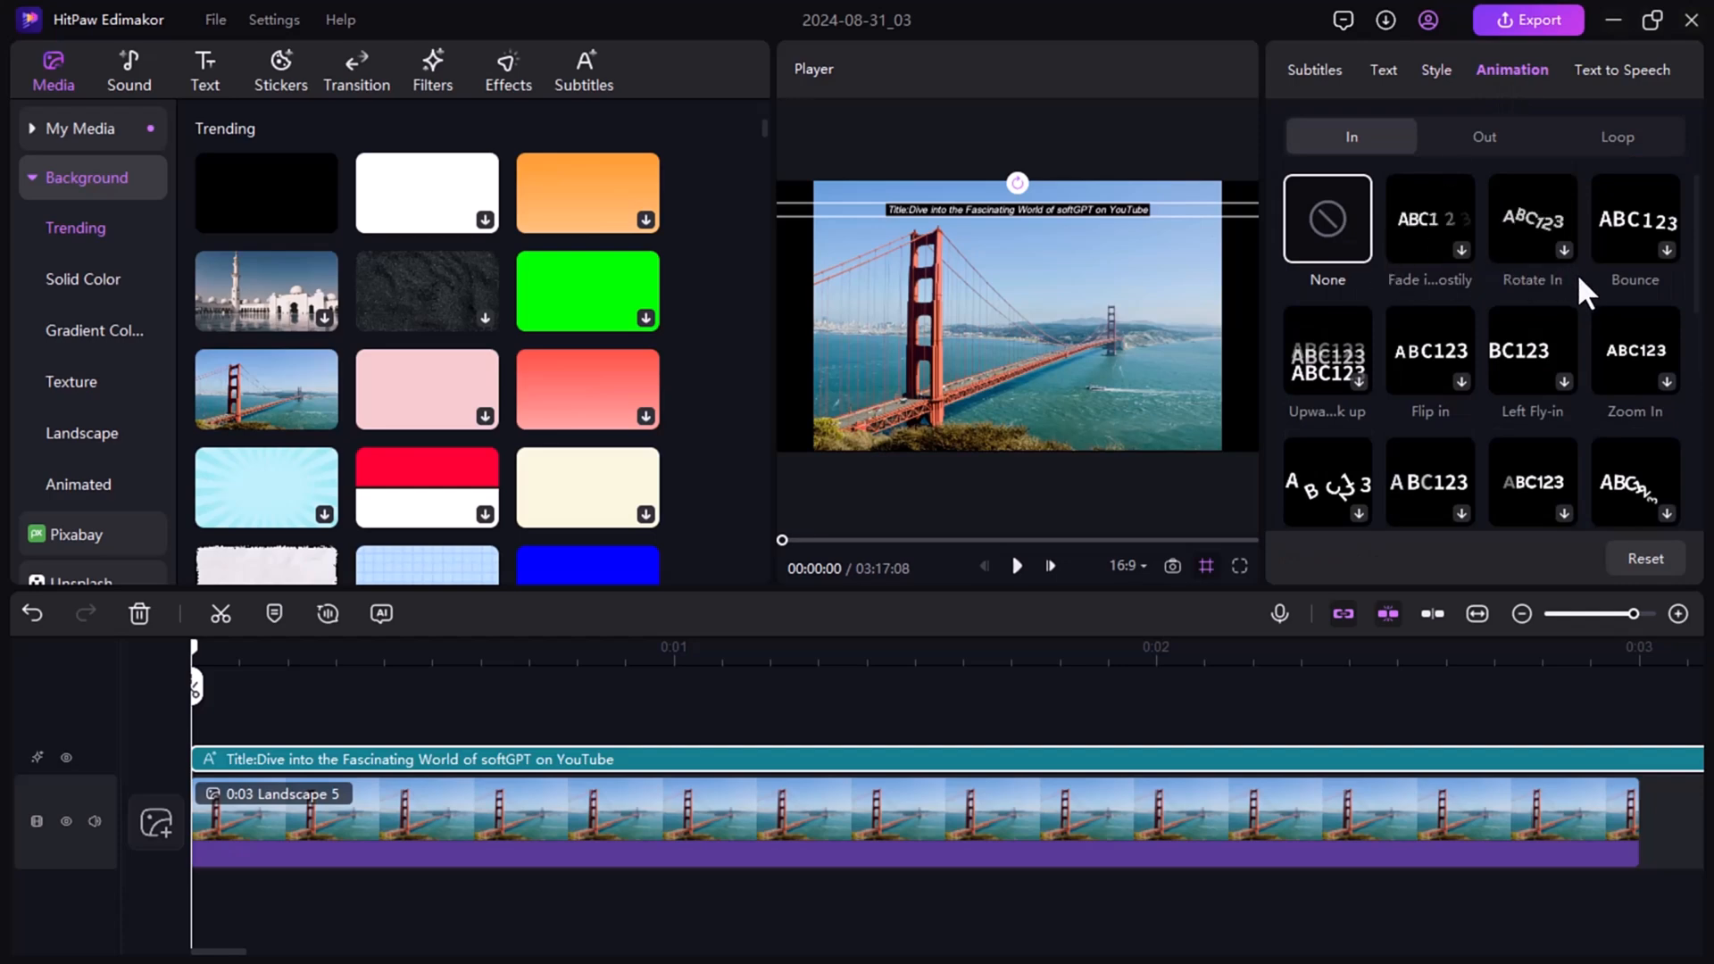
click(1326, 350)
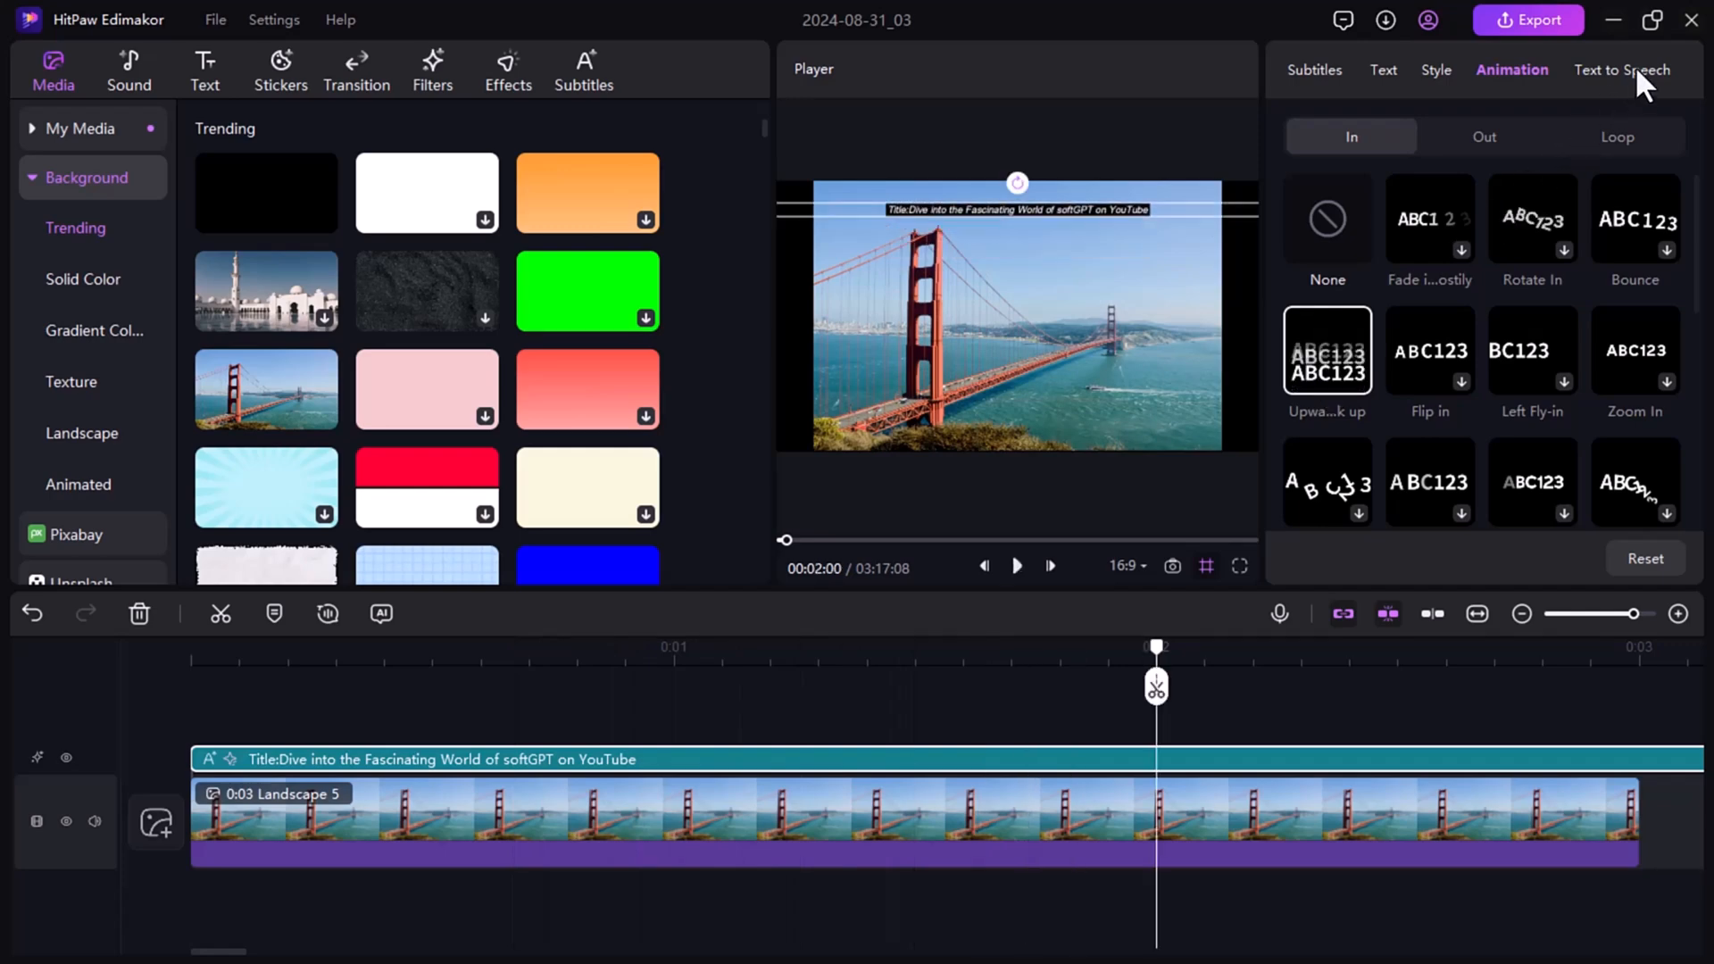
Browse text-to-speech moods and sample voices, choosing the Hopeful mood and Aria voice
click(1622, 68)
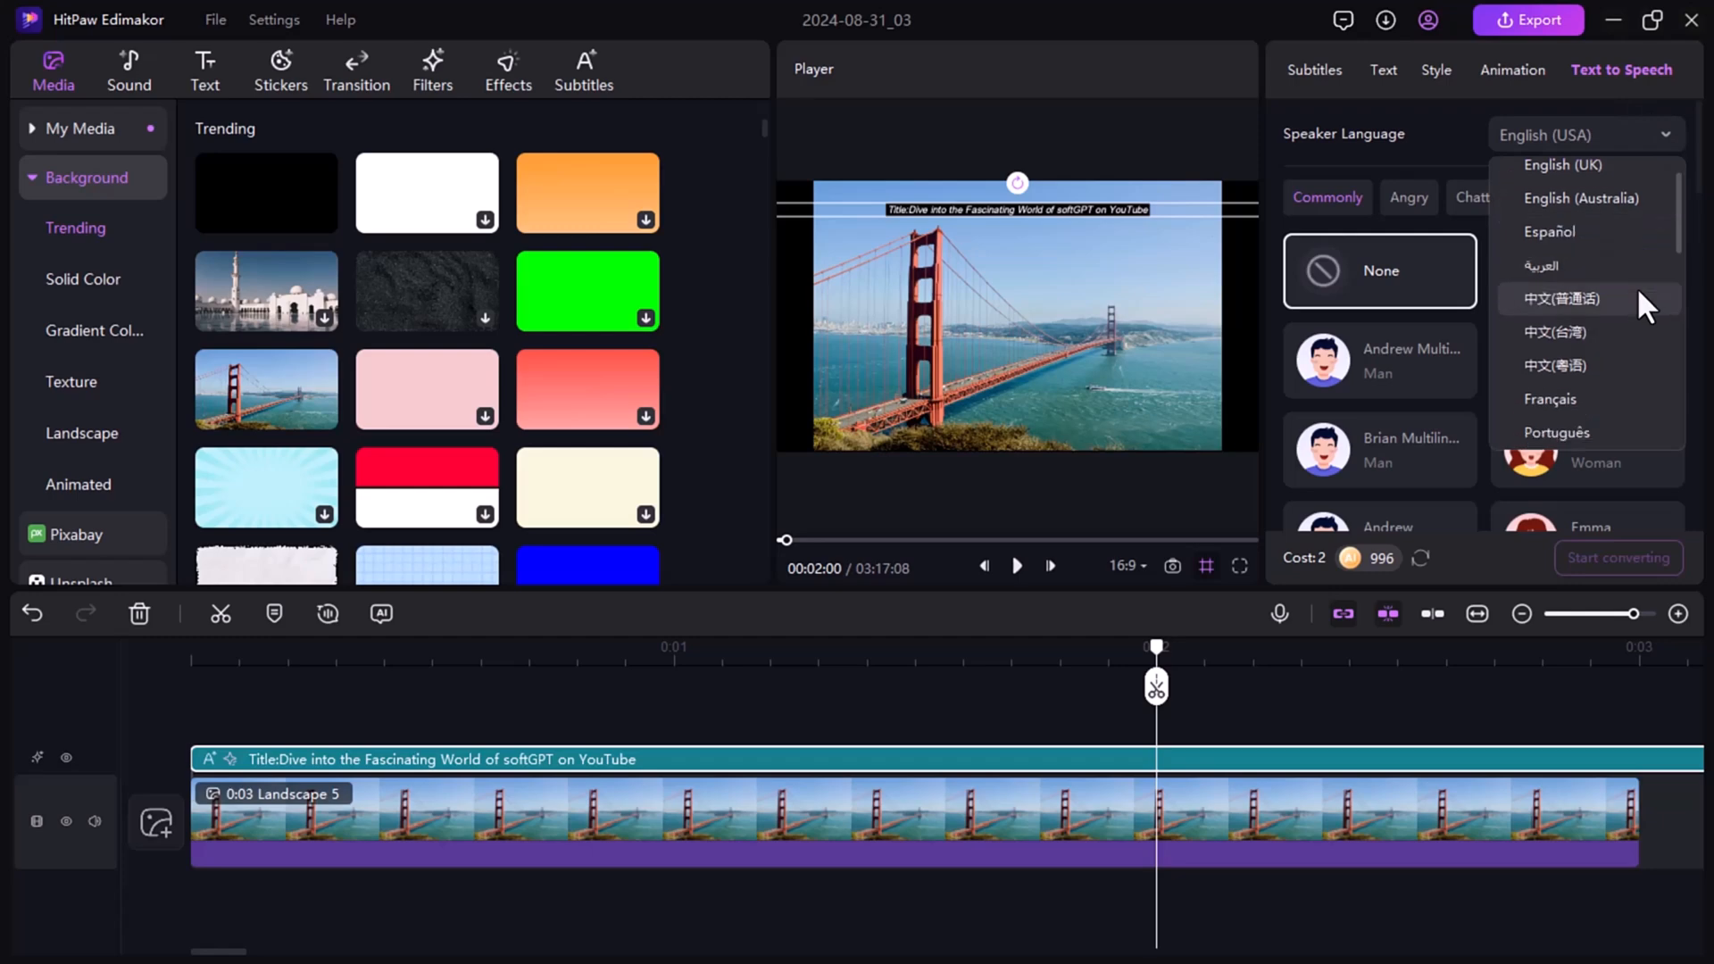
scroll(down, 3)
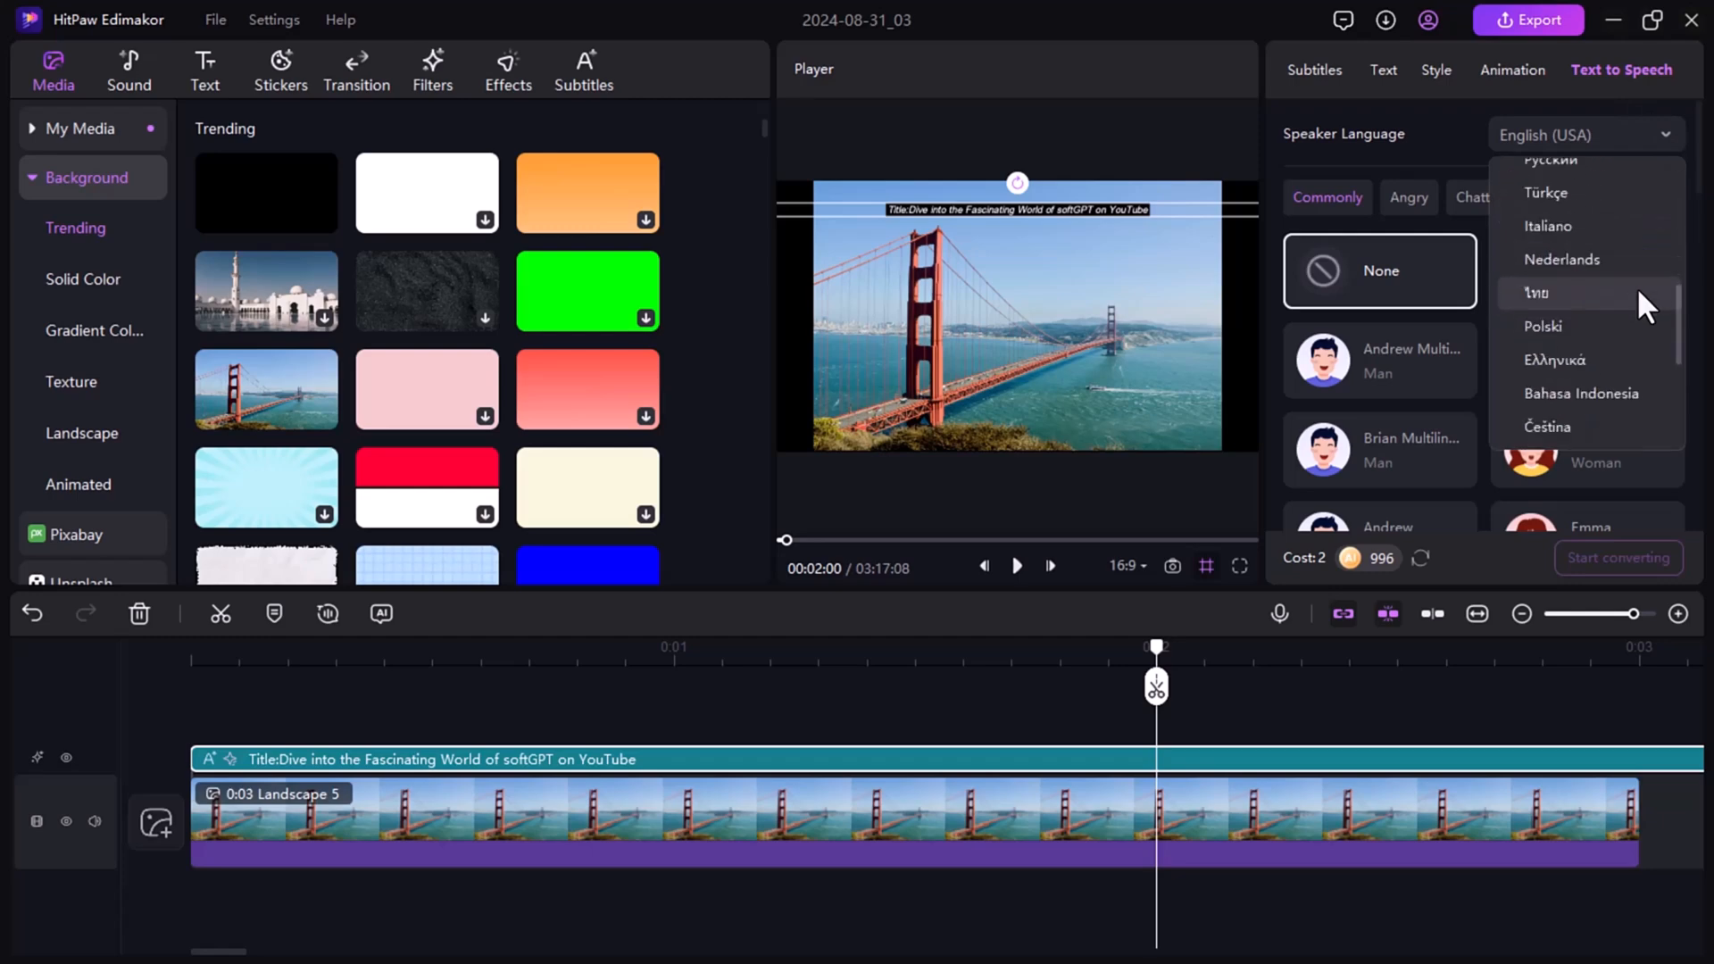
scroll(down, 3)
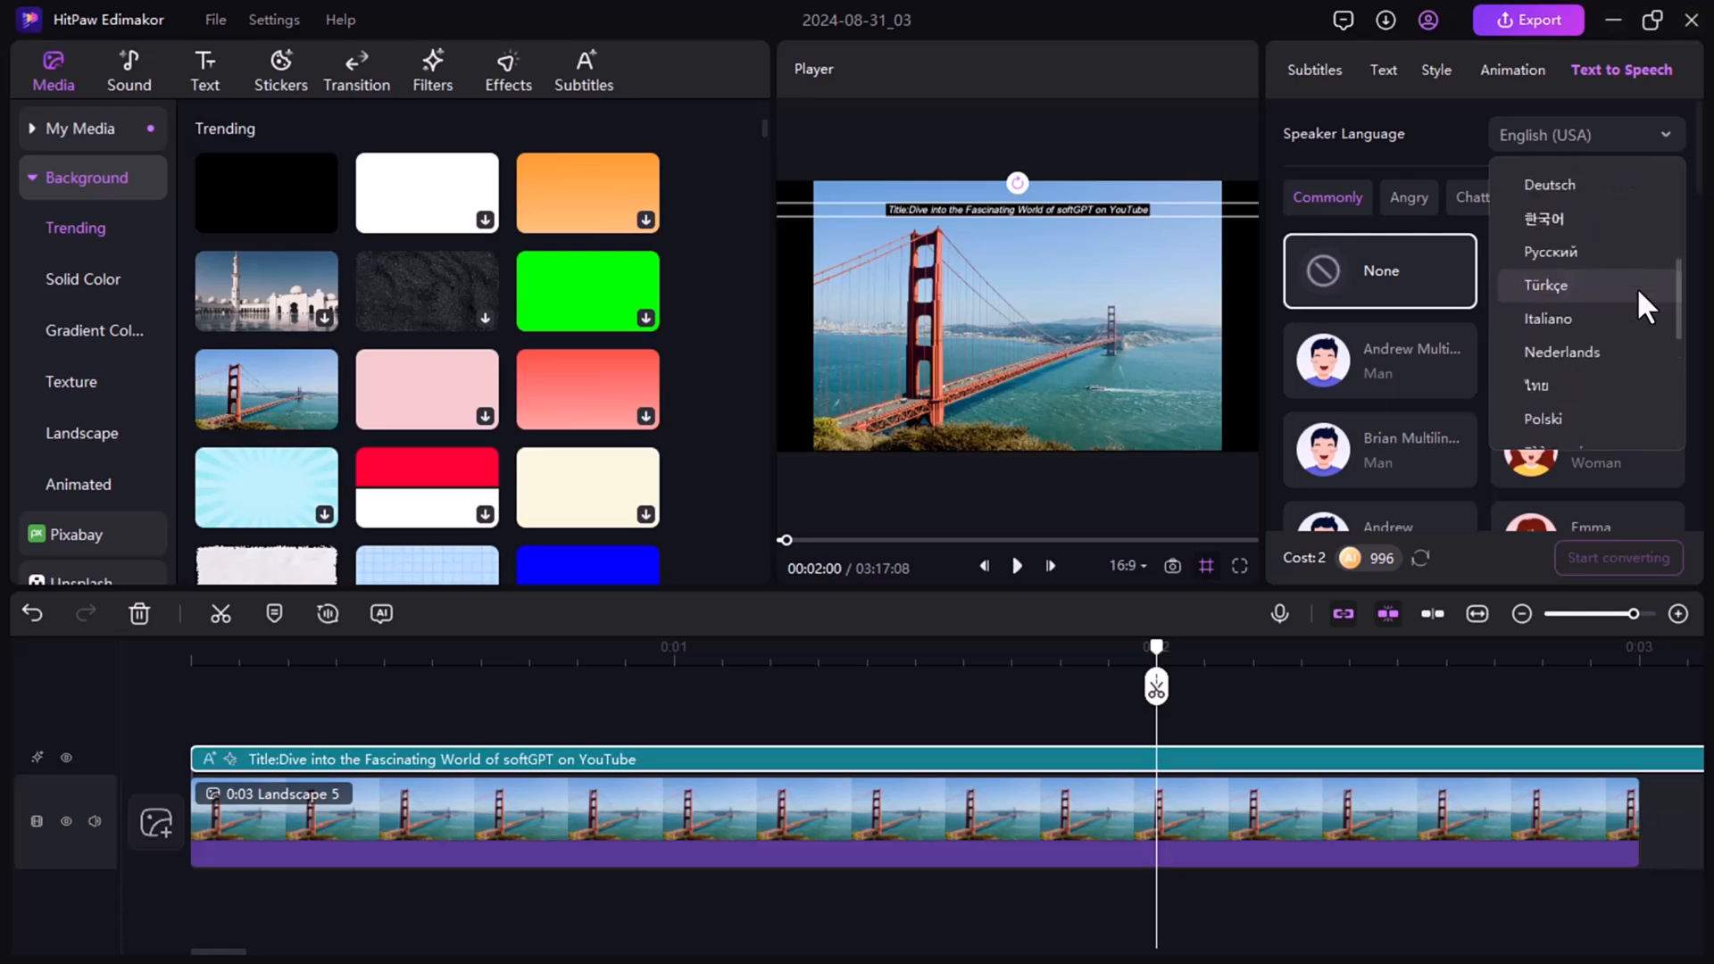
scroll(up, 3)
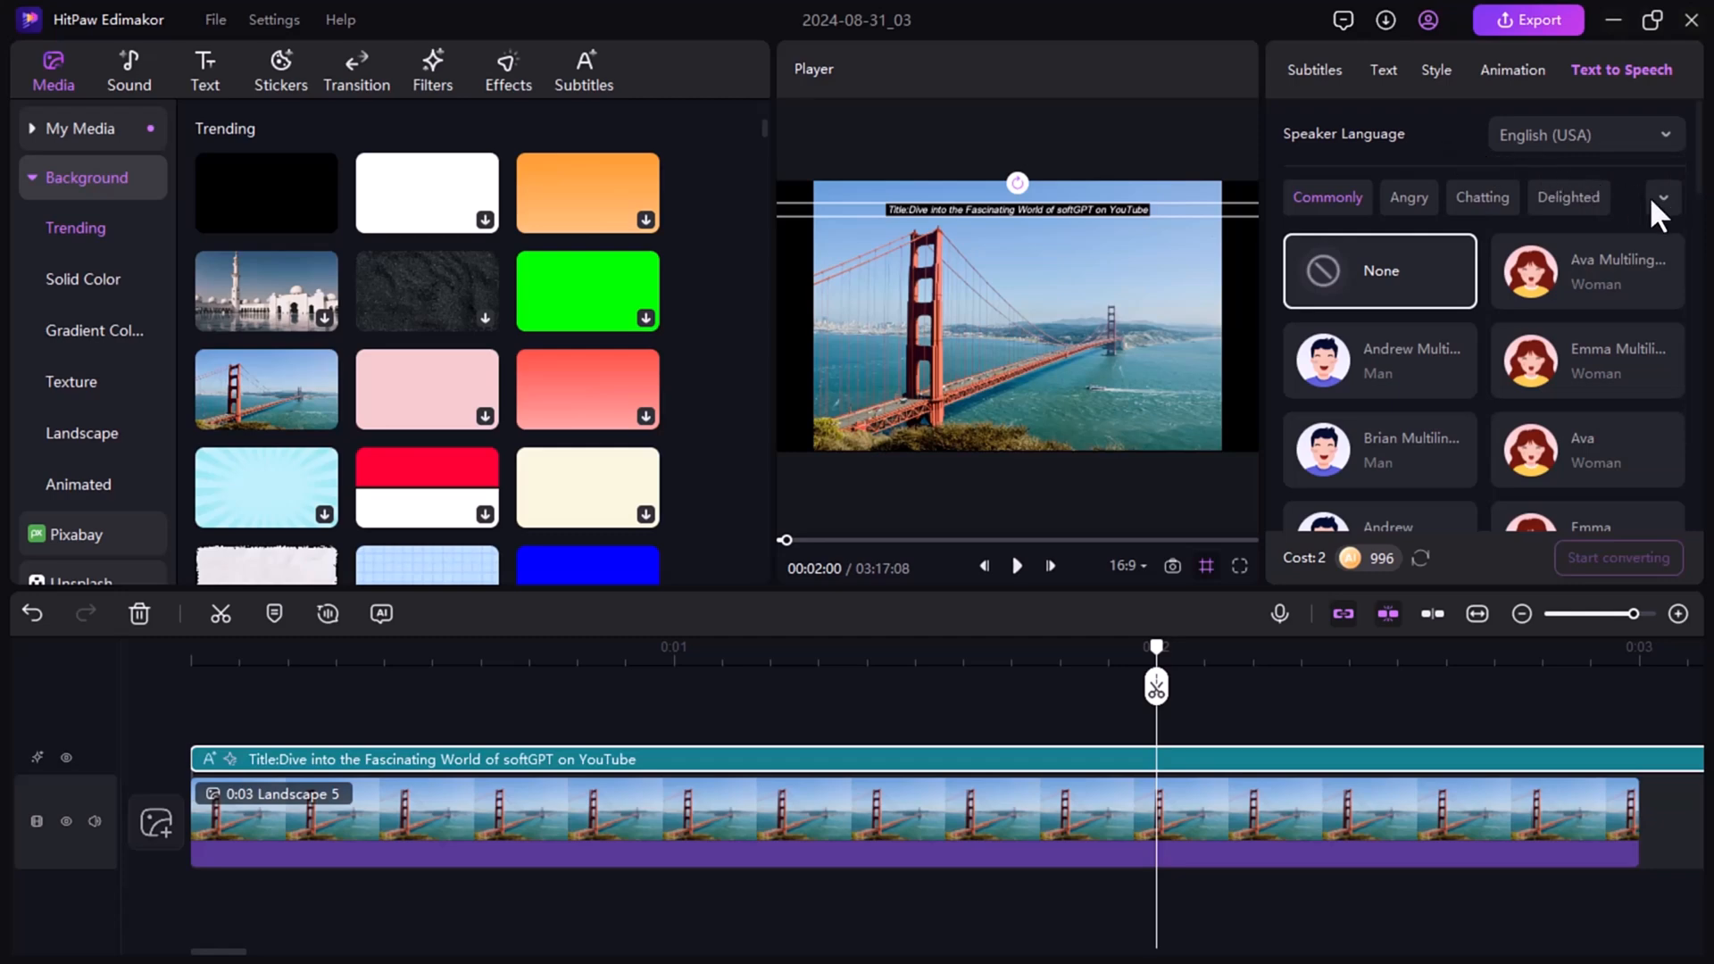
click(1663, 198)
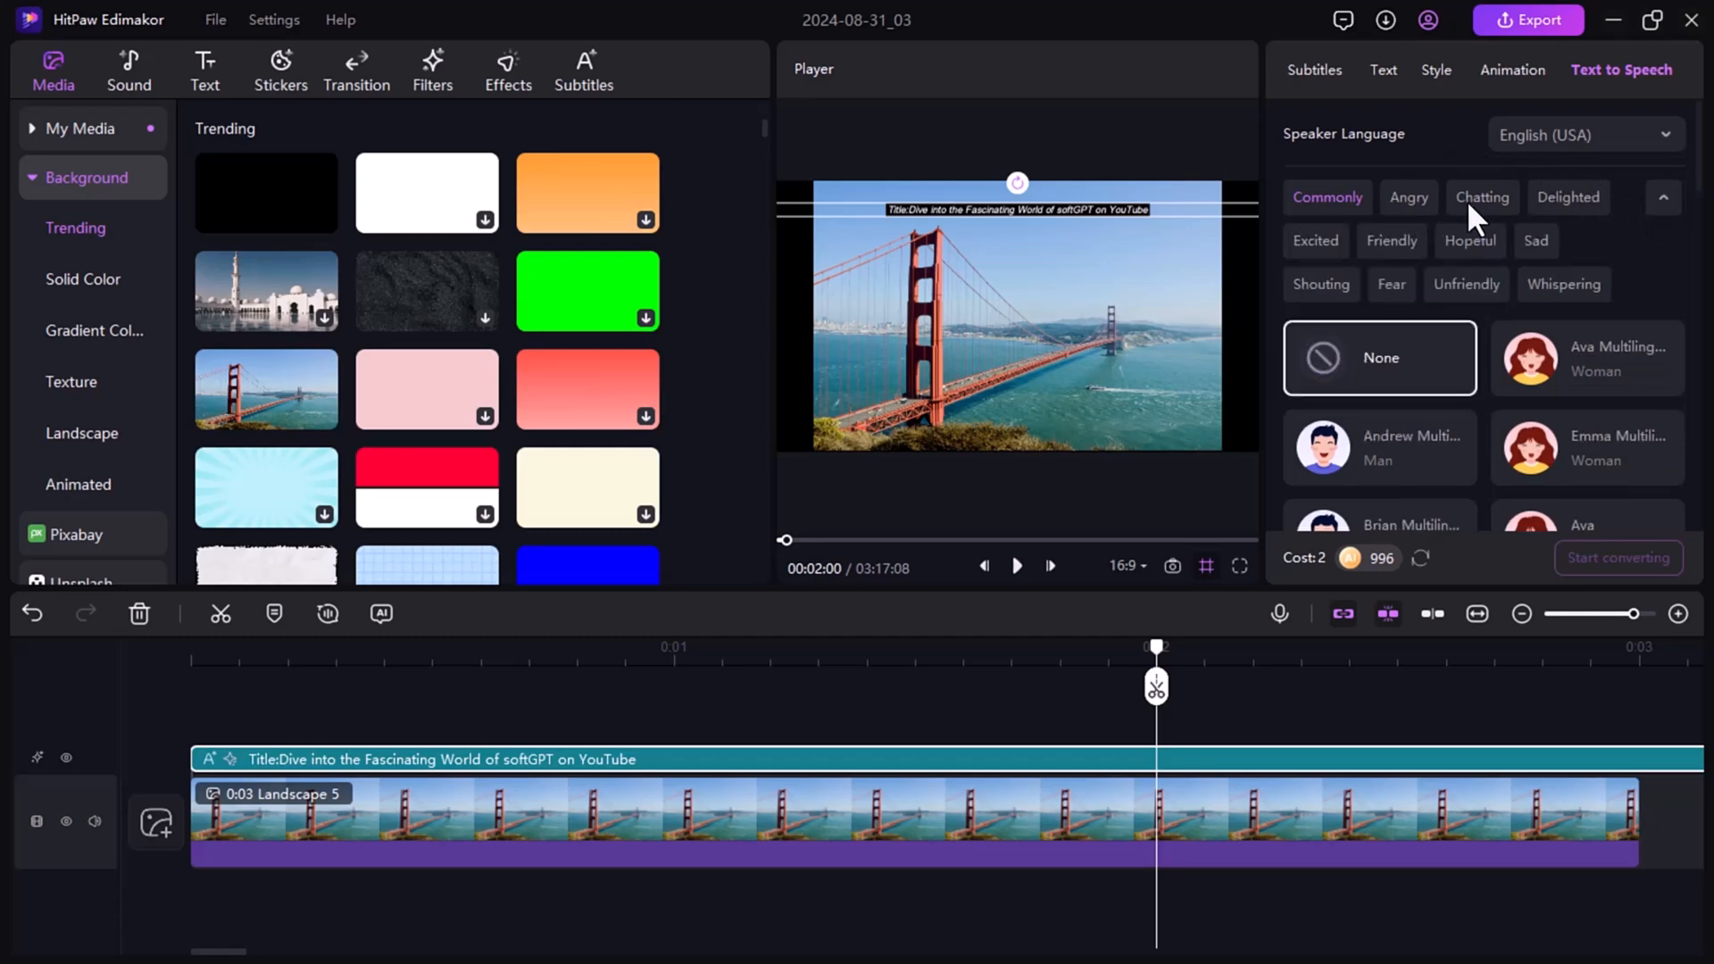
mouse_move(1401, 265)
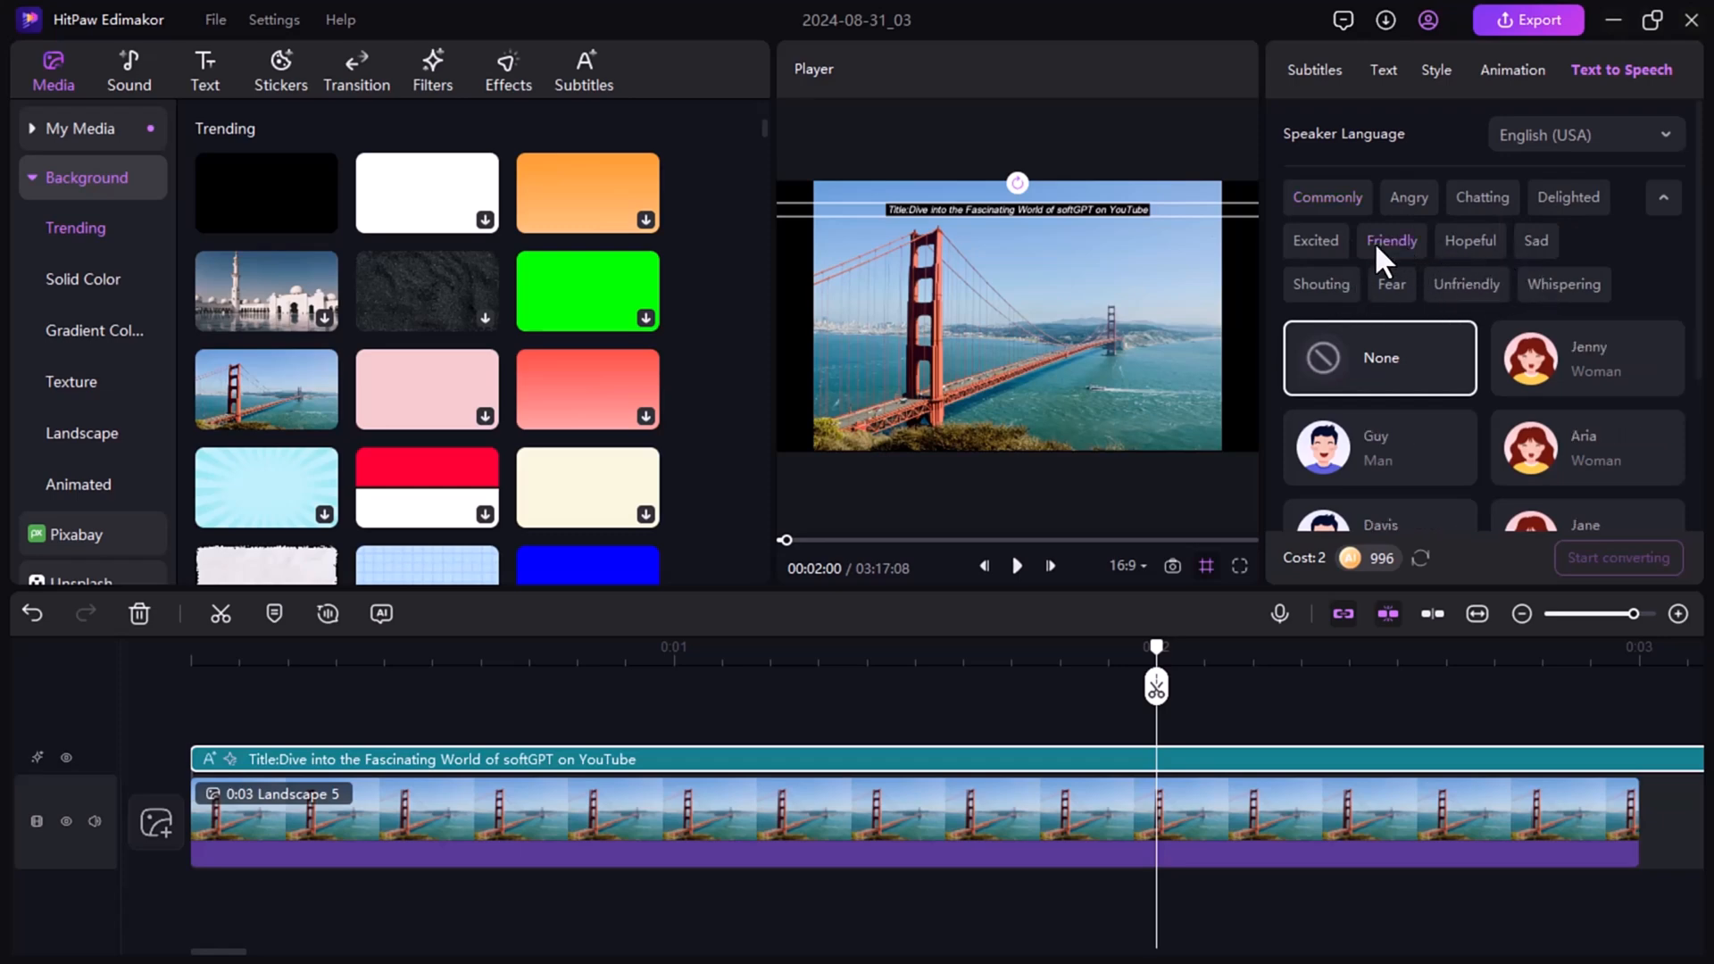
scroll(down, 3)
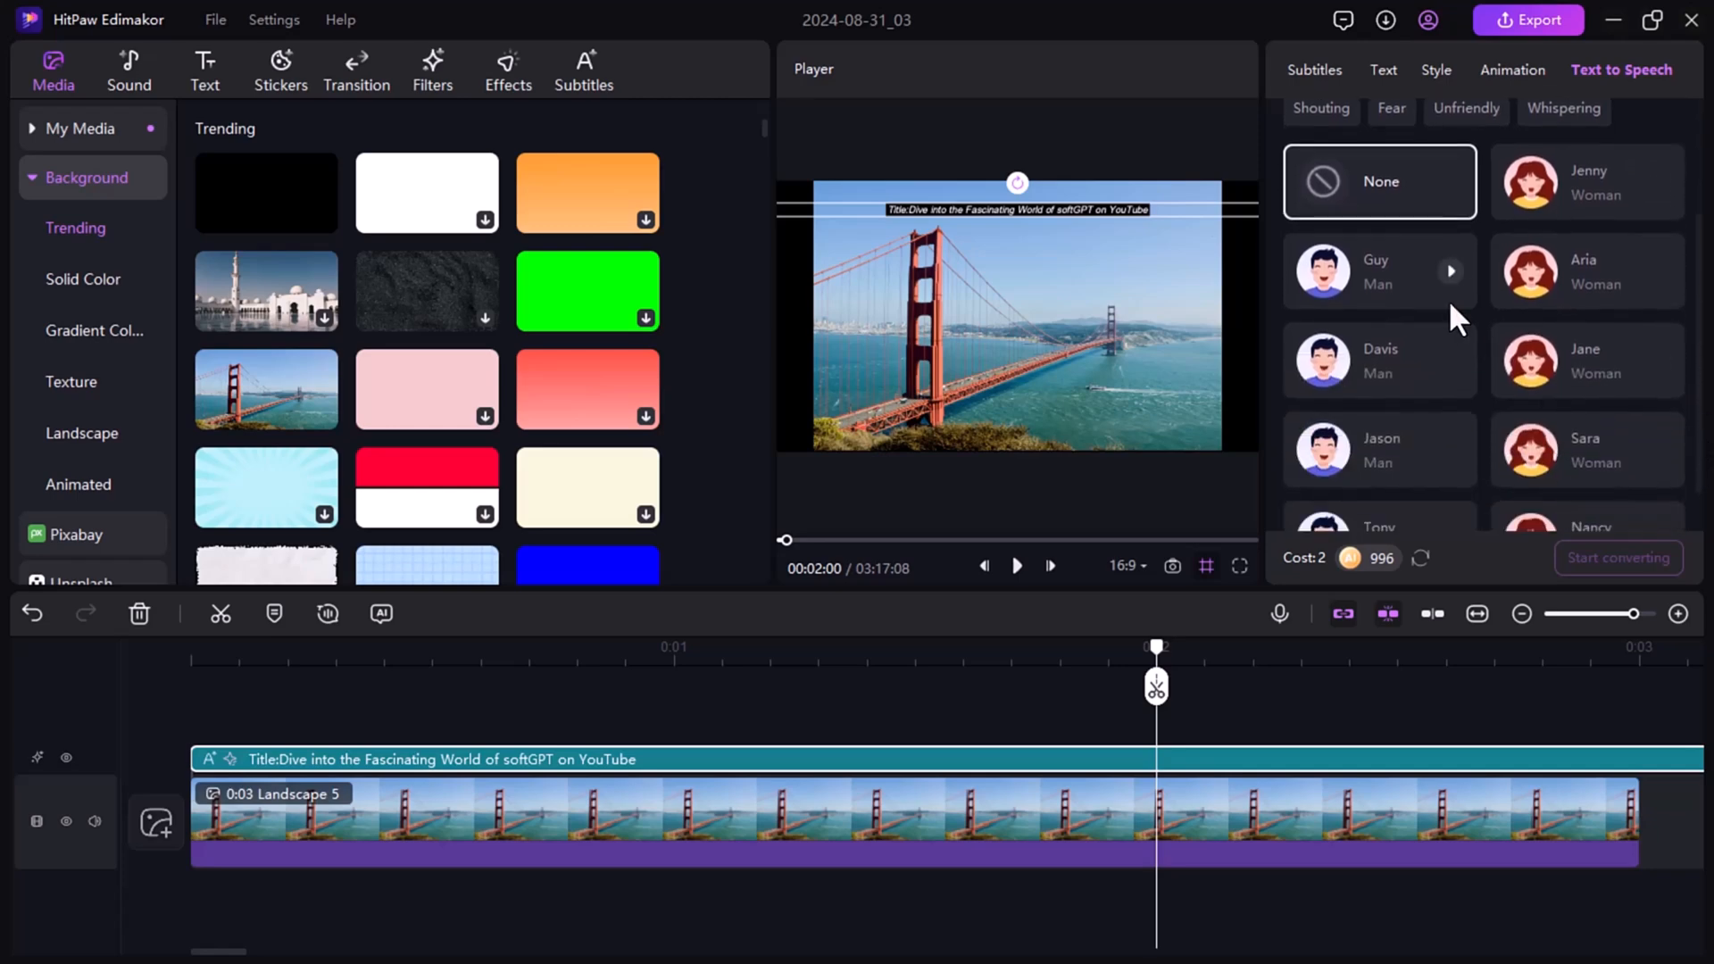
click(1379, 270)
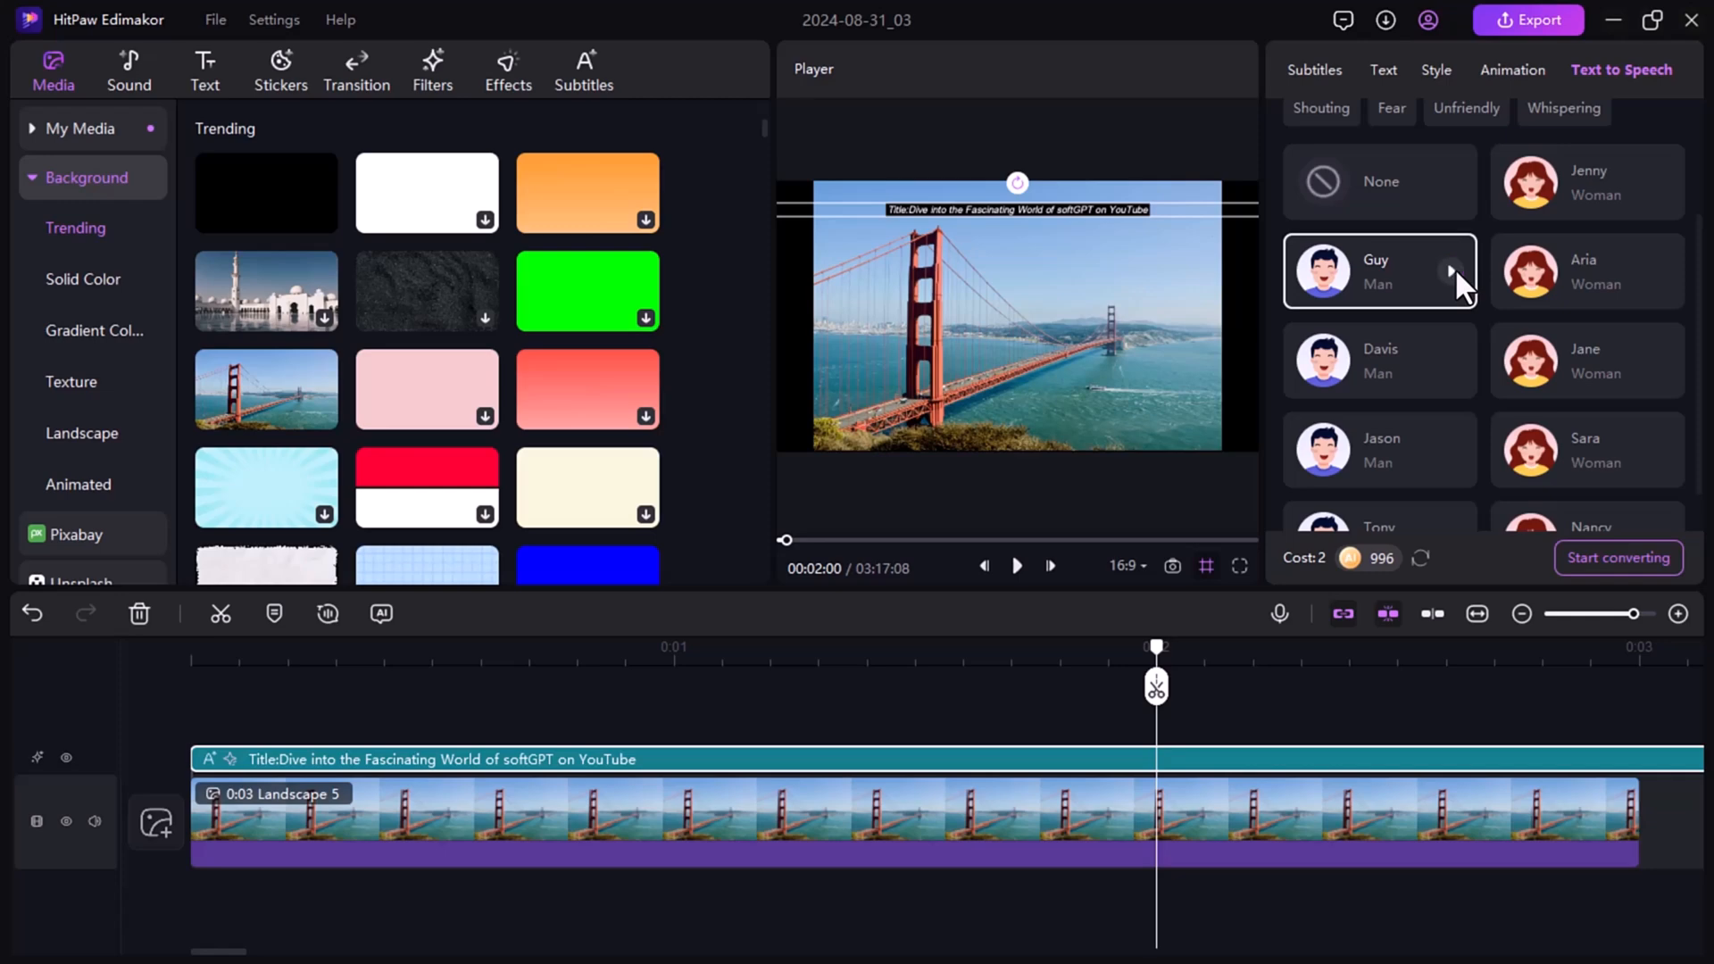
click(1586, 271)
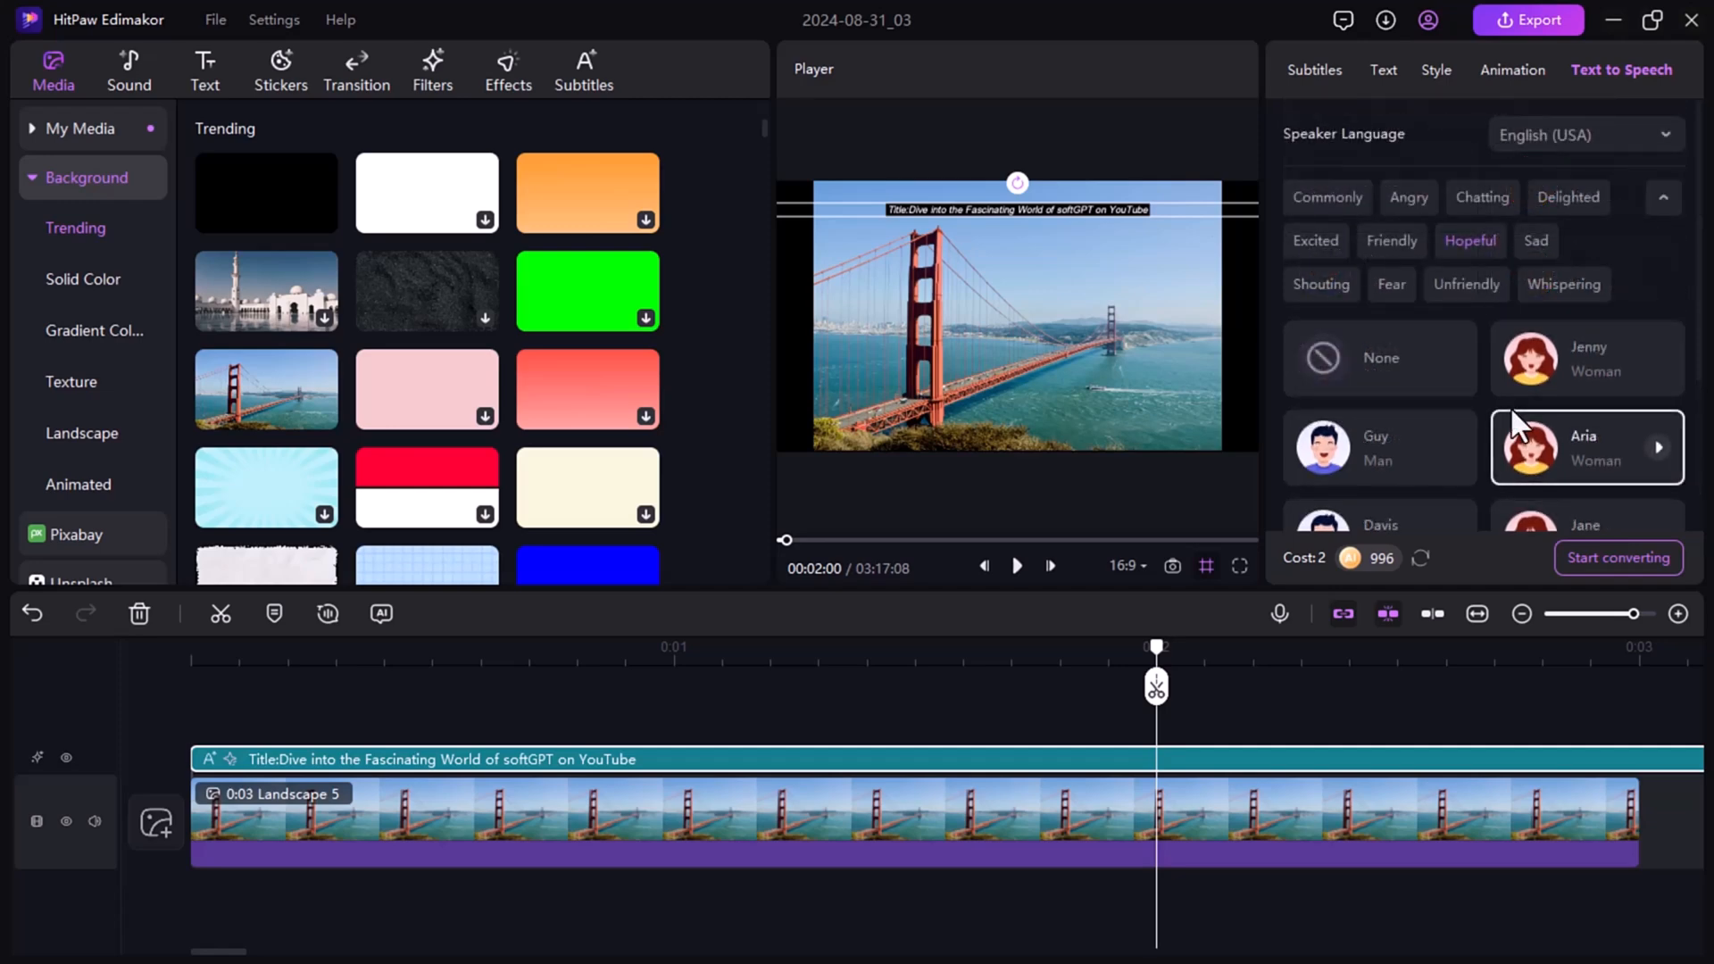
mouse_move(1618, 557)
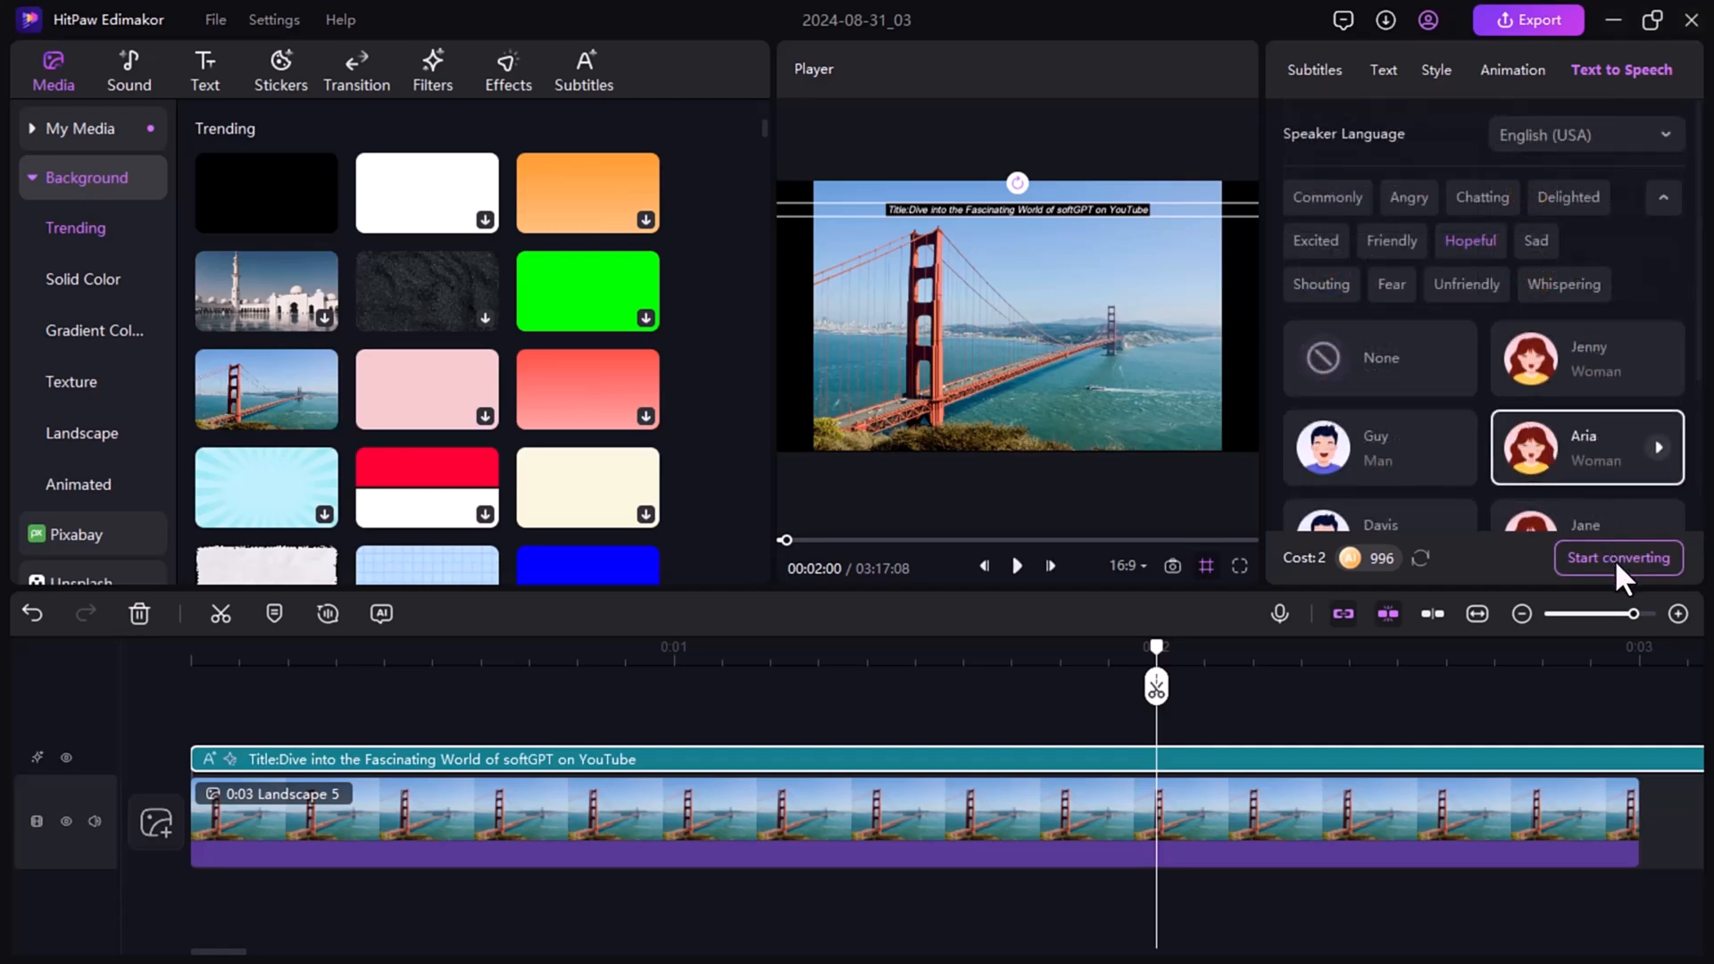
Convert the subtitle text into a voiceover clip on its own audio track
click(1618, 559)
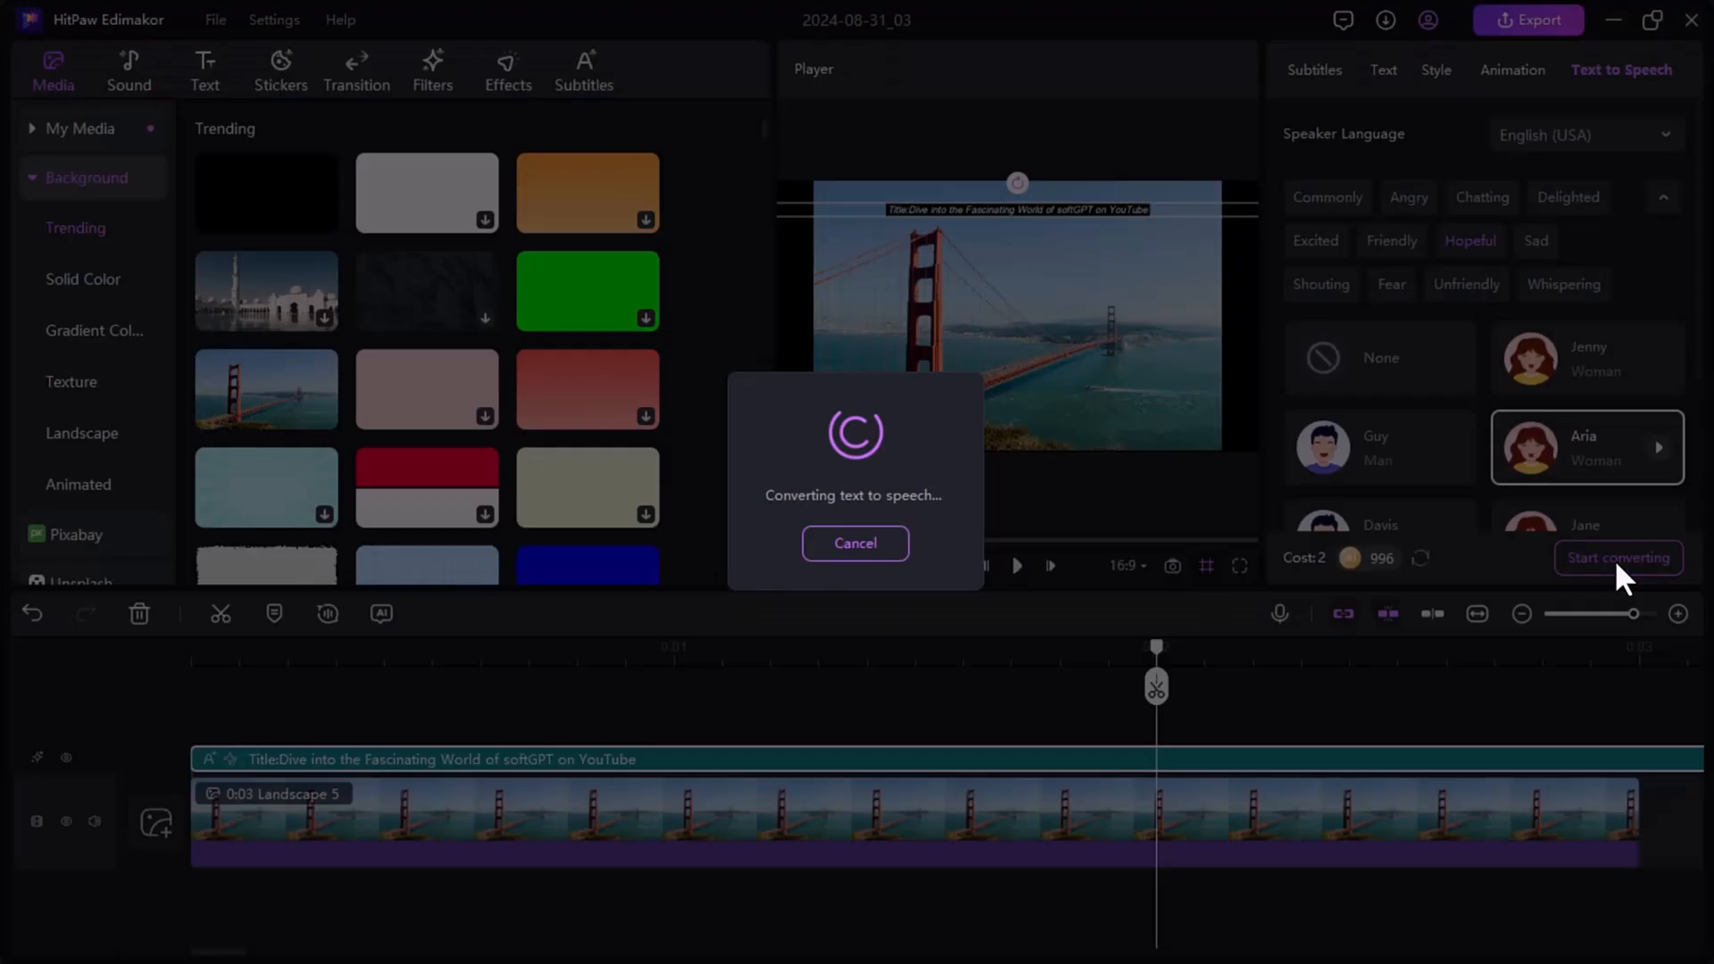
click(1618, 557)
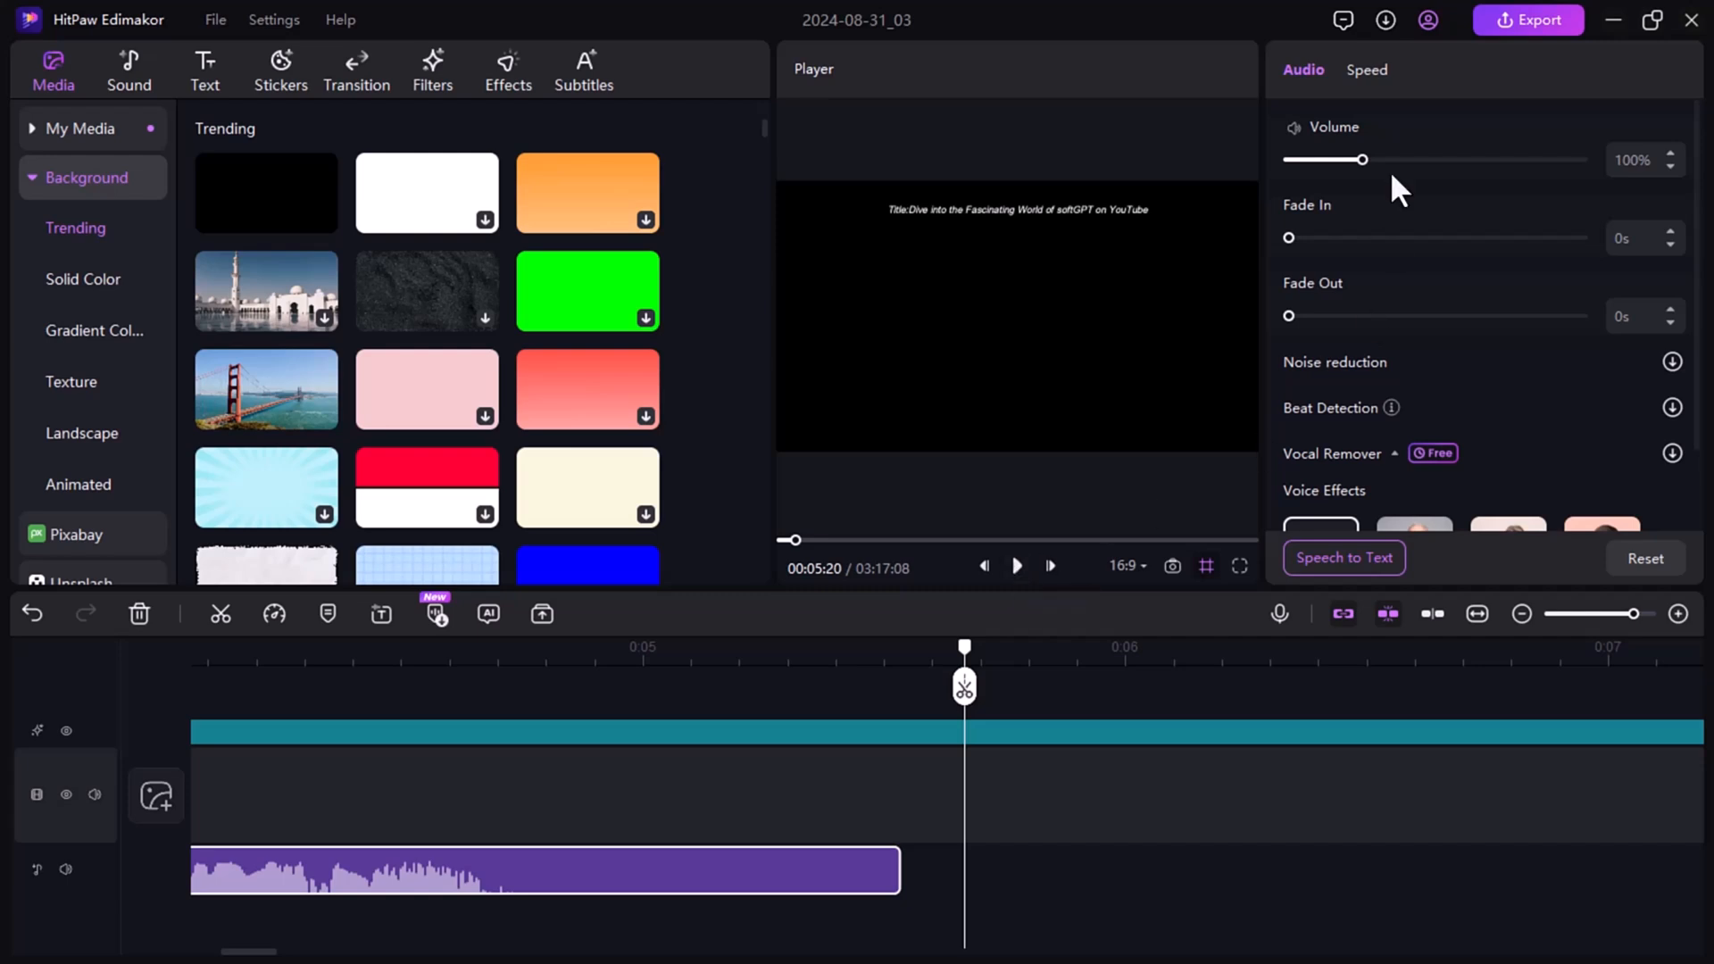
Set the voiceover clip to 1.5x speed and preview it
click(1367, 69)
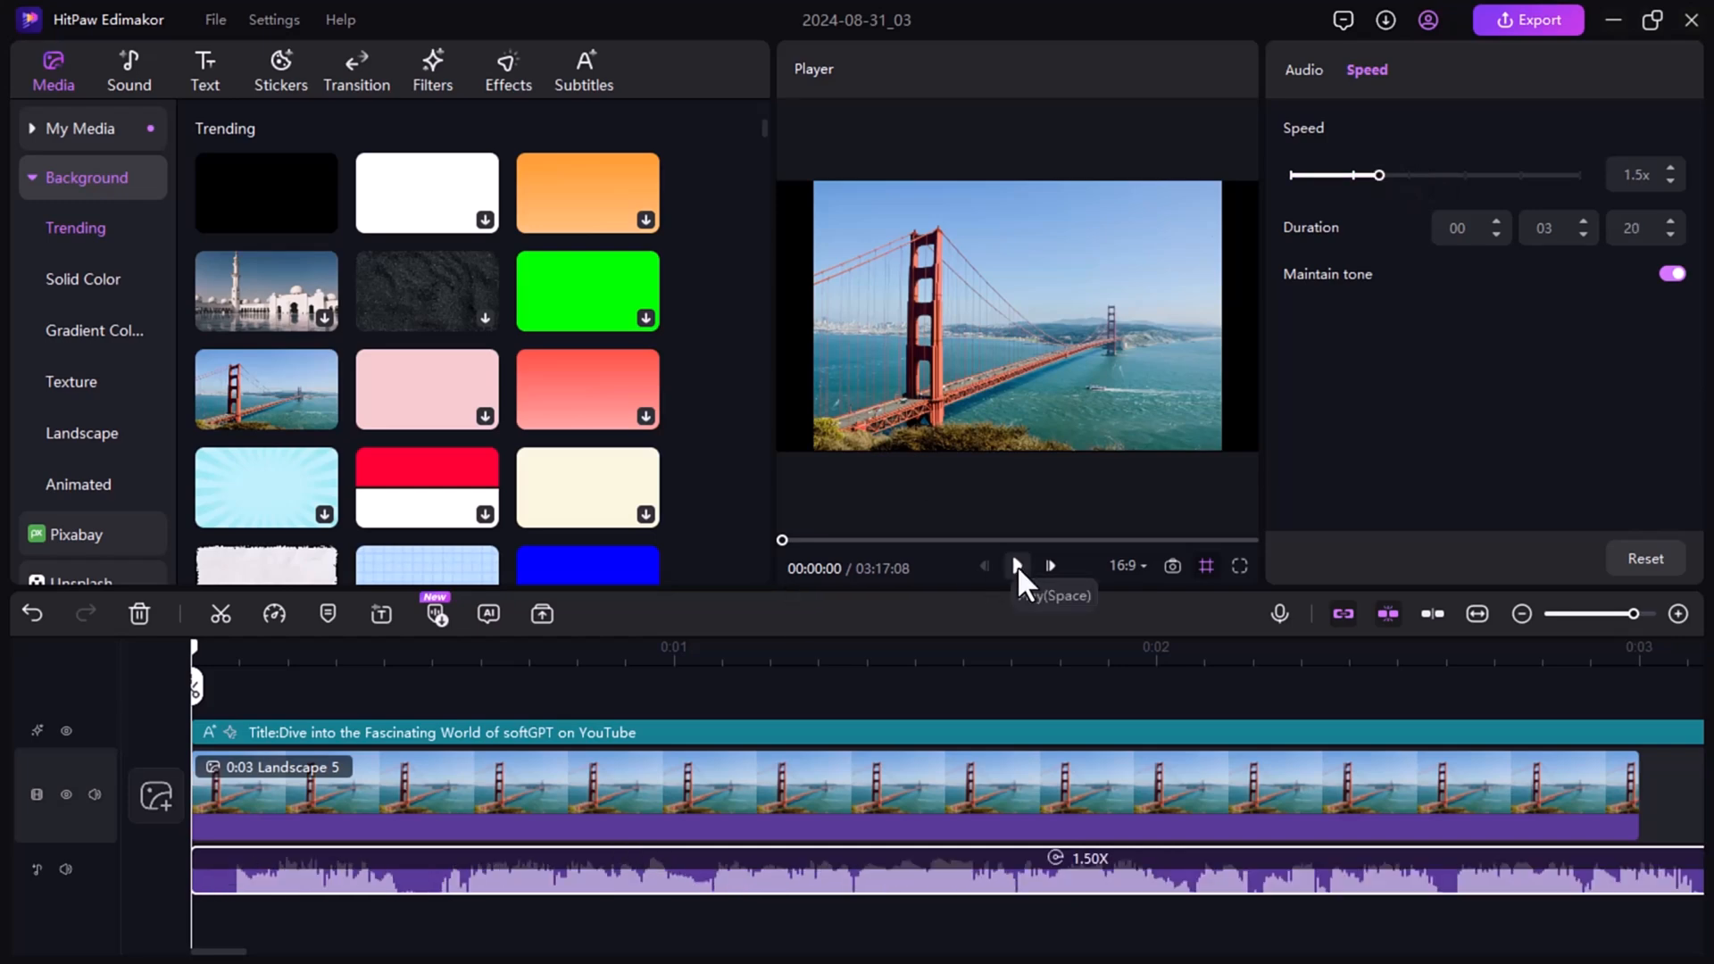
click(1016, 565)
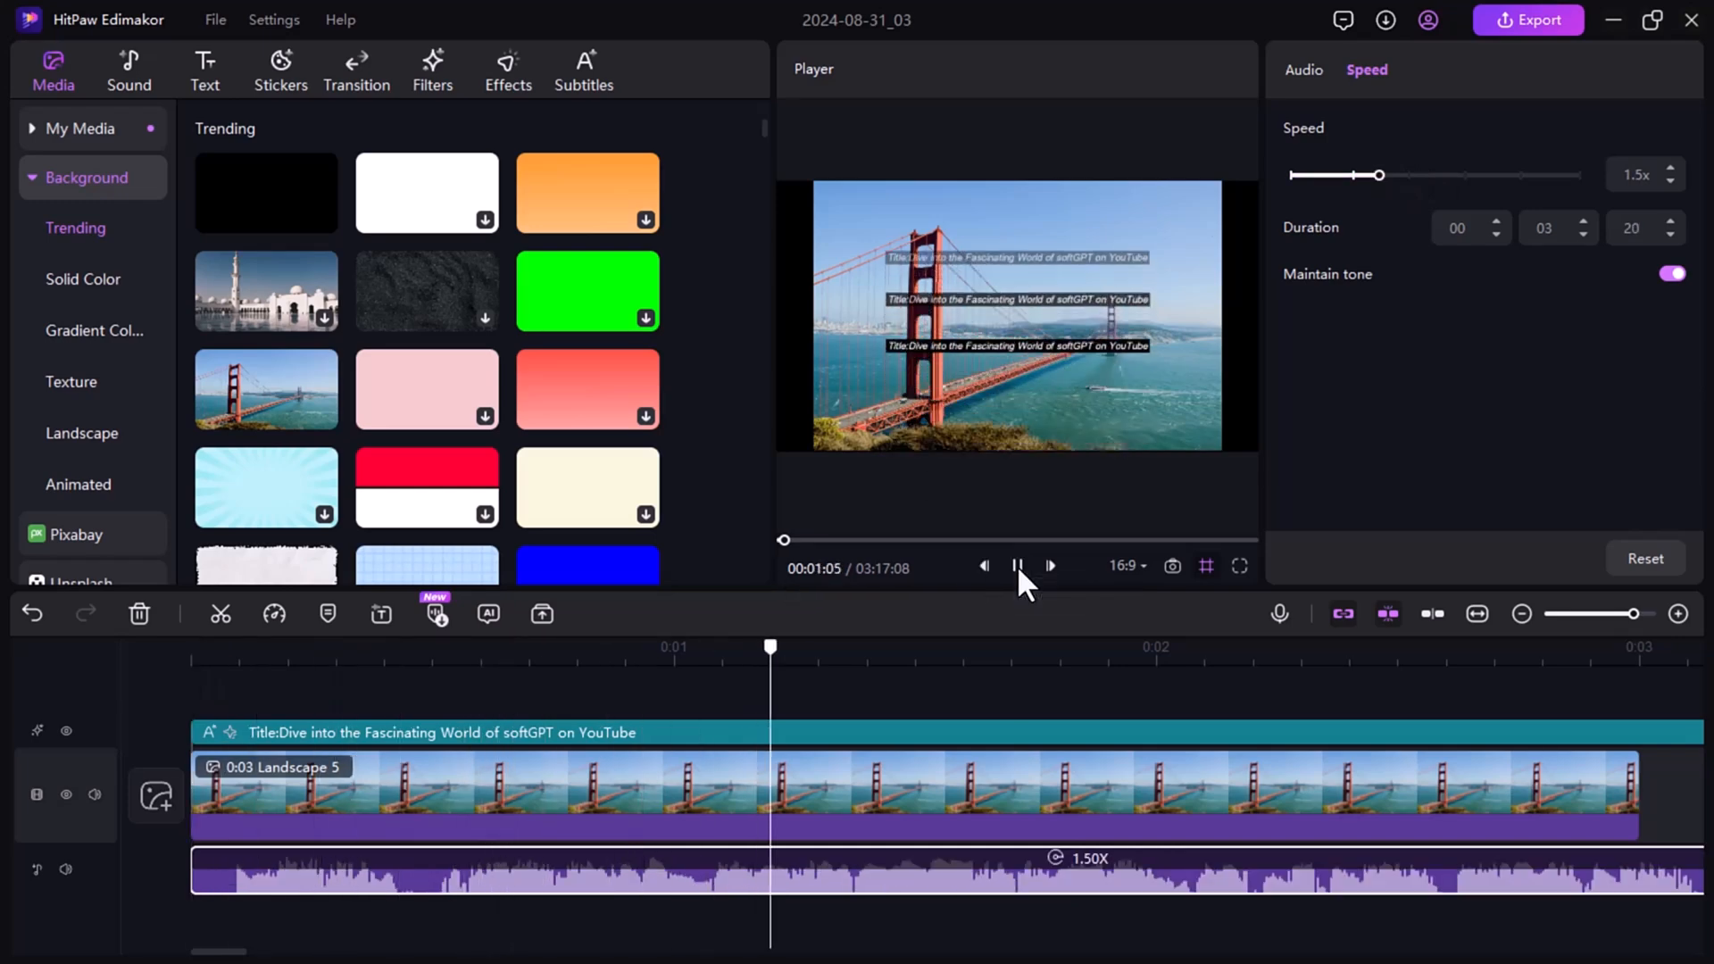
click(1017, 566)
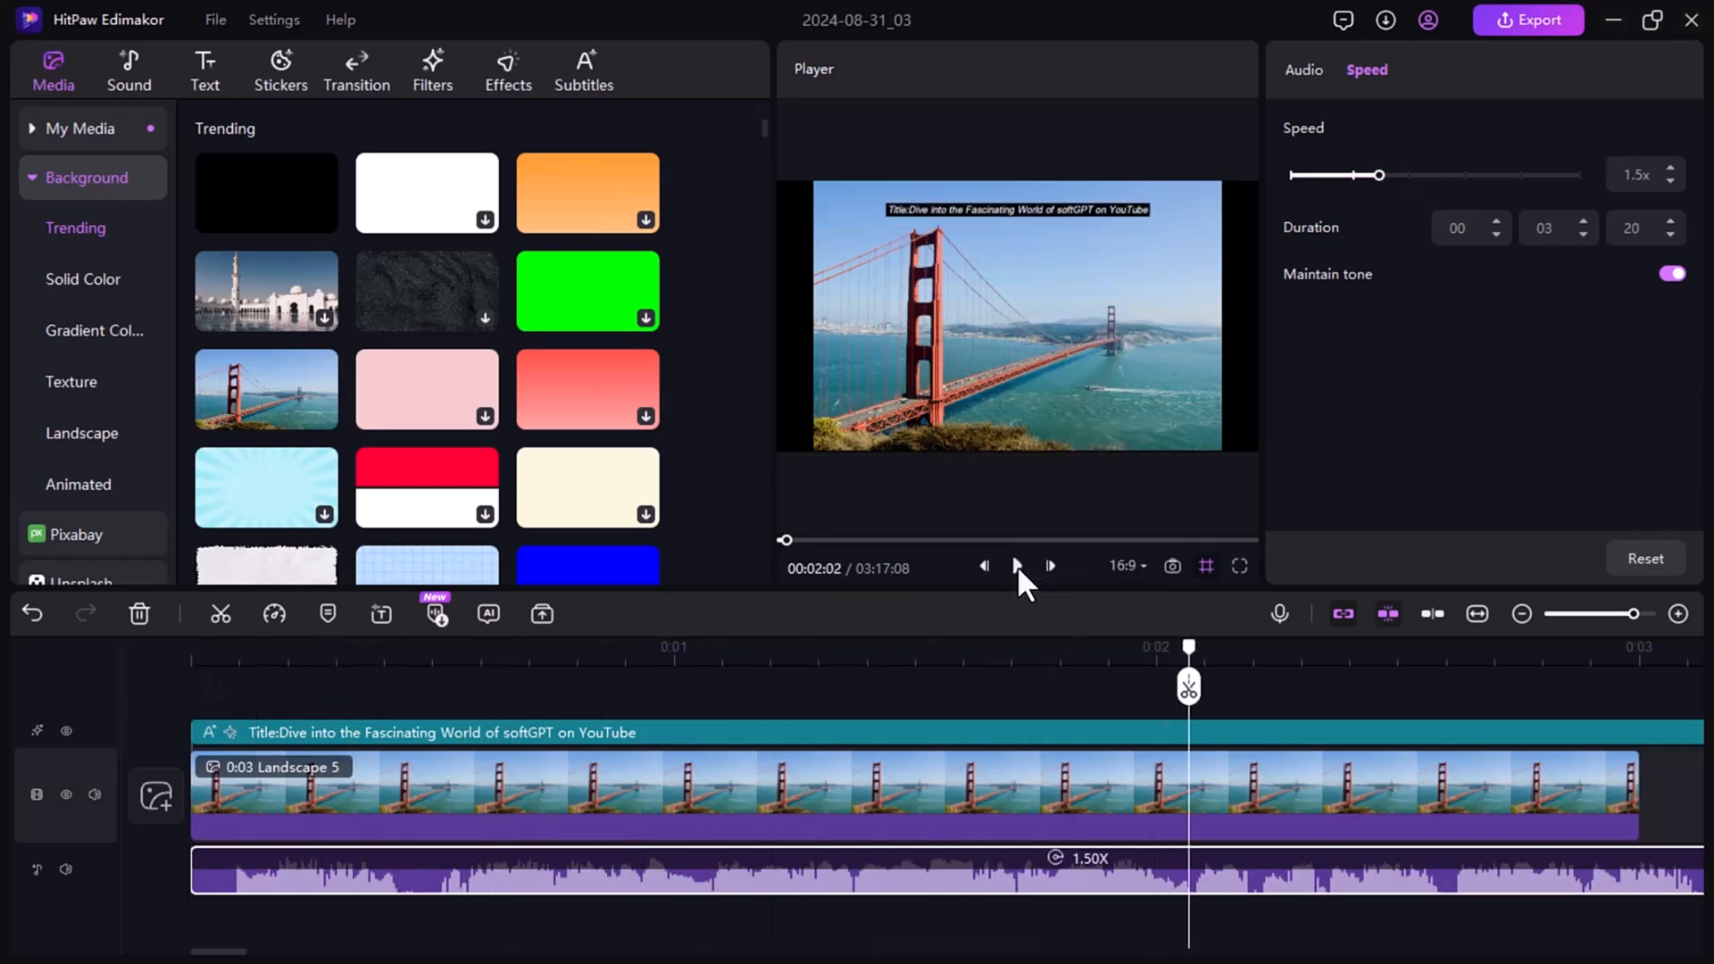
mouse_move(1315, 103)
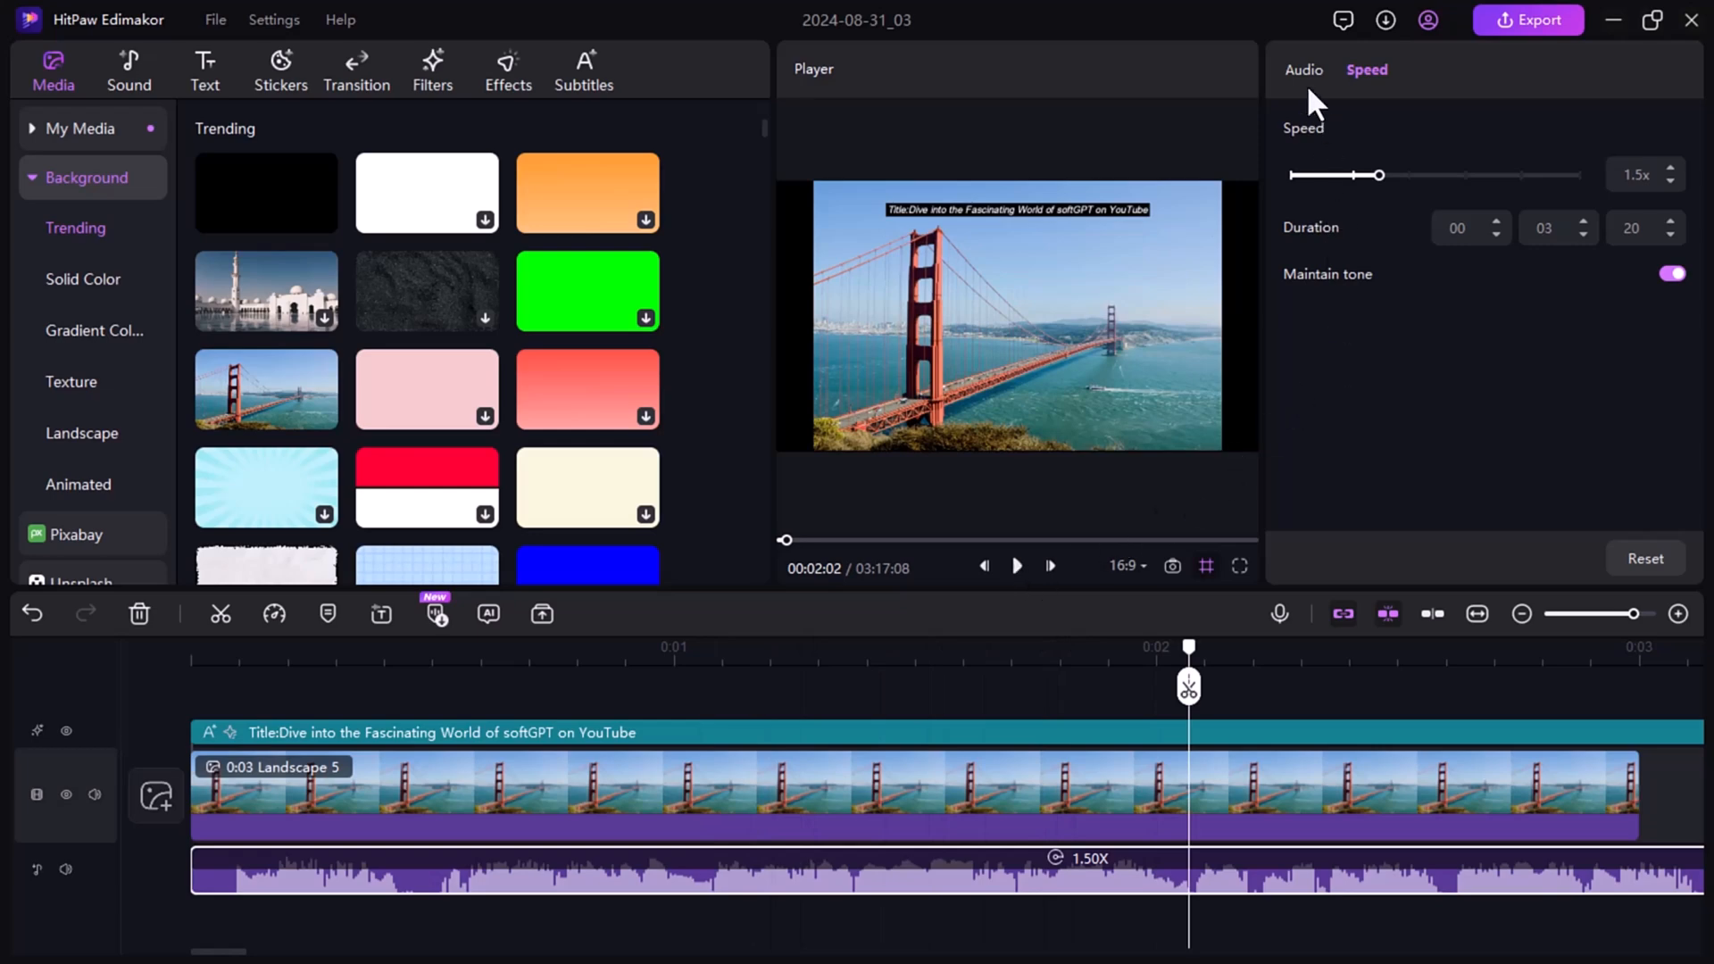
Open the voiceover's audio settings and replay the preview several times
click(1302, 70)
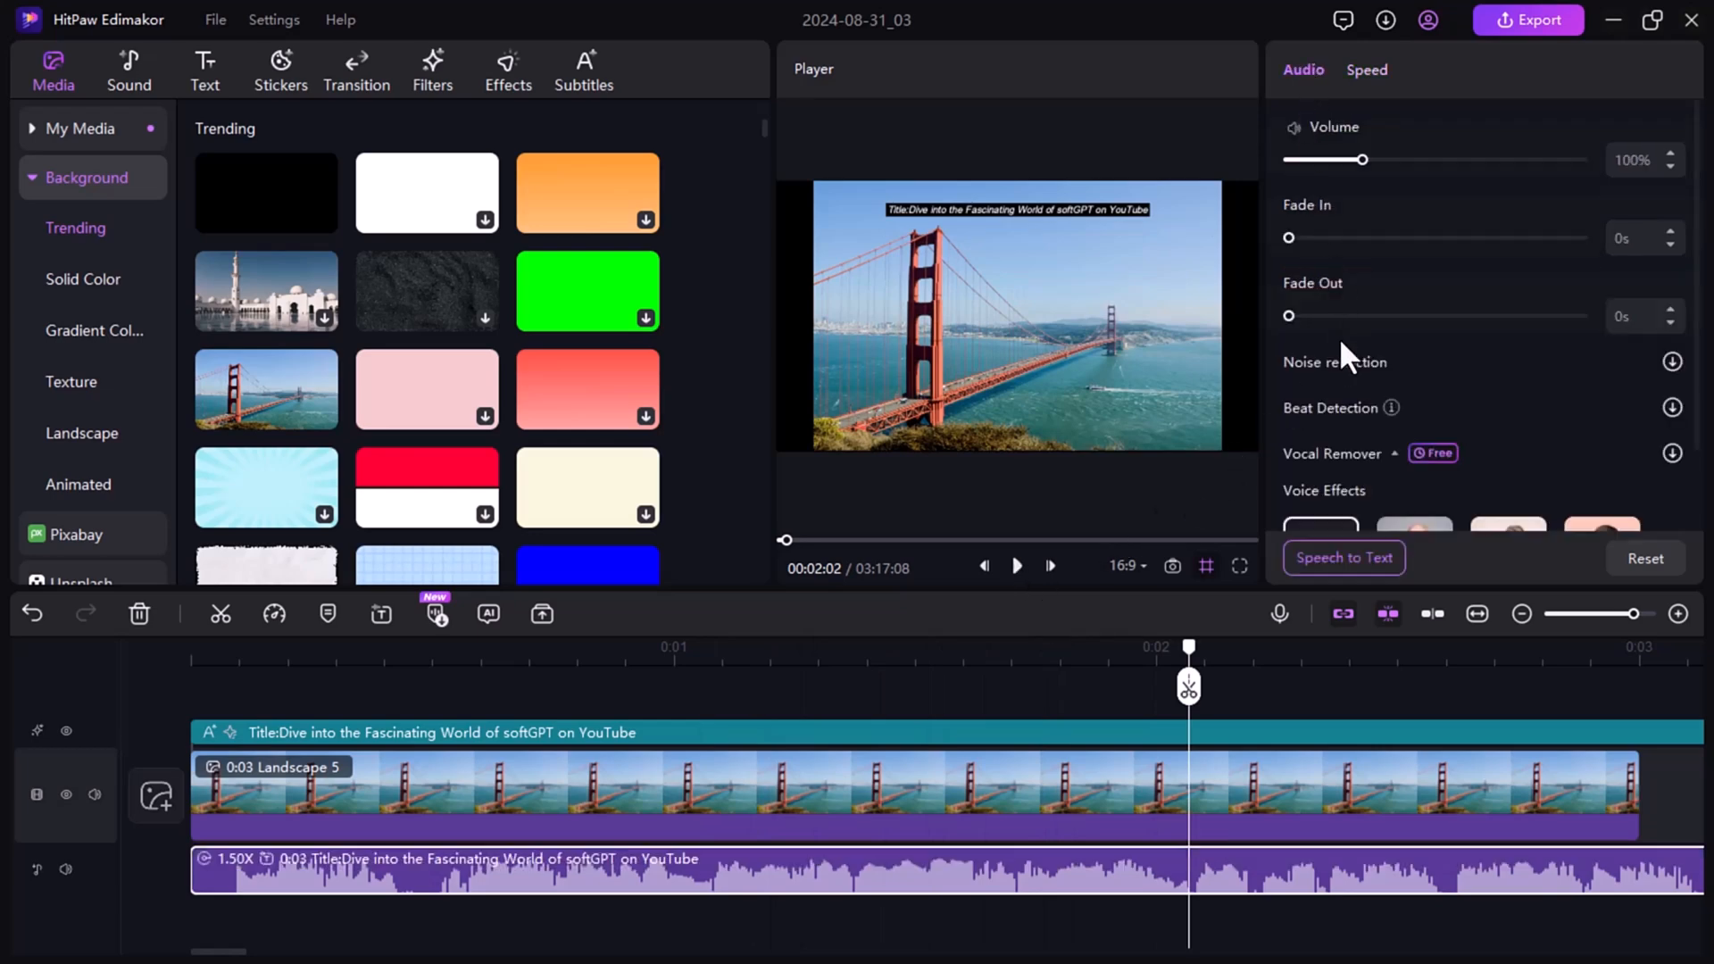
click(1014, 566)
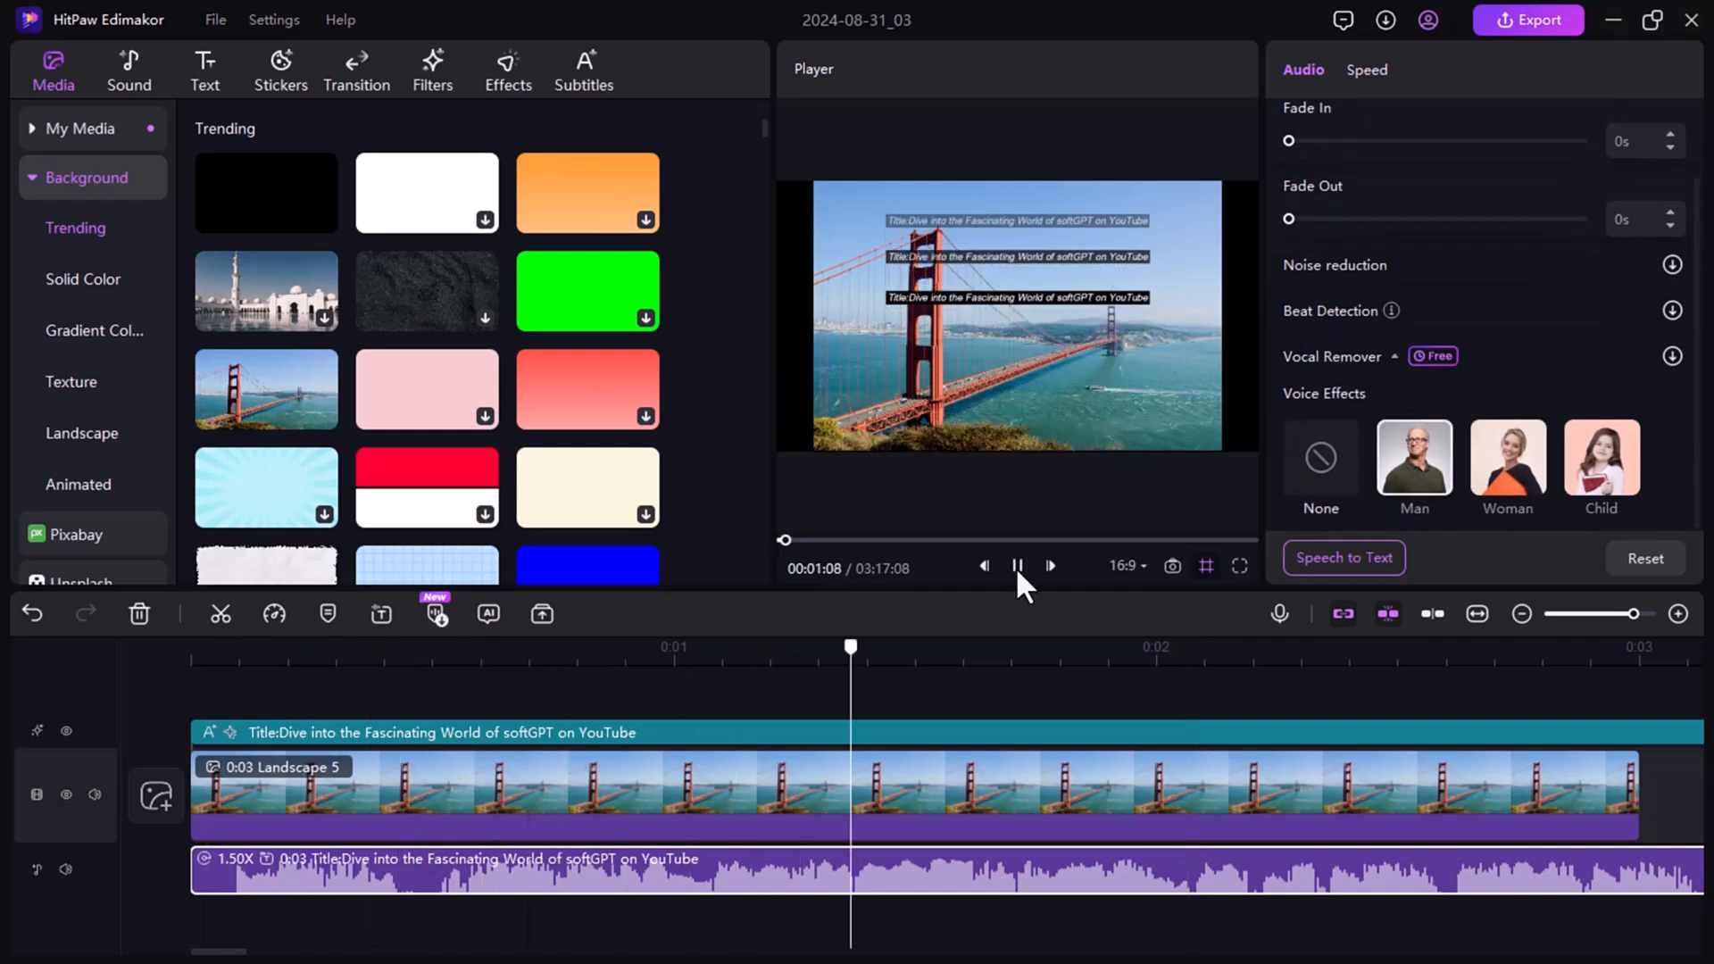
click(1017, 566)
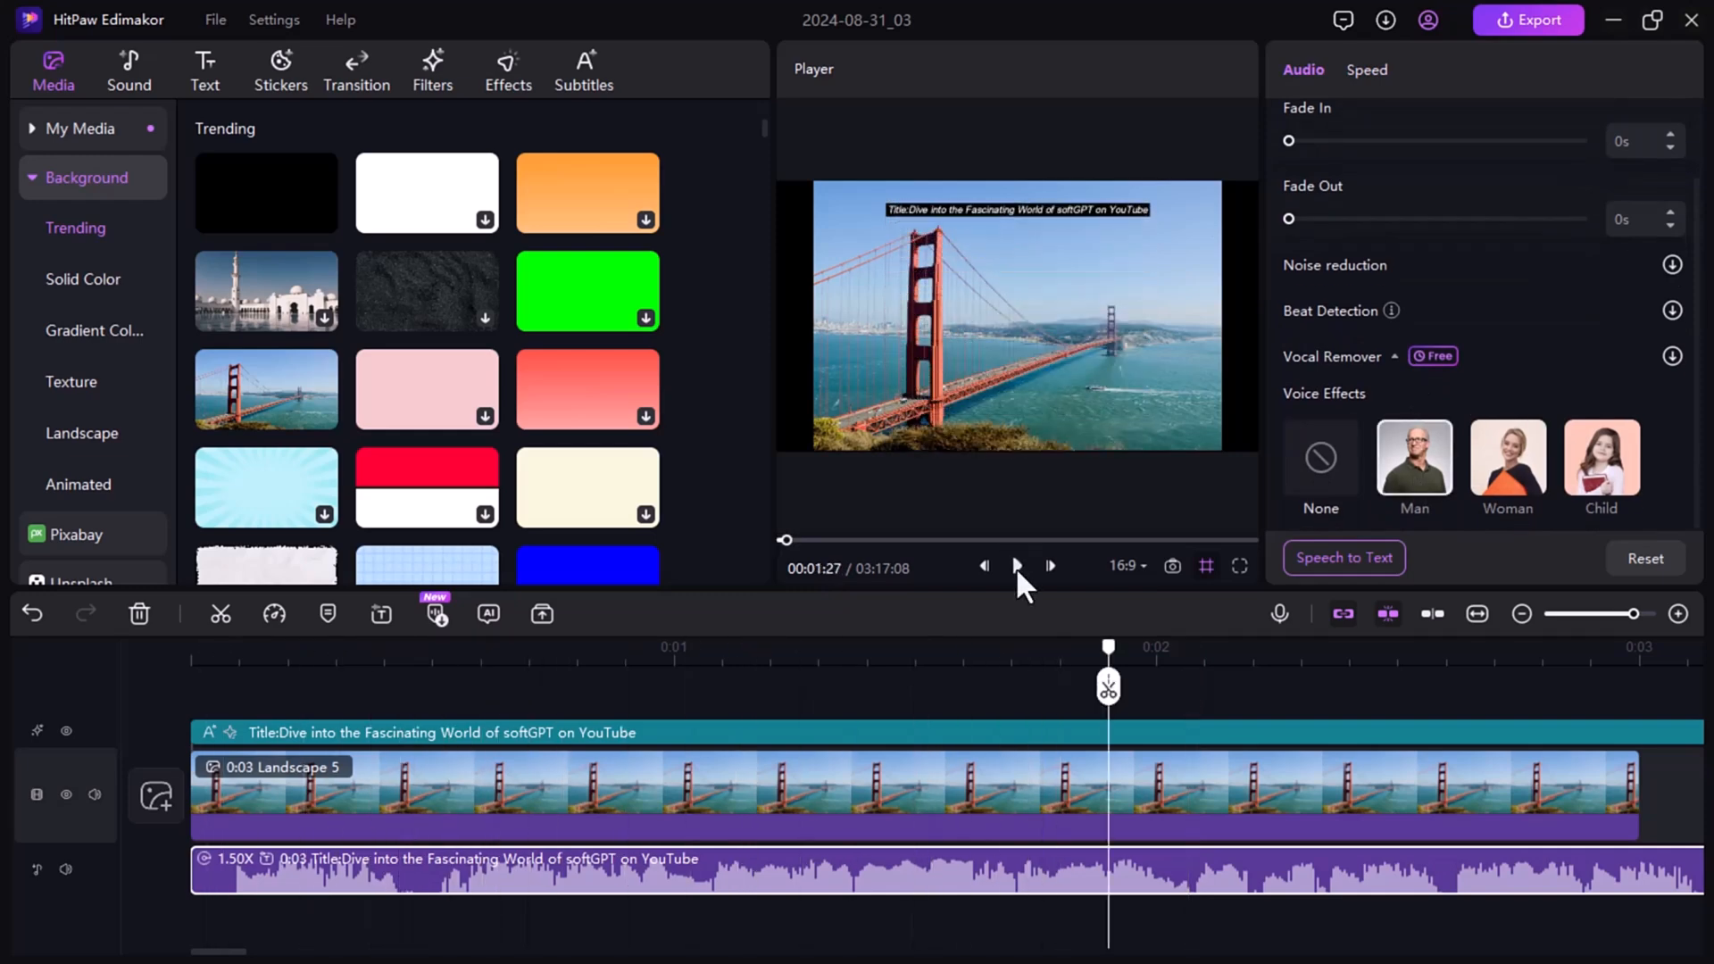
click(1014, 566)
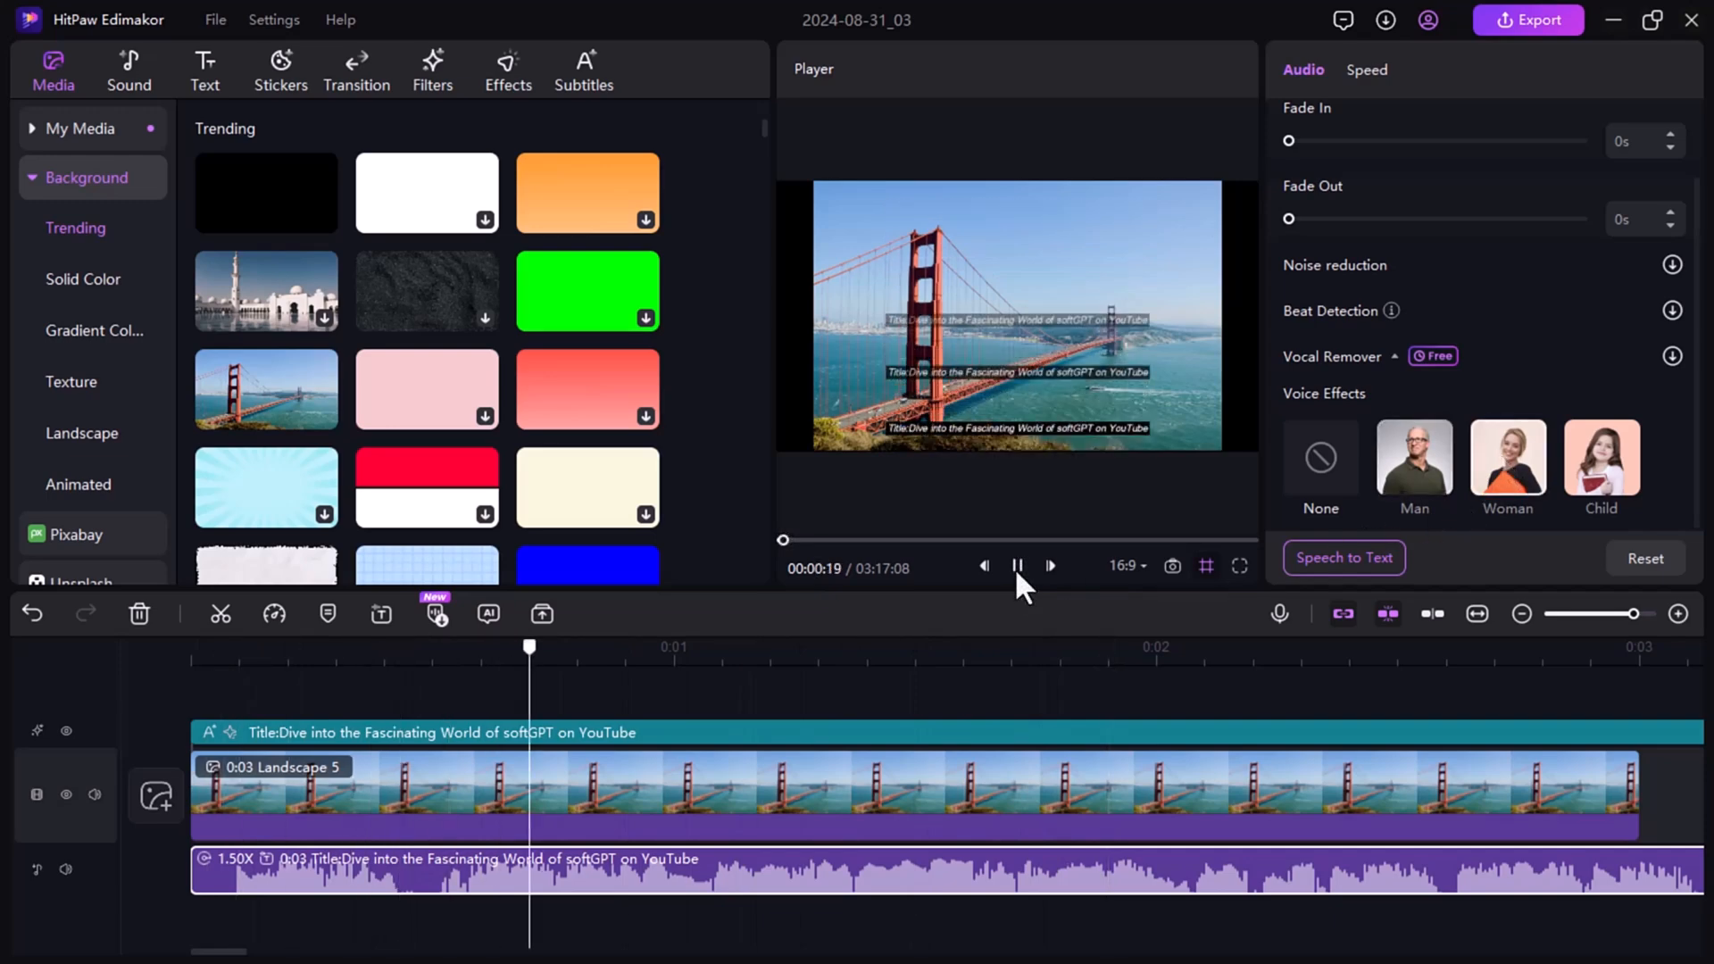
click(1016, 565)
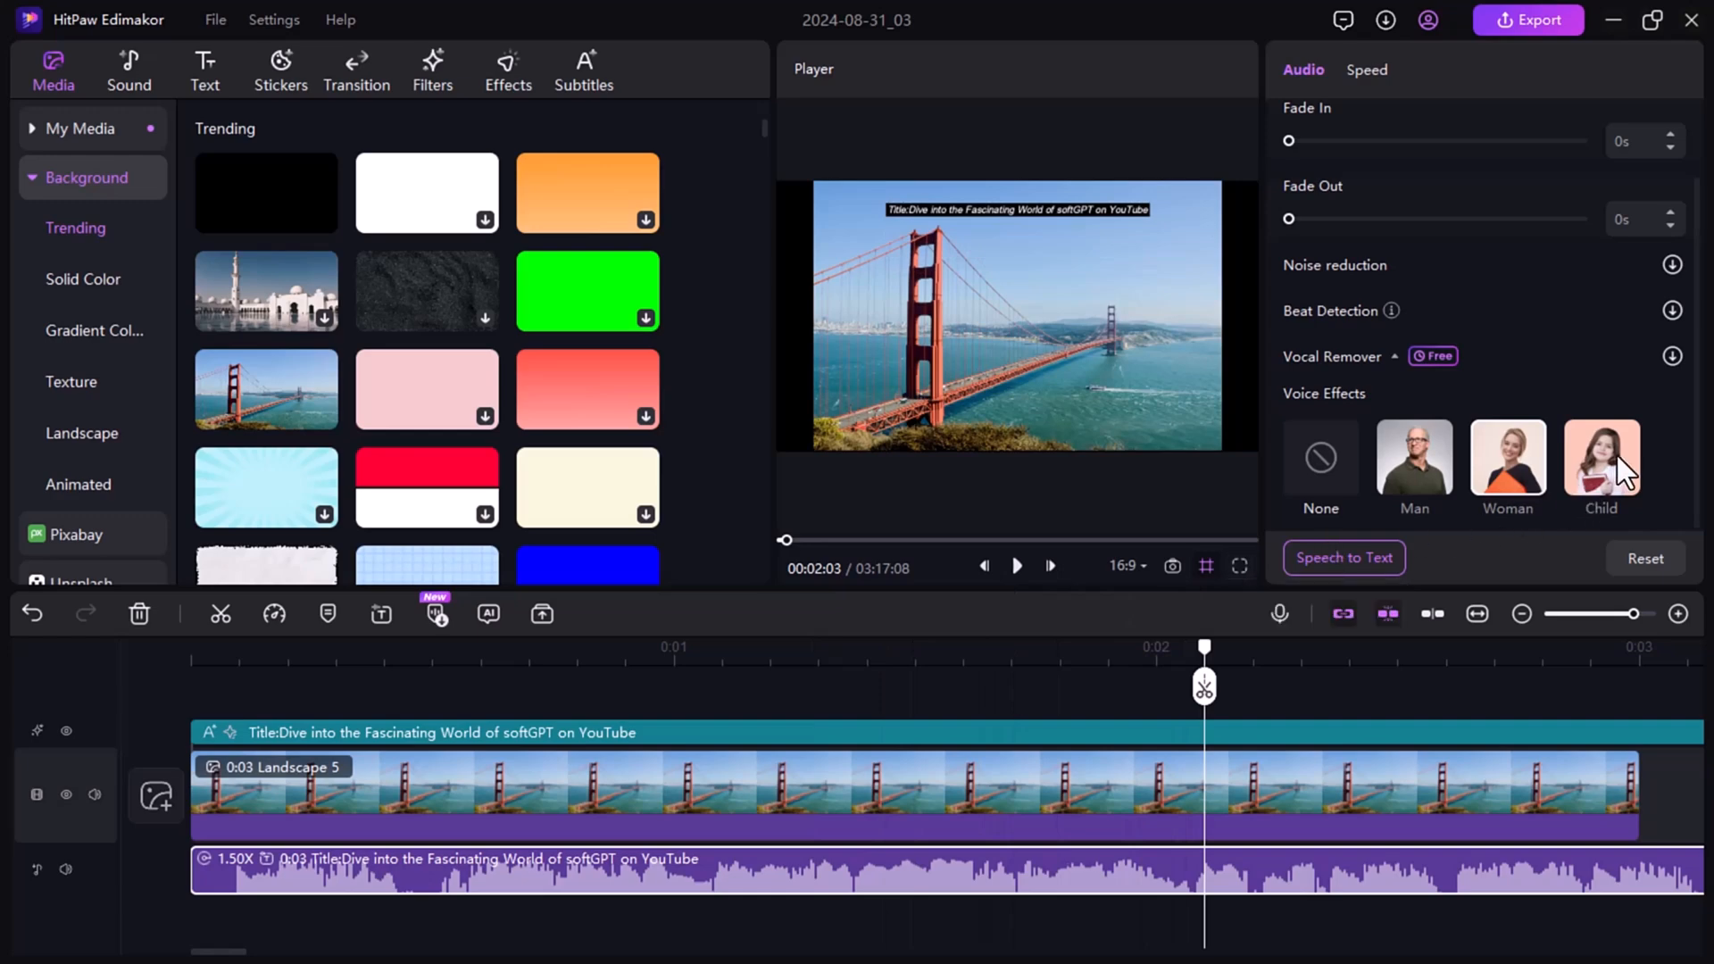
click(1016, 566)
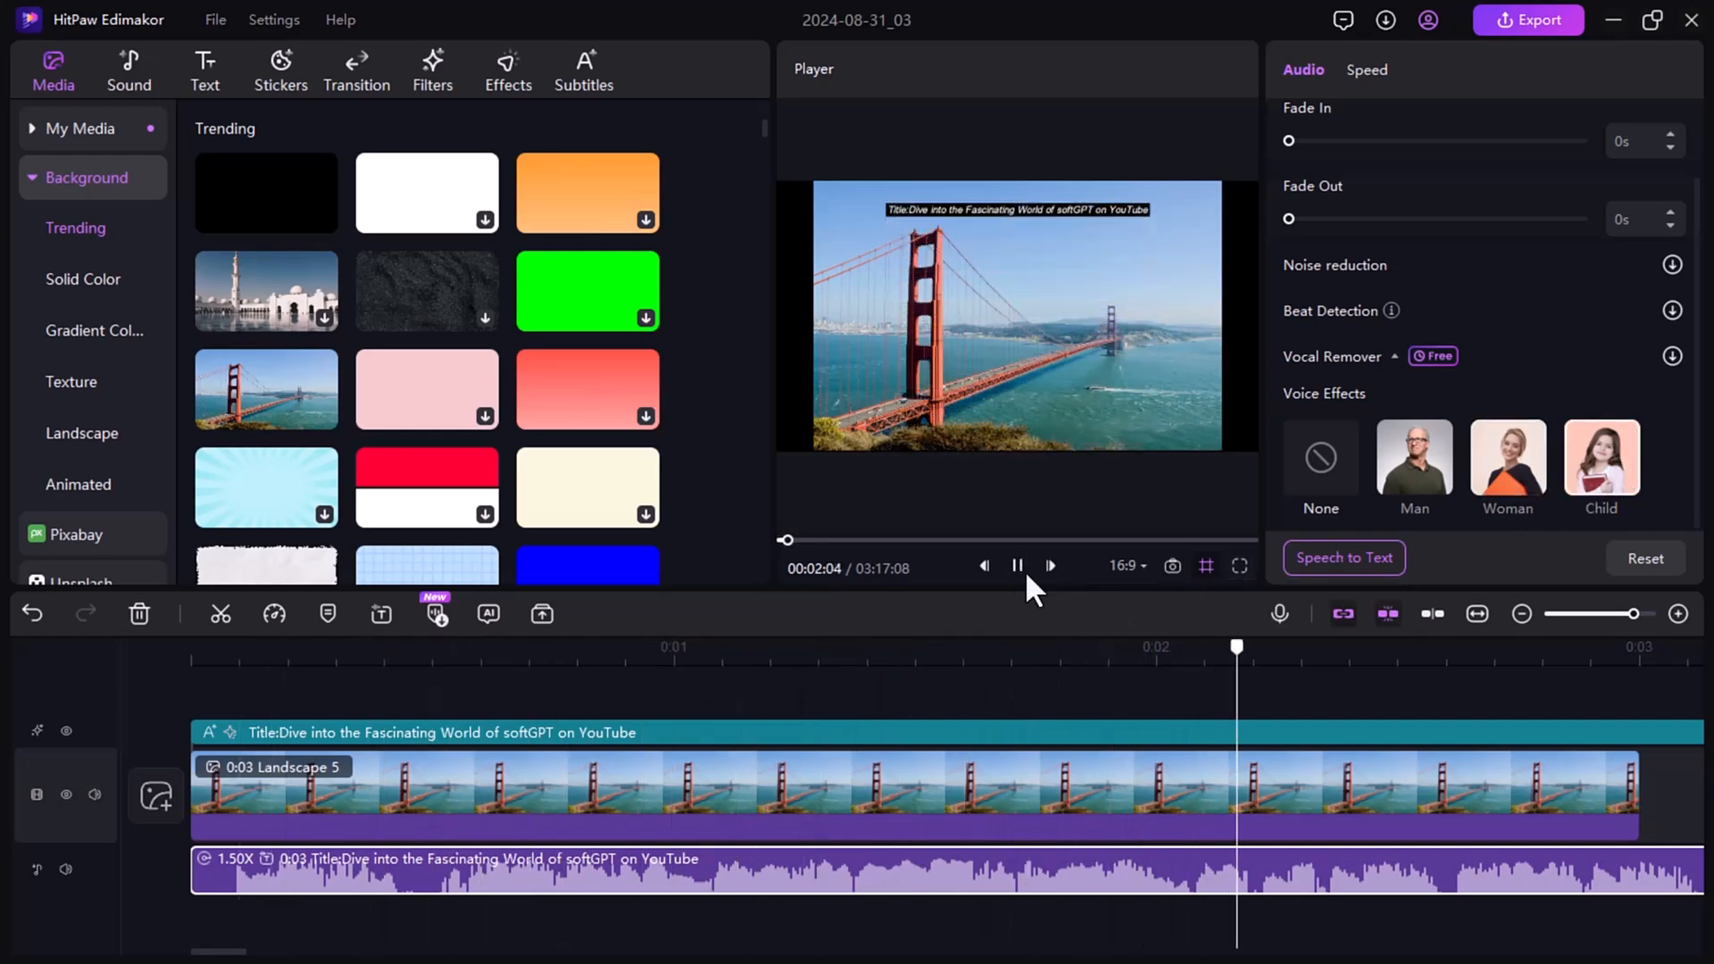
click(1016, 566)
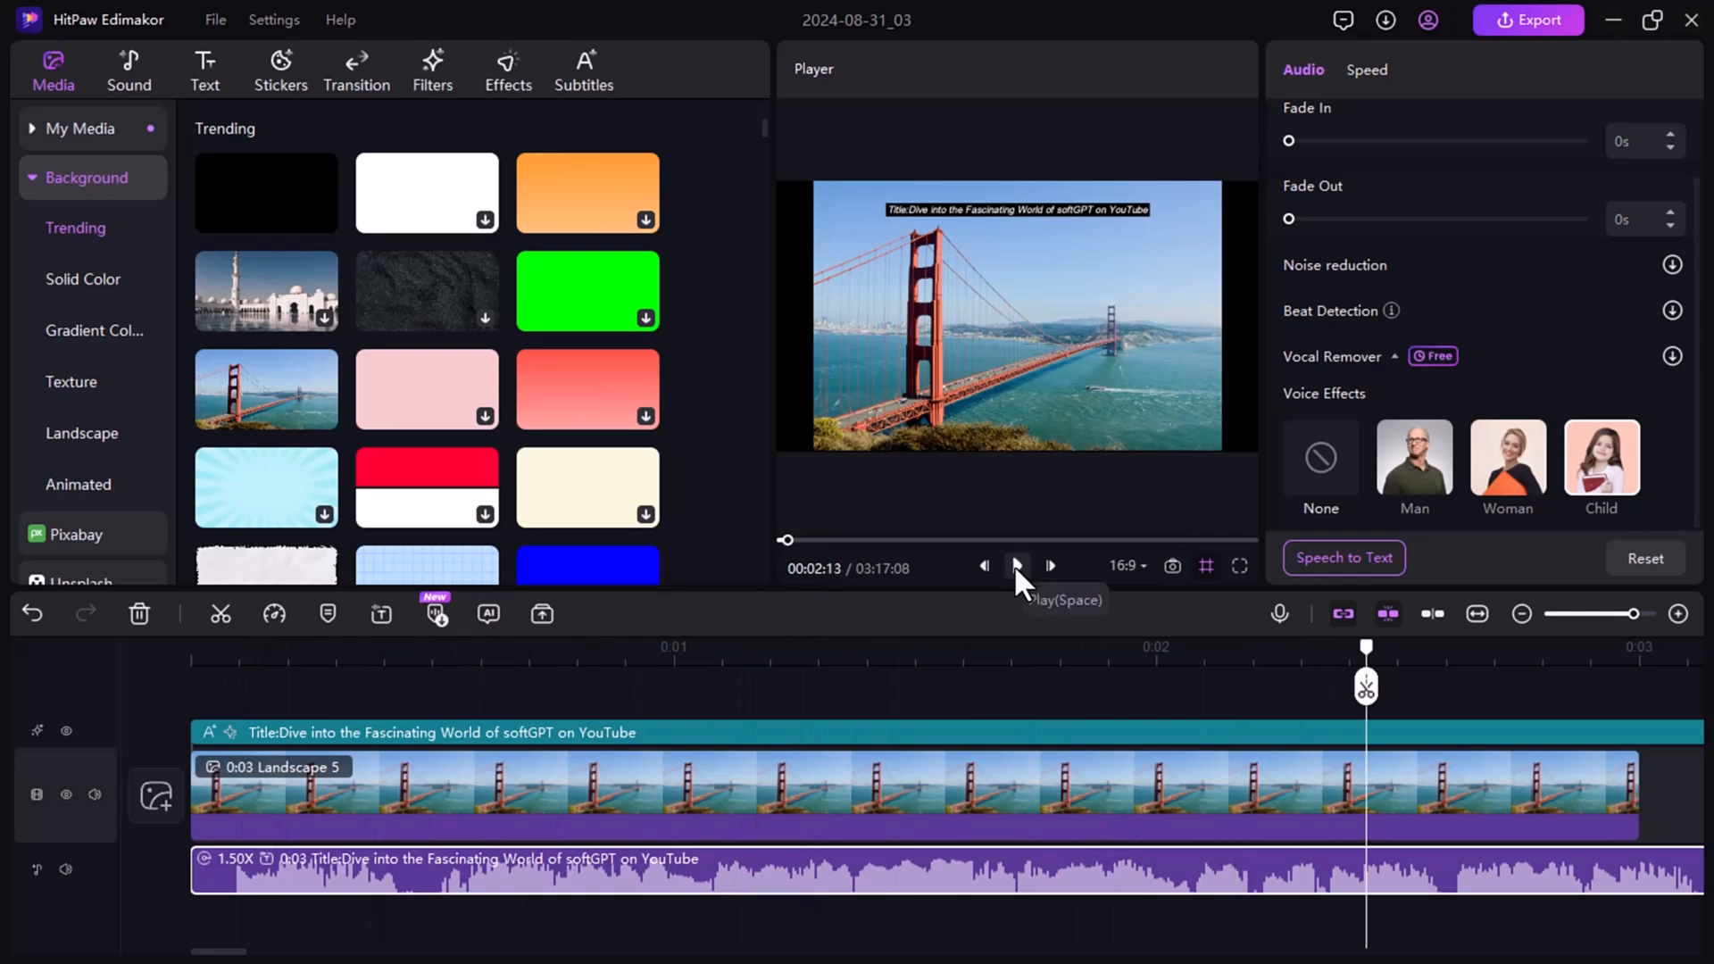
mouse_move(1529, 20)
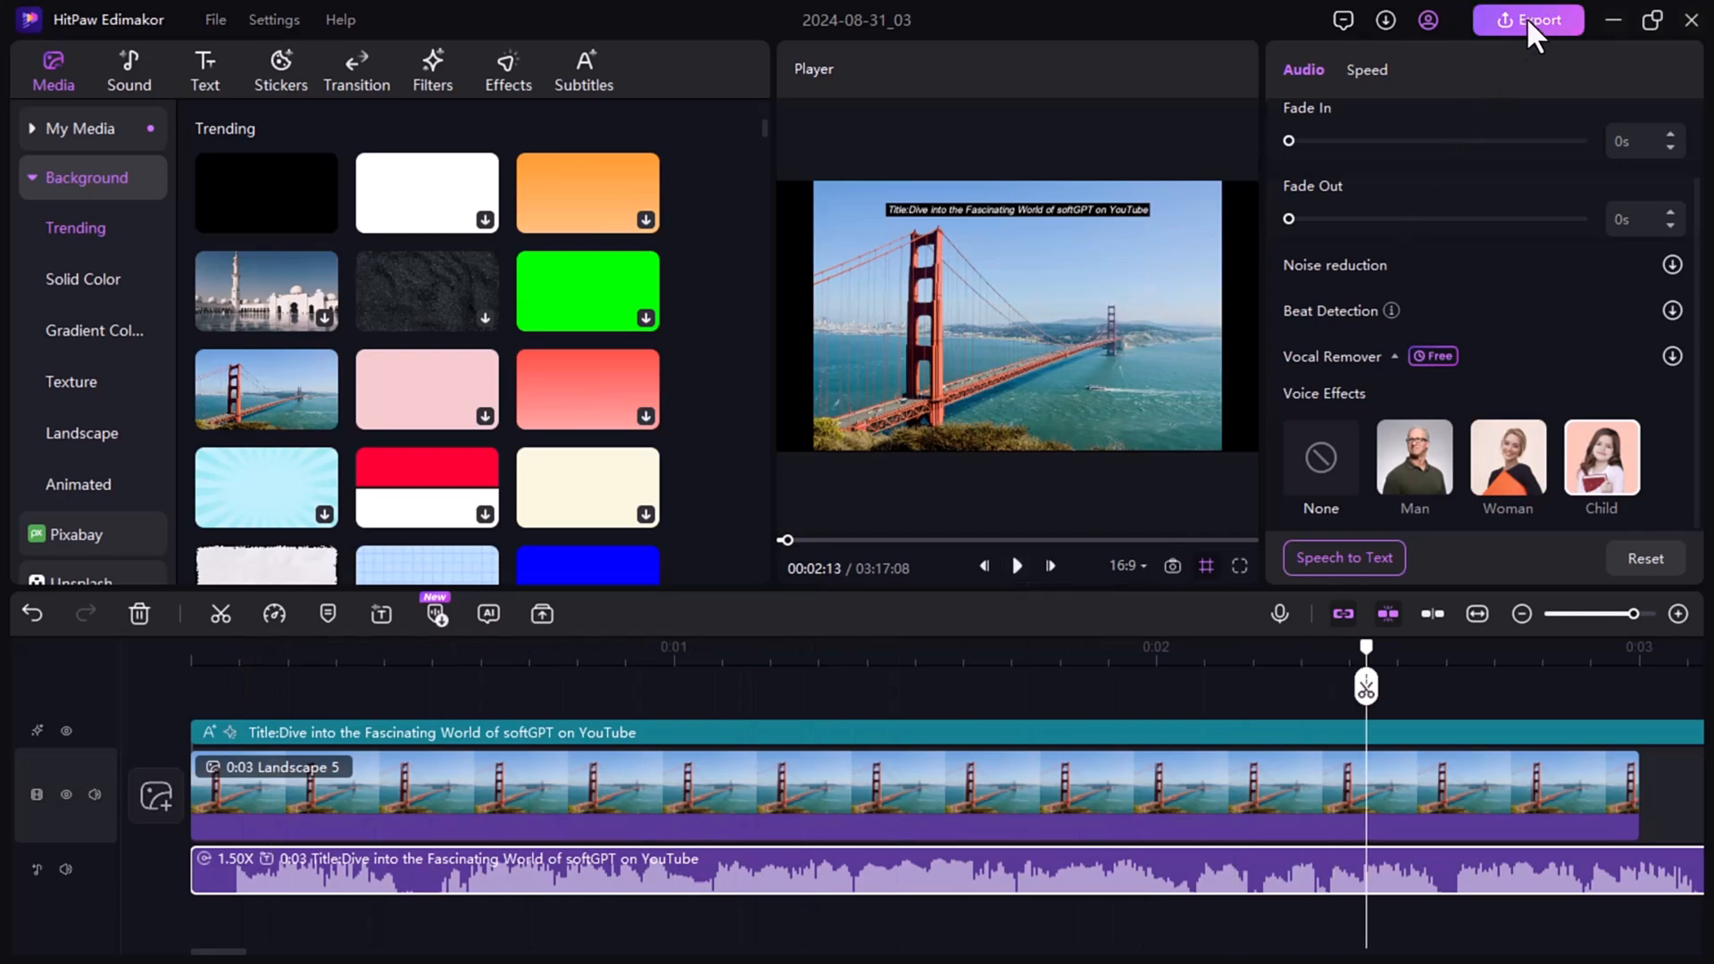
Export the project as 4K MP4 with H264, Recommended bit rate and 30 fps
click(1528, 20)
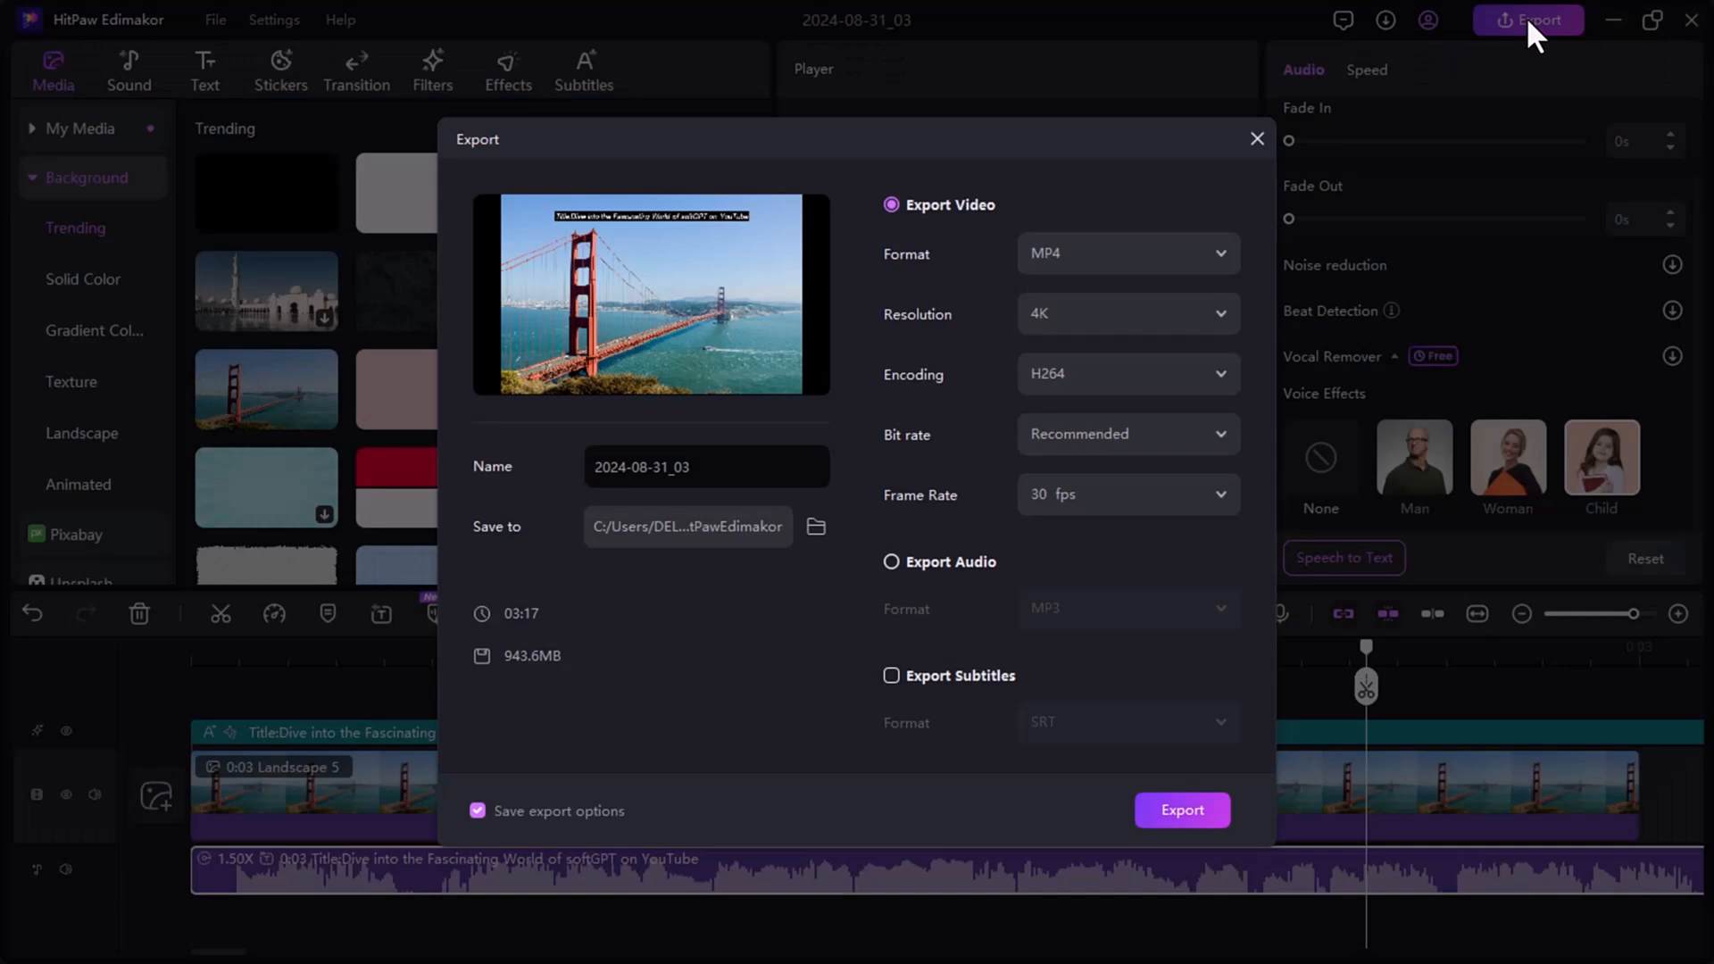
mouse_move(1233, 271)
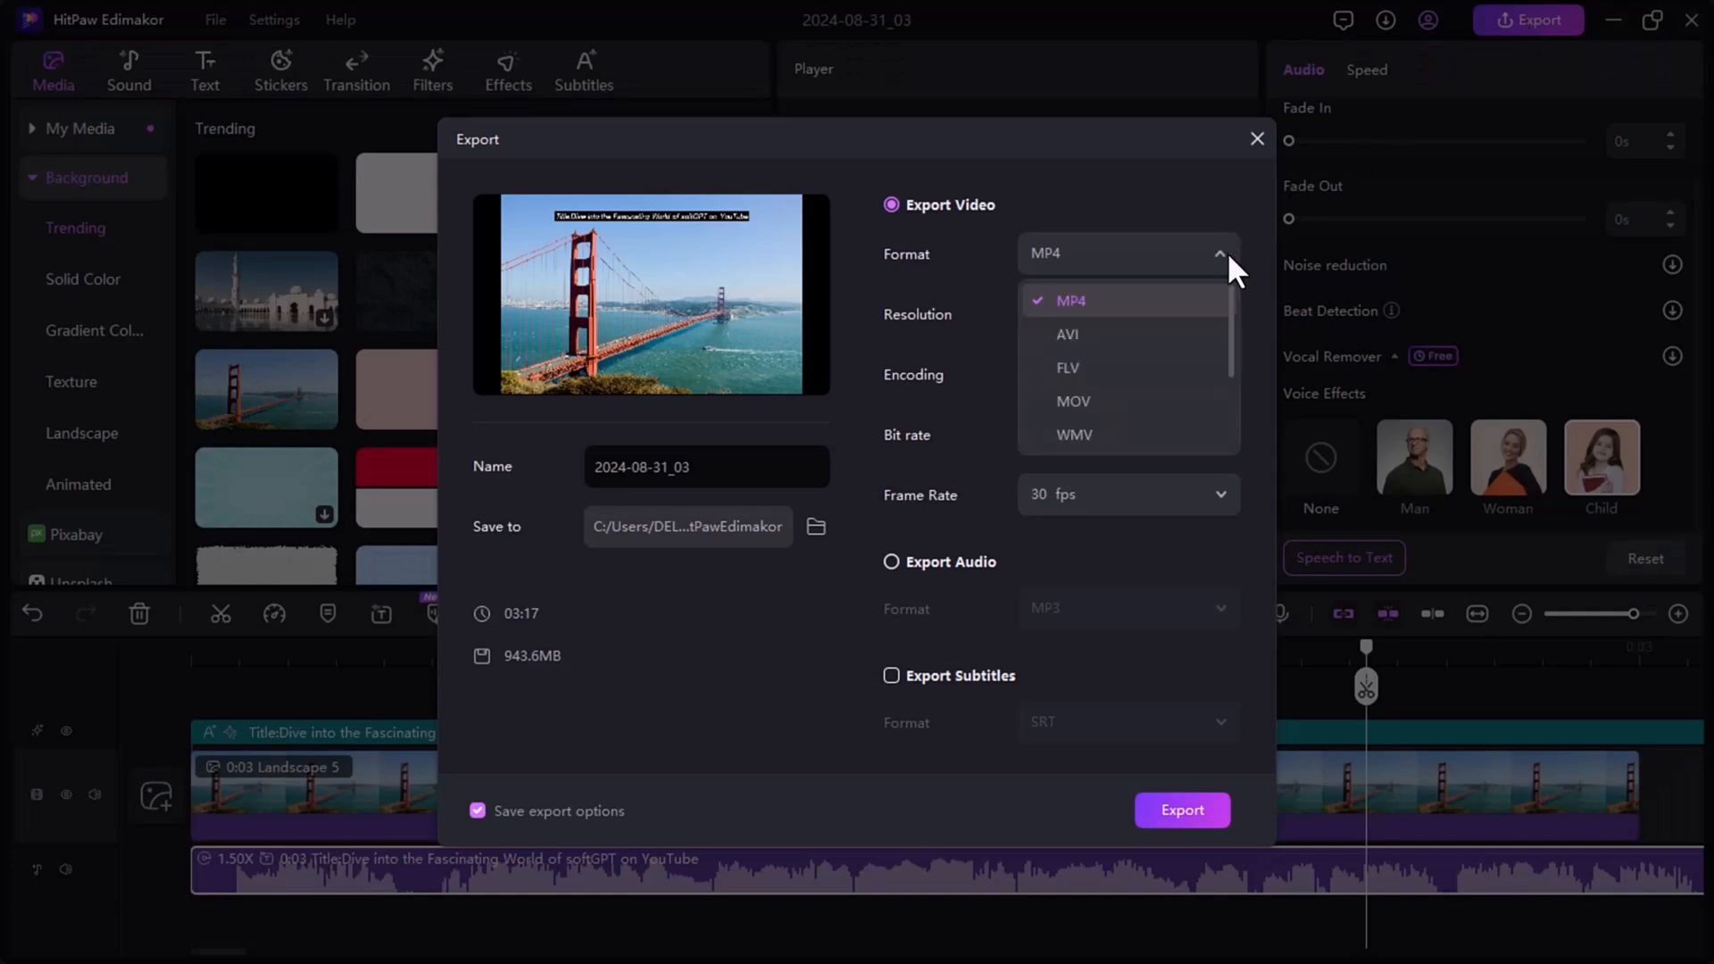
scroll(down, 3)
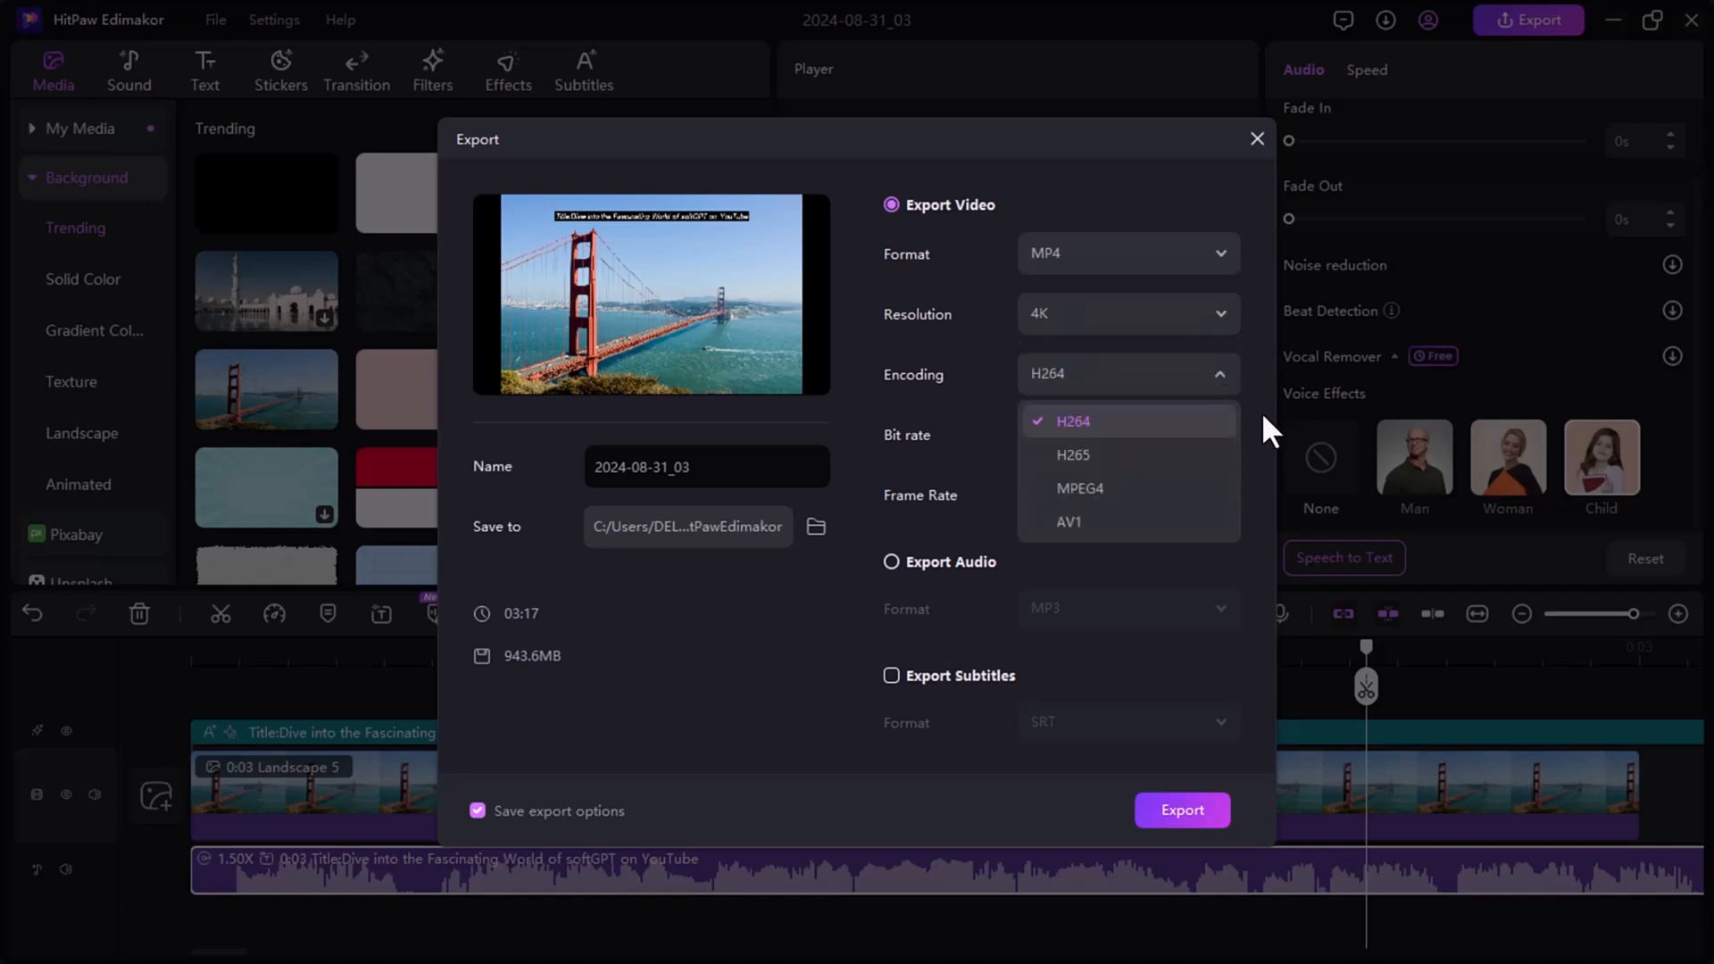
click(1126, 434)
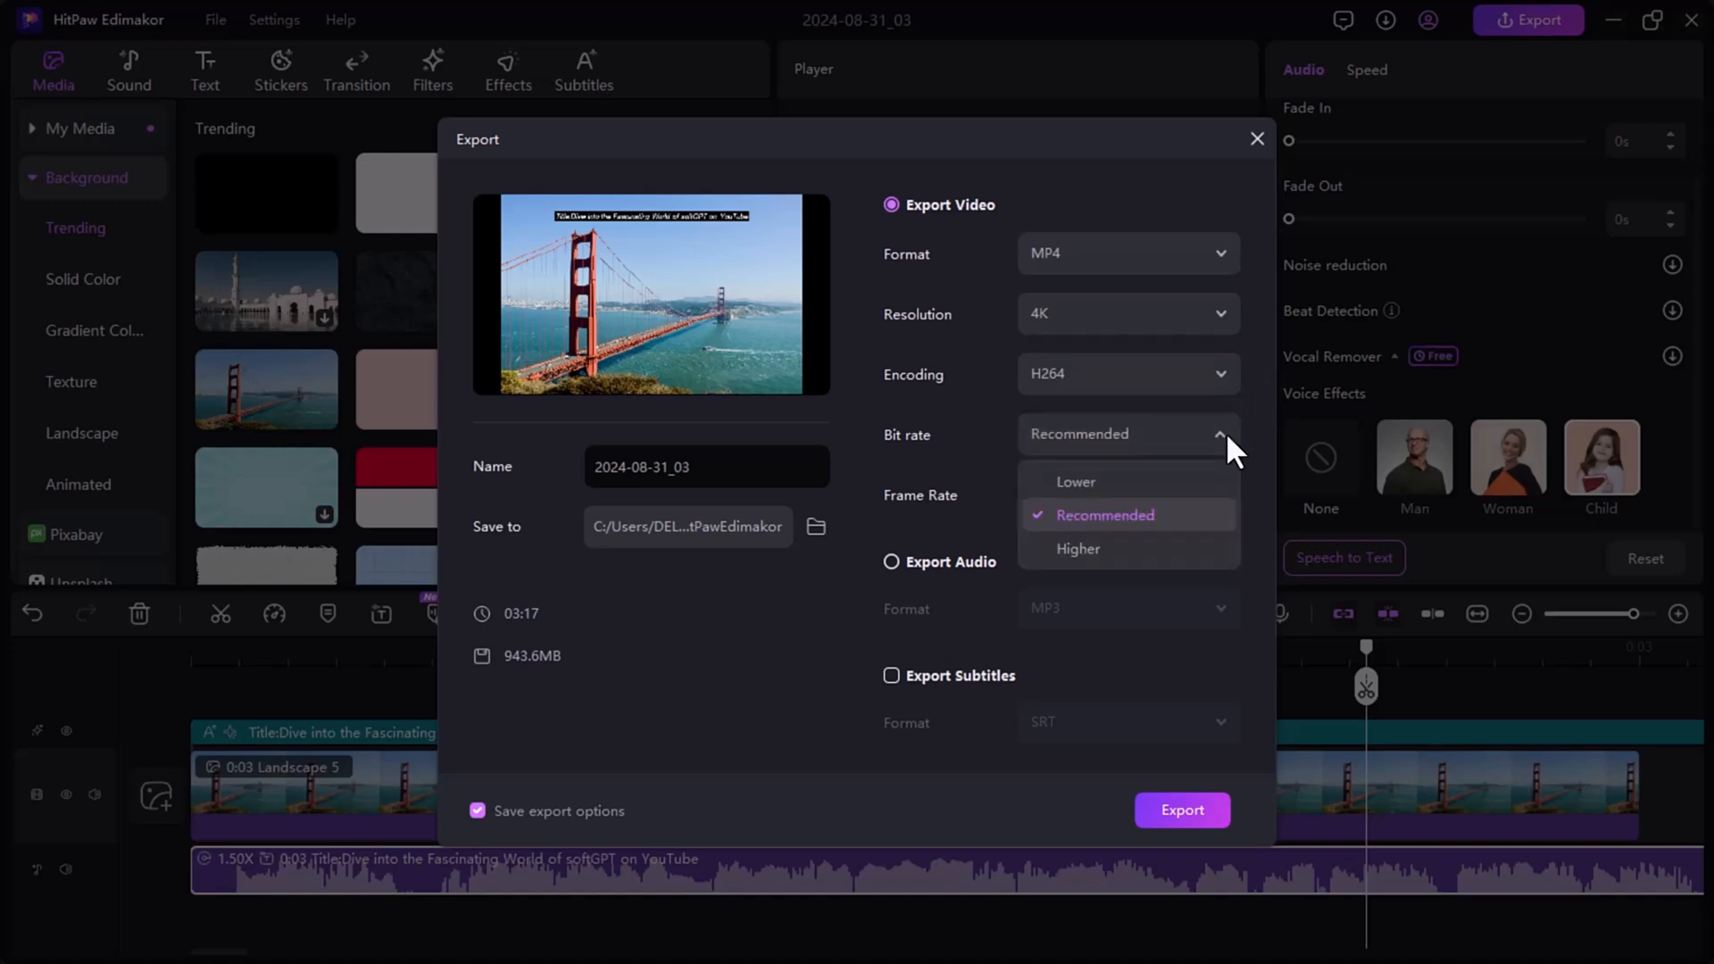
mouse_move(1256, 464)
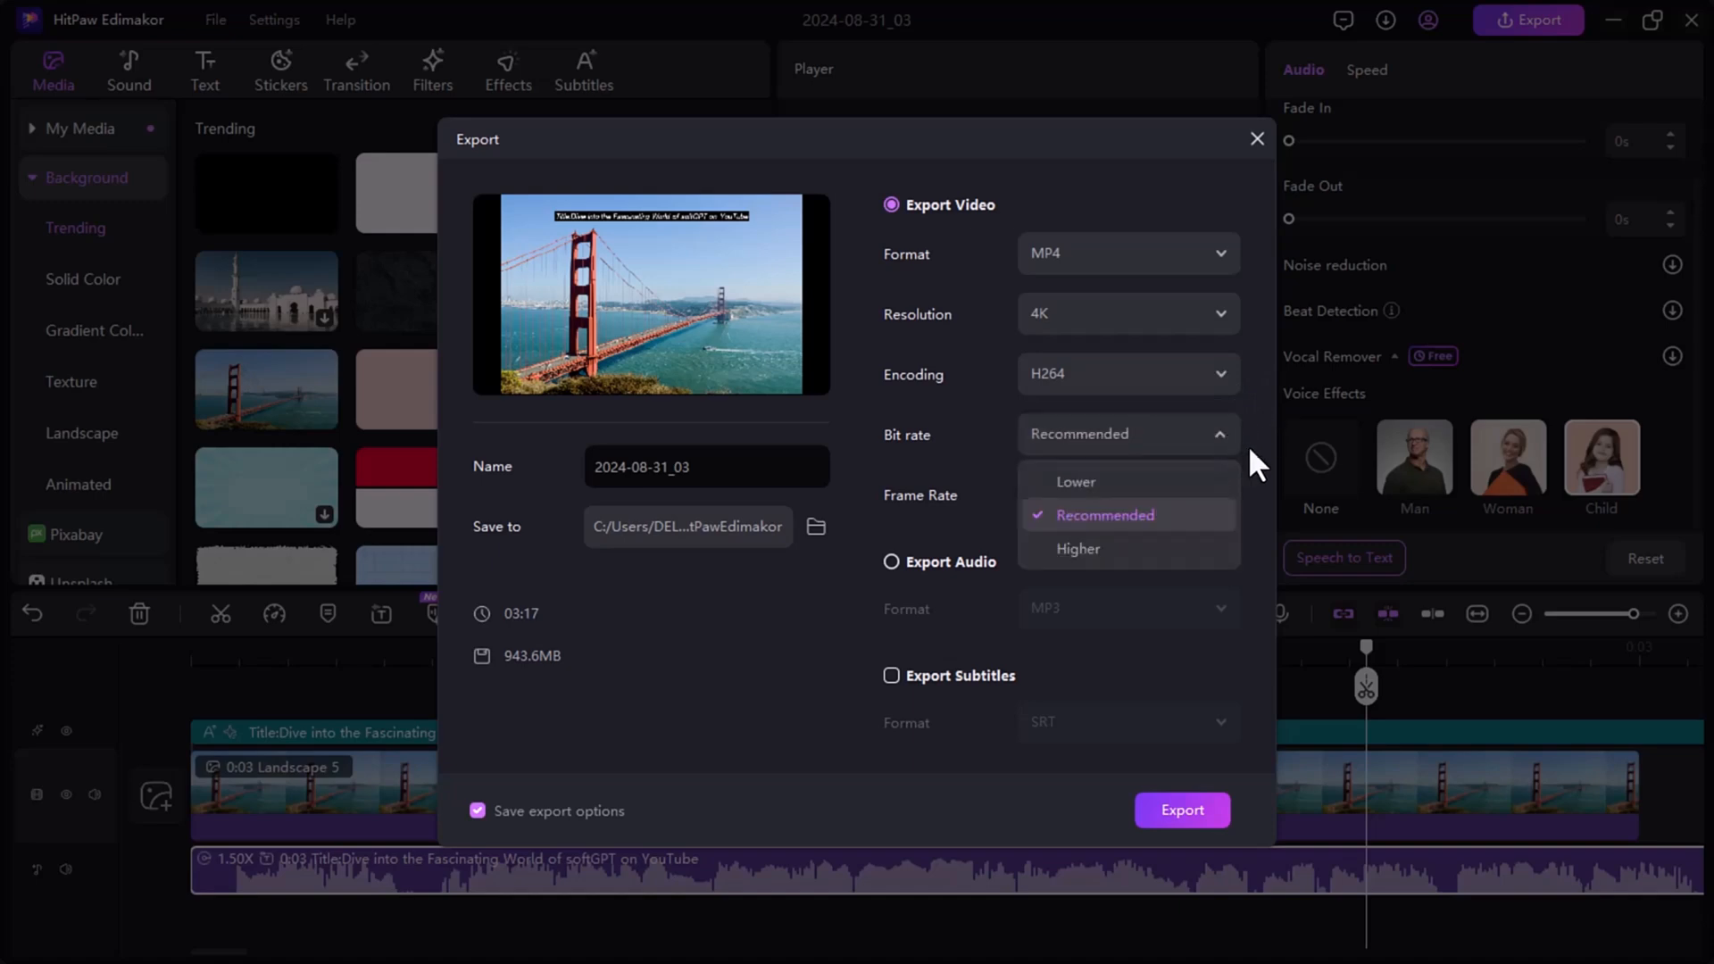
click(1104, 515)
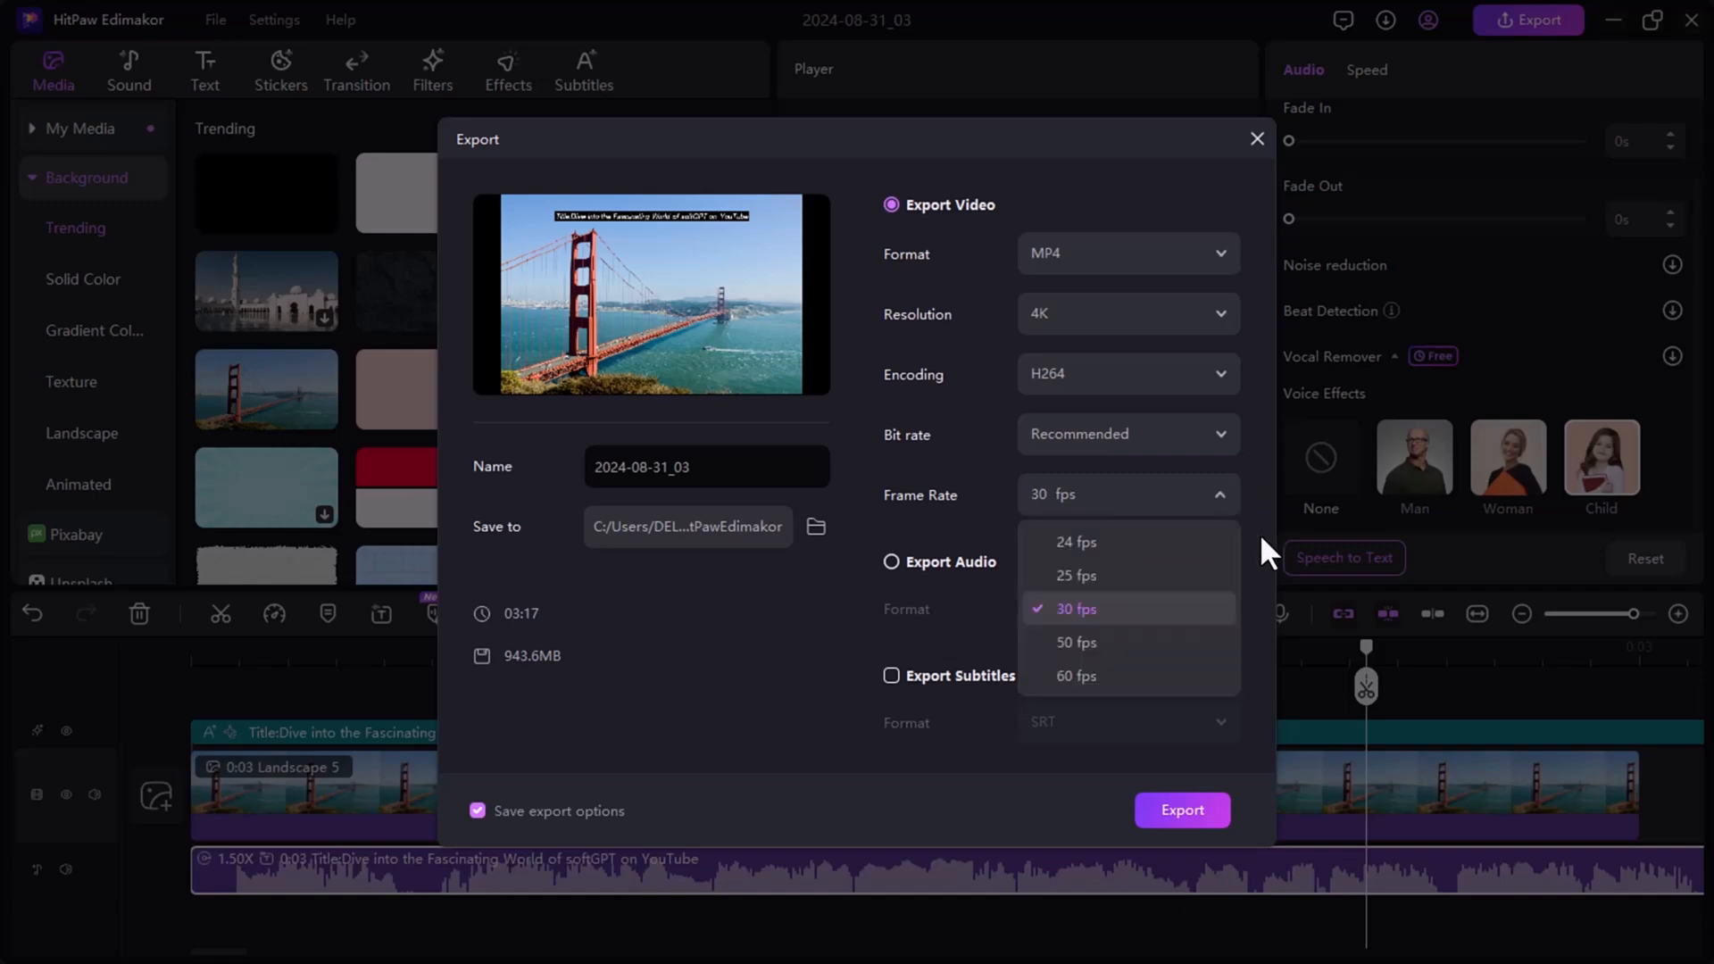
click(1076, 608)
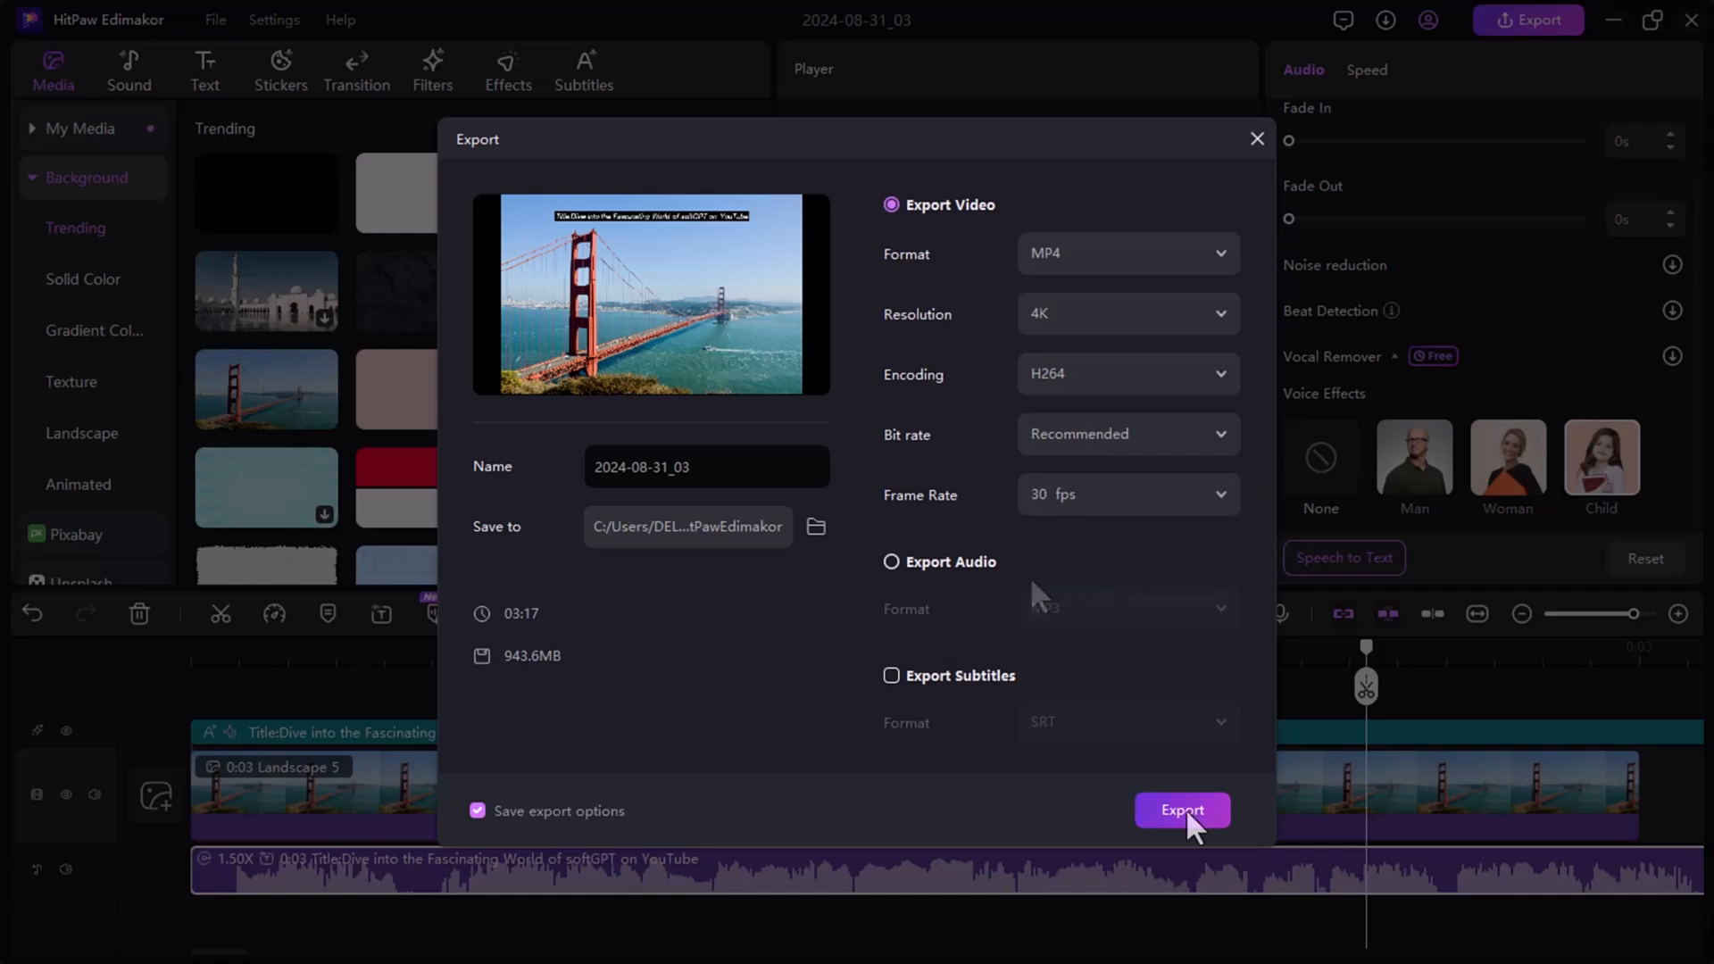
click(1180, 809)
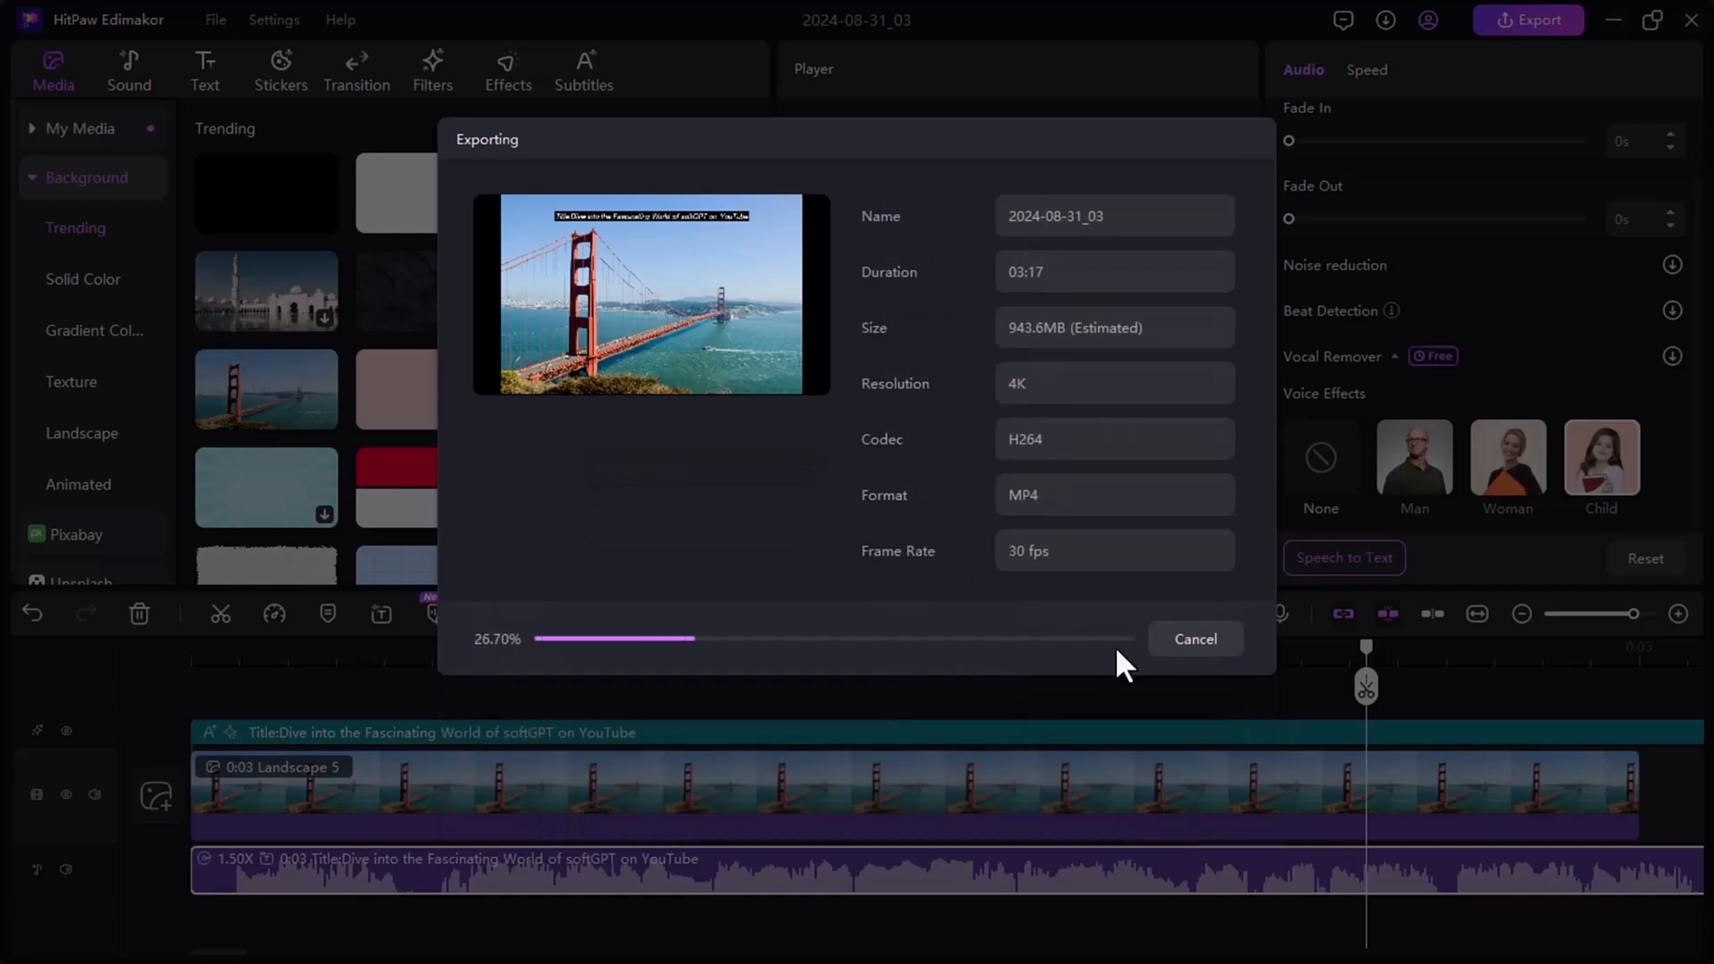